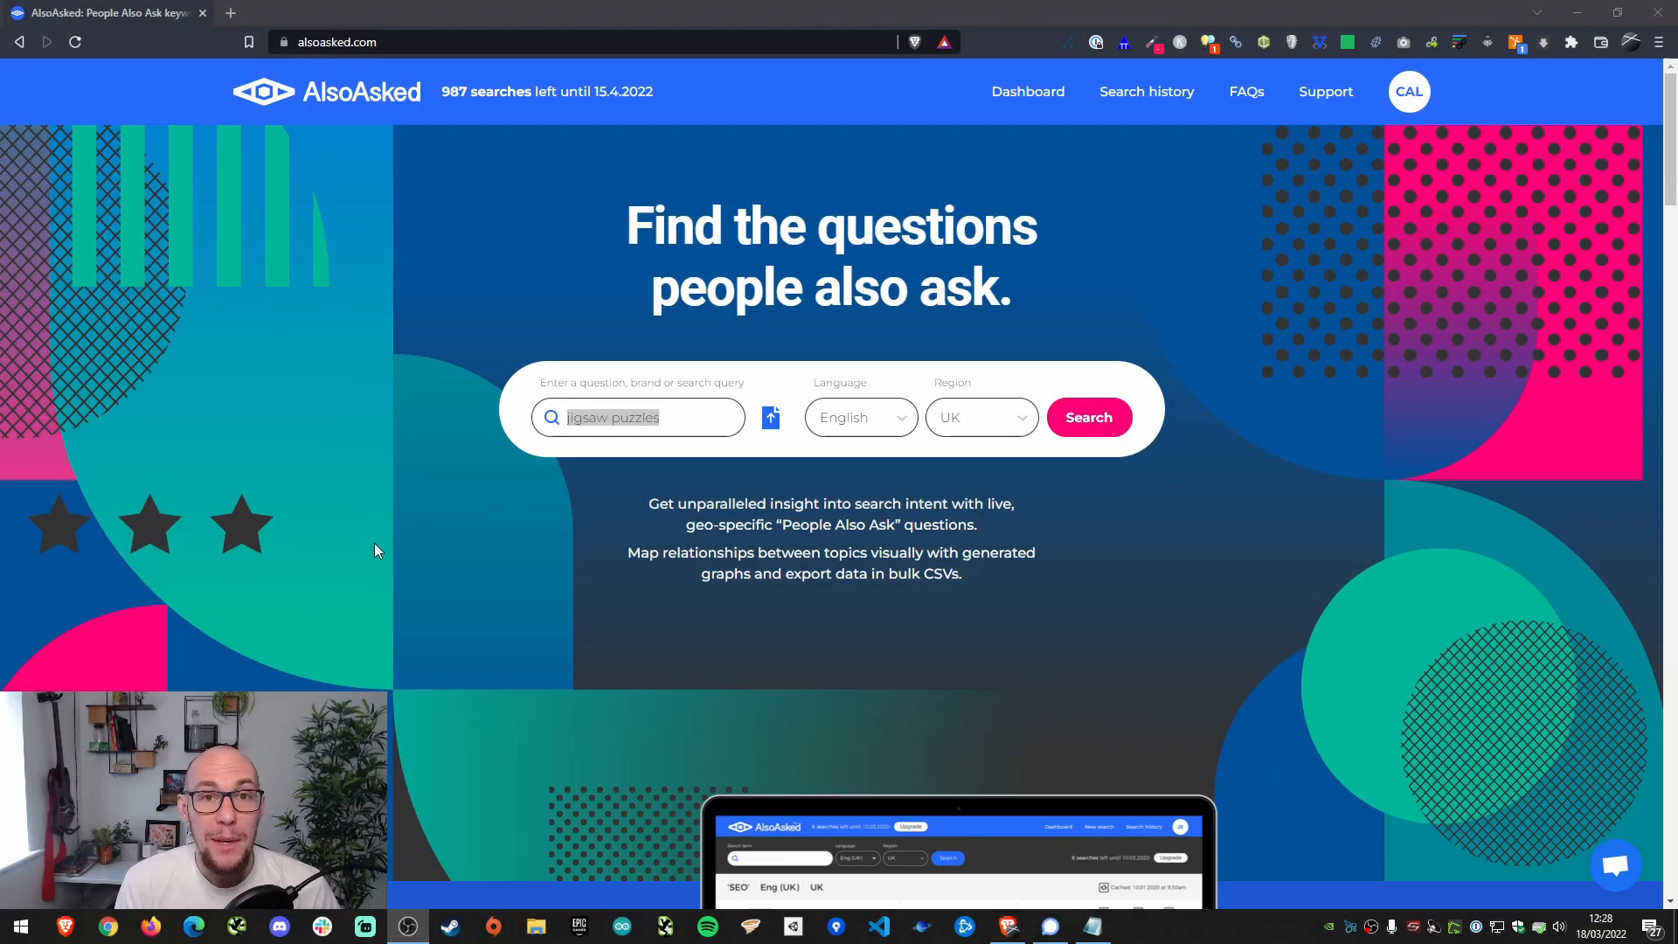
{"action": "mouse_move", "coordinate": [367, 551]}
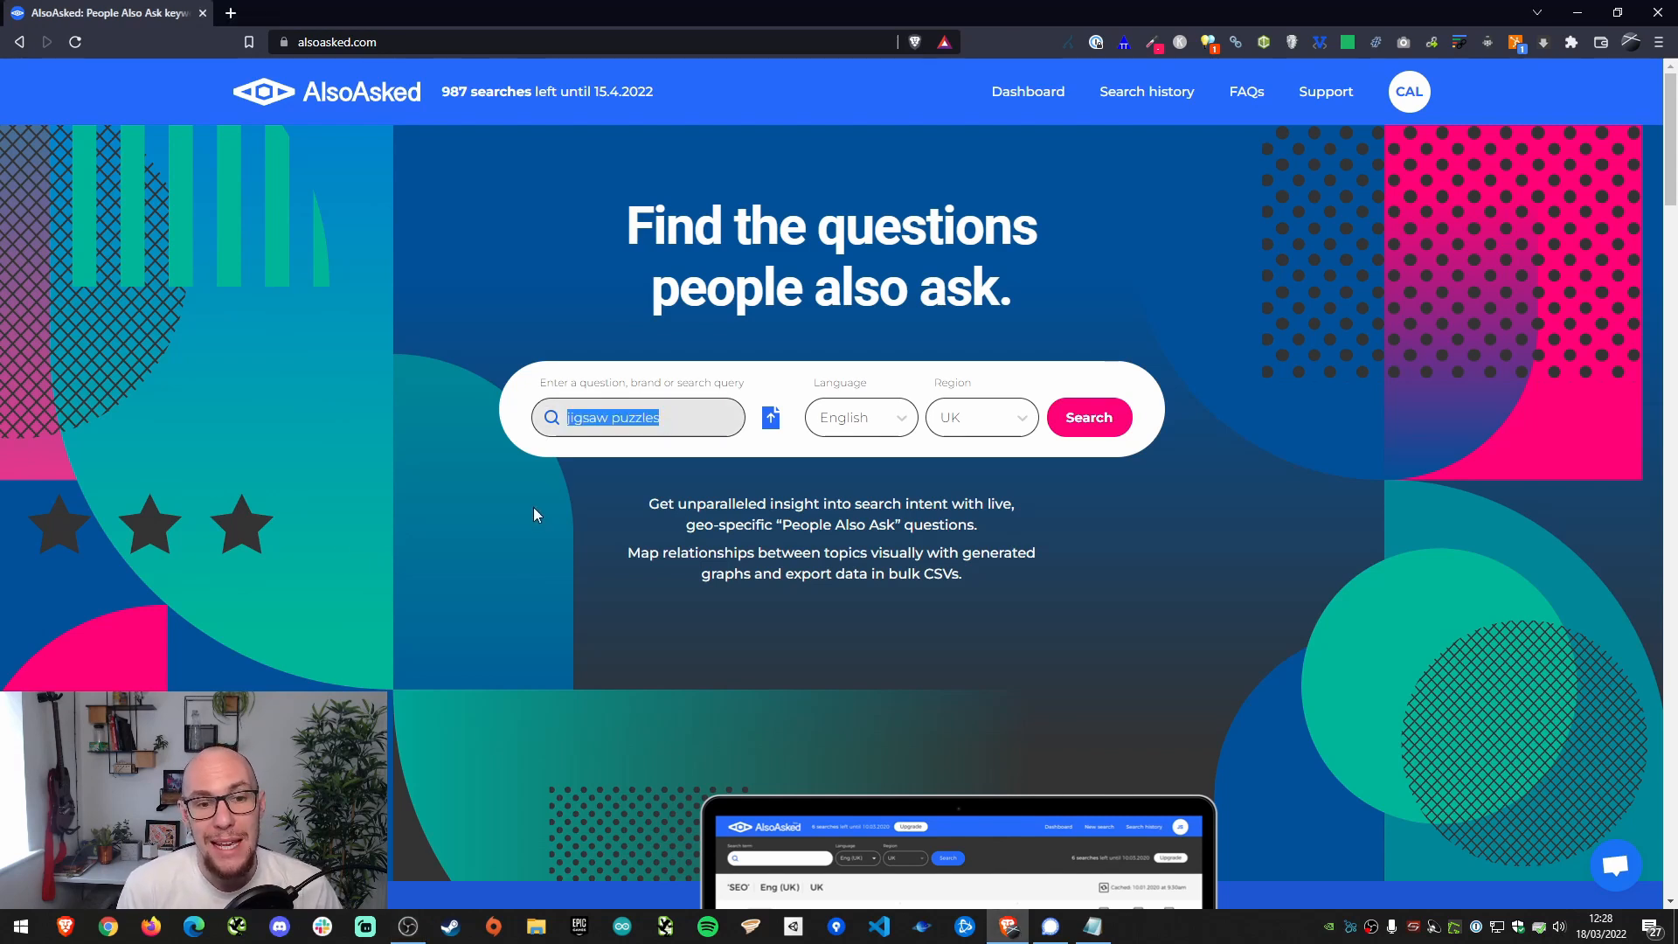
Run the jigsaw puzzles search with English language and UK region and scroll to the brain-question branch
{"action": "left_click", "coordinate": [860, 417]}
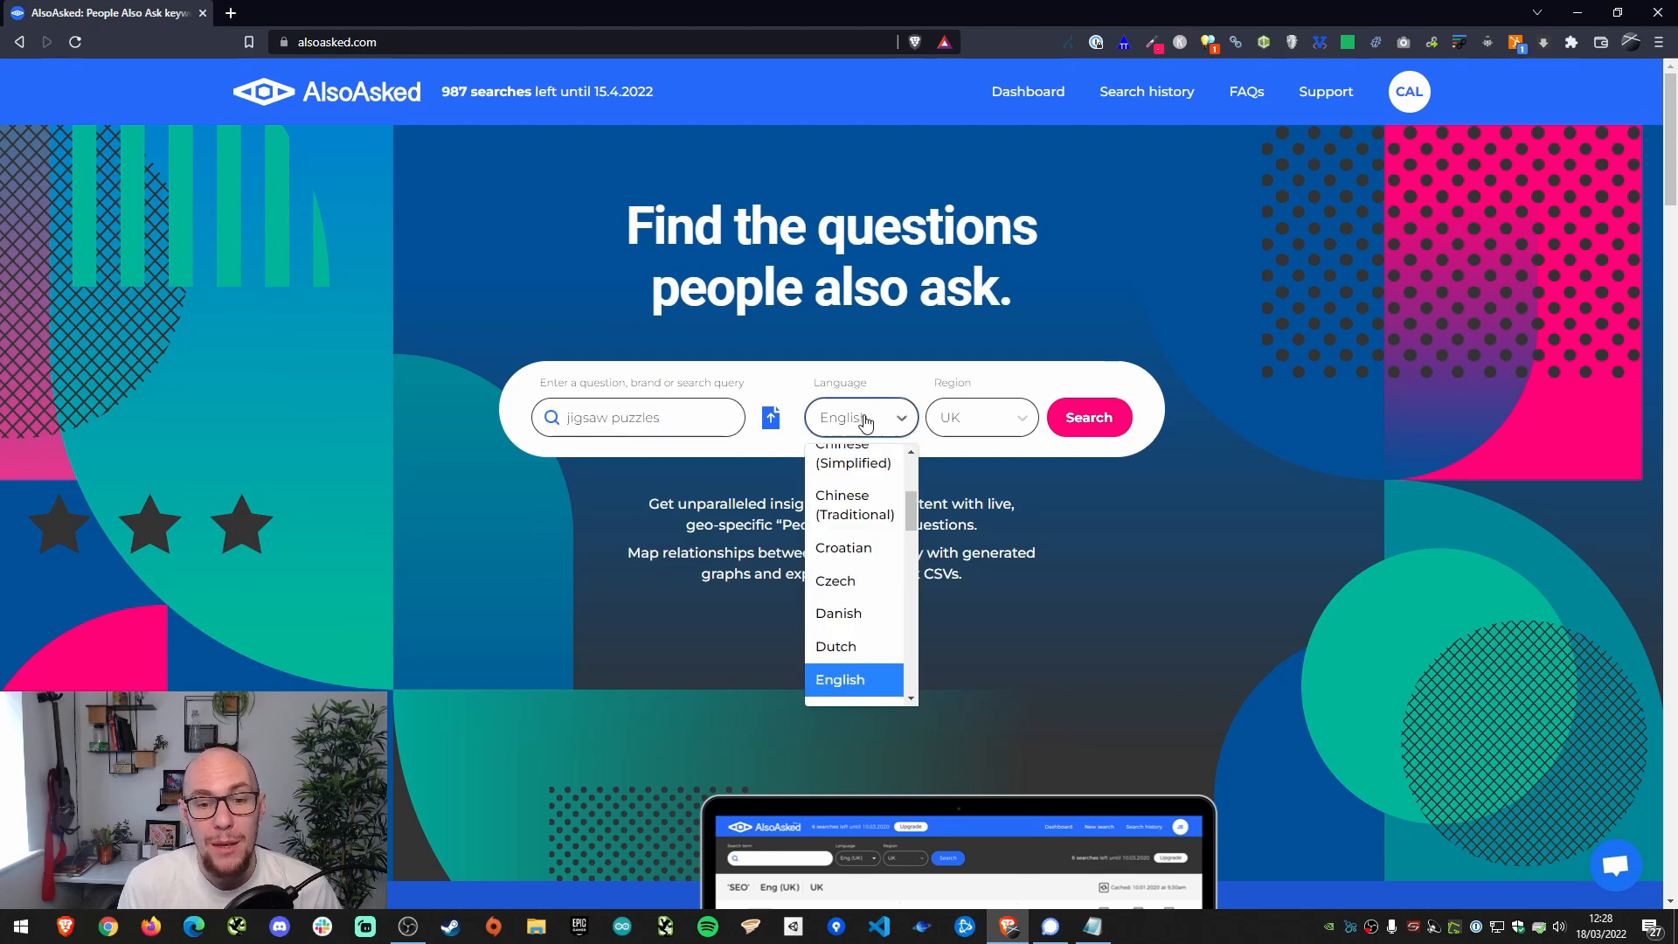
{"action": "left_click", "coordinate": [979, 418]}
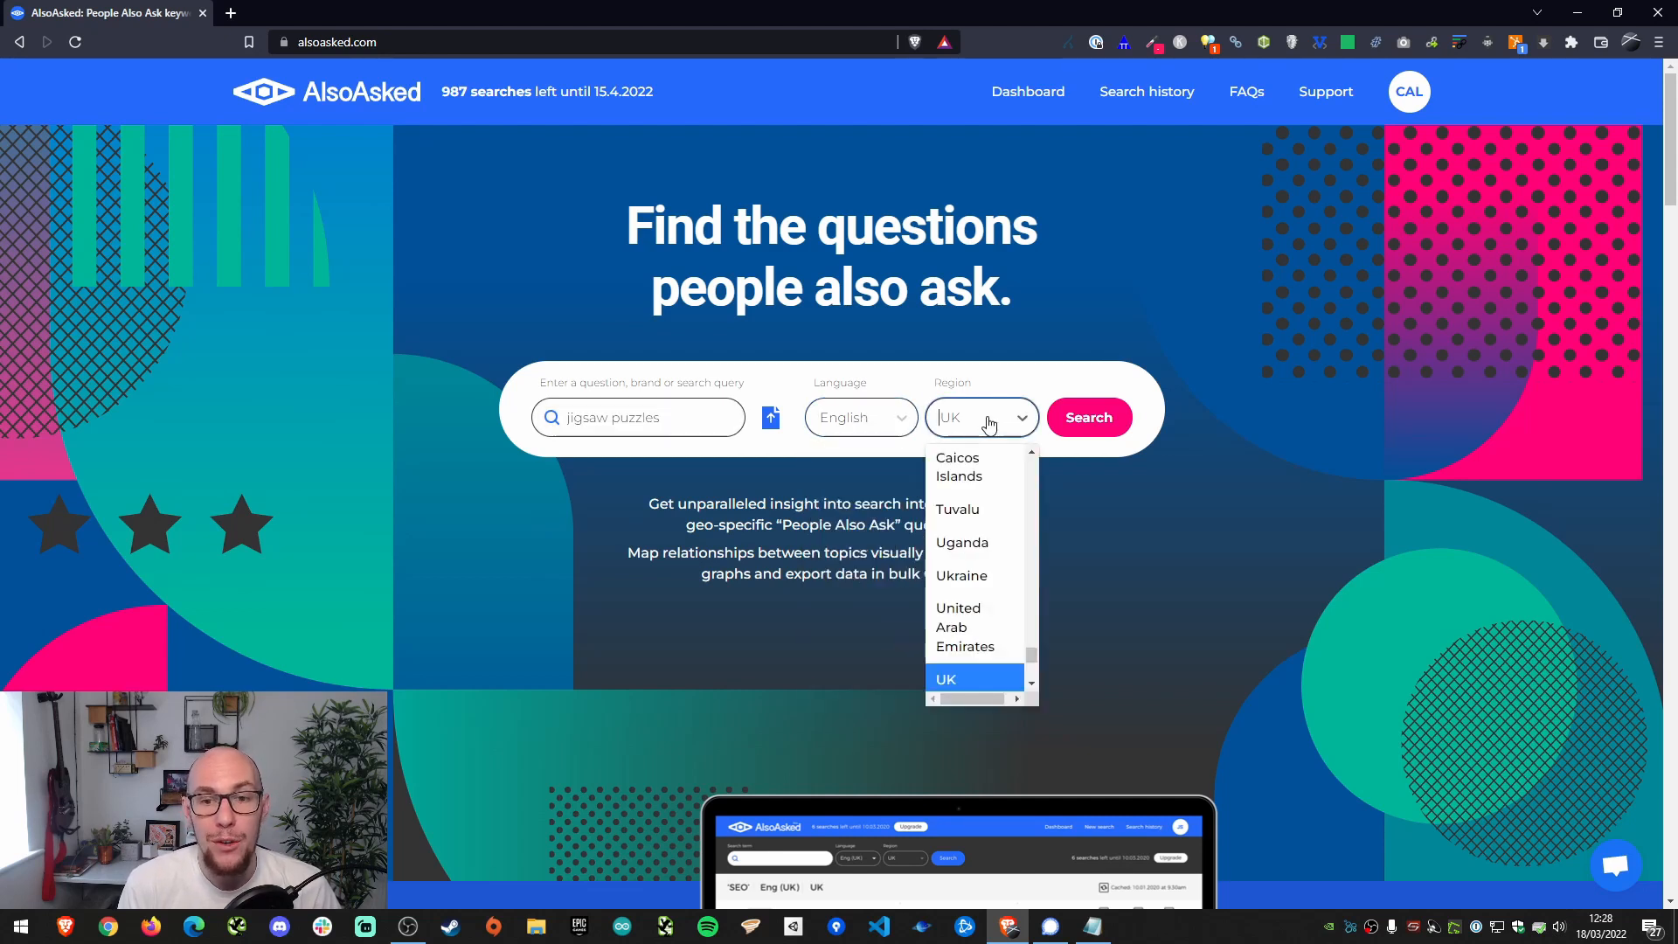
{"action": "mouse_move", "coordinate": [1194, 332]}
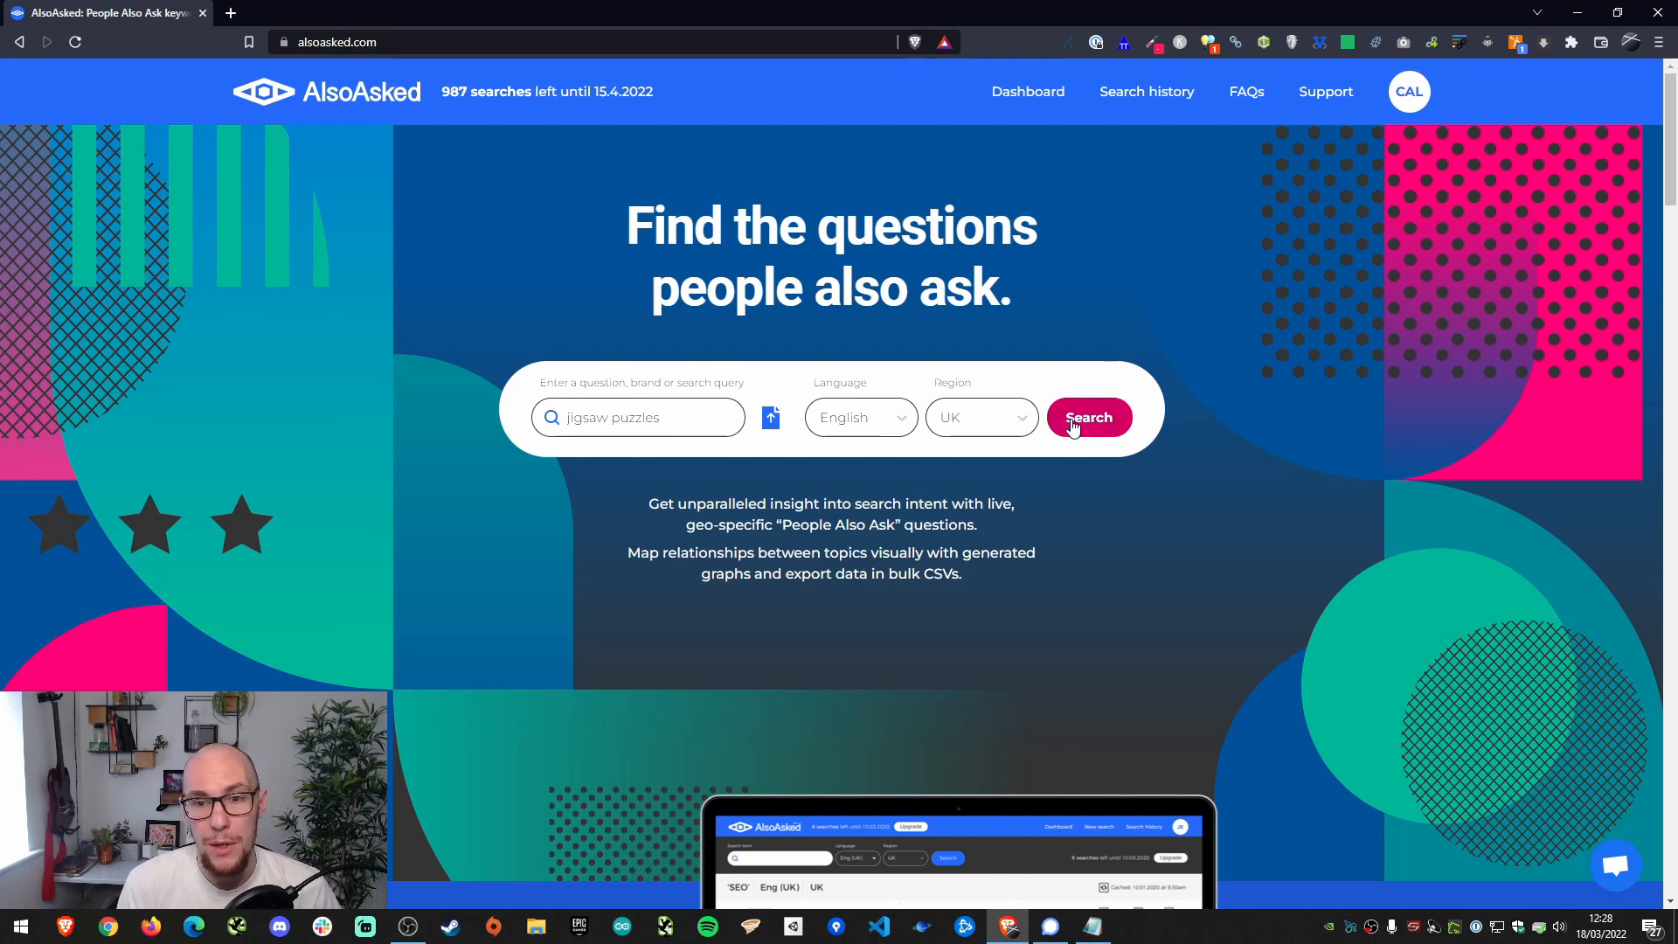
{"action": "left_click", "coordinate": [1088, 418]}
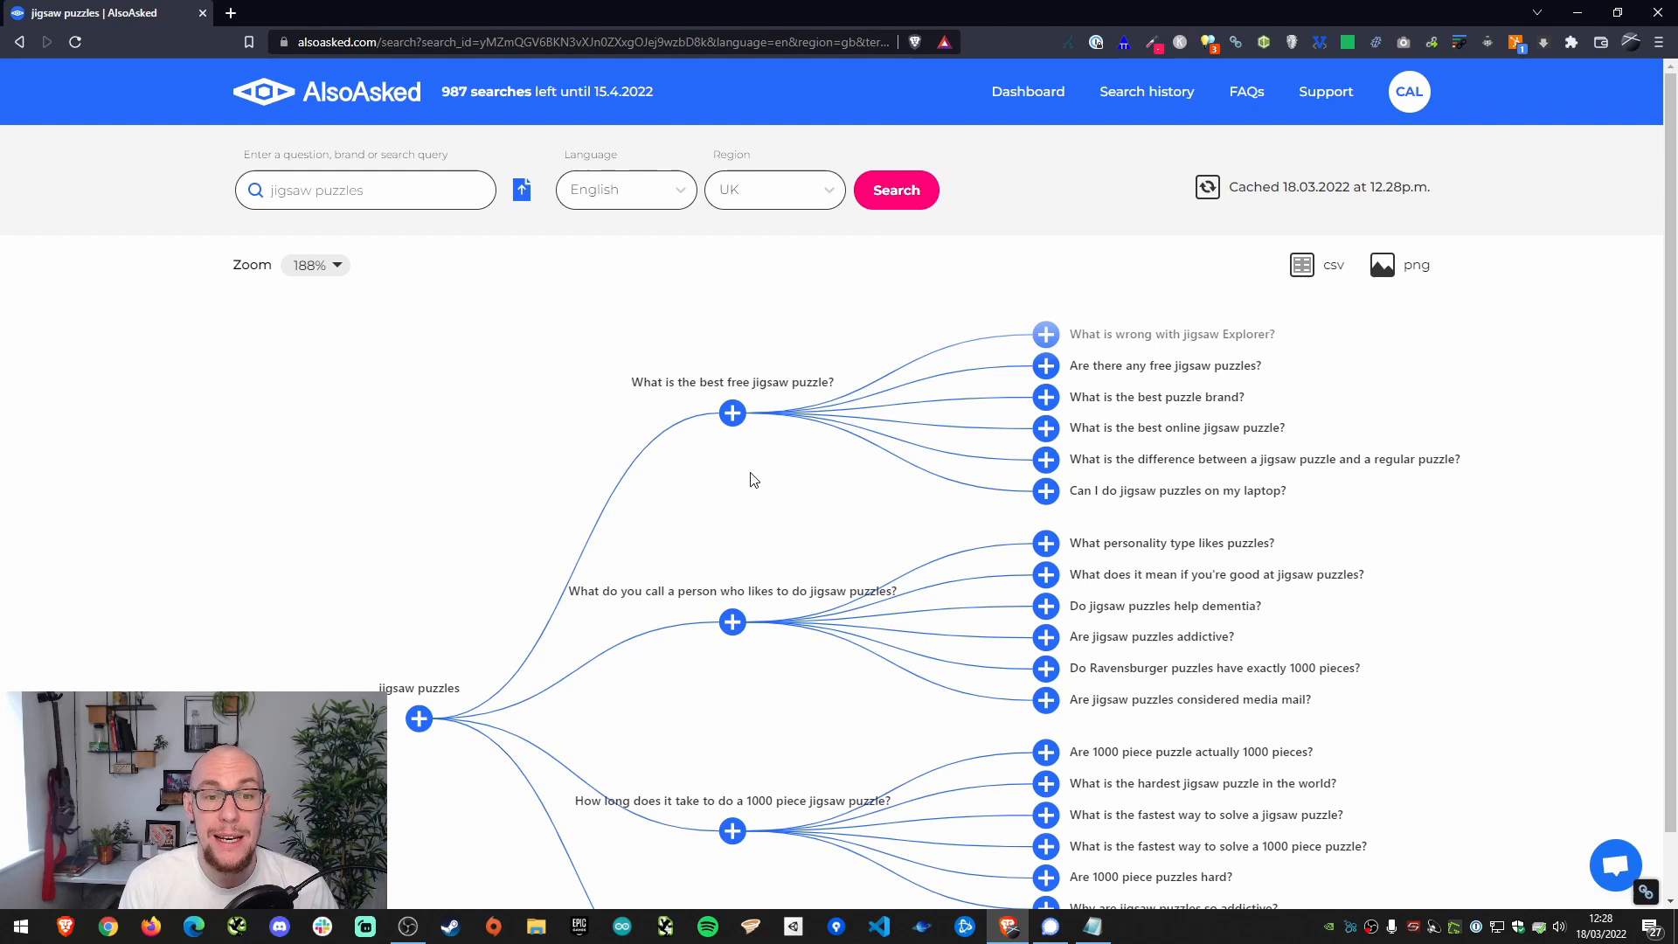
{"action": "mouse_move", "coordinate": [676, 404]}
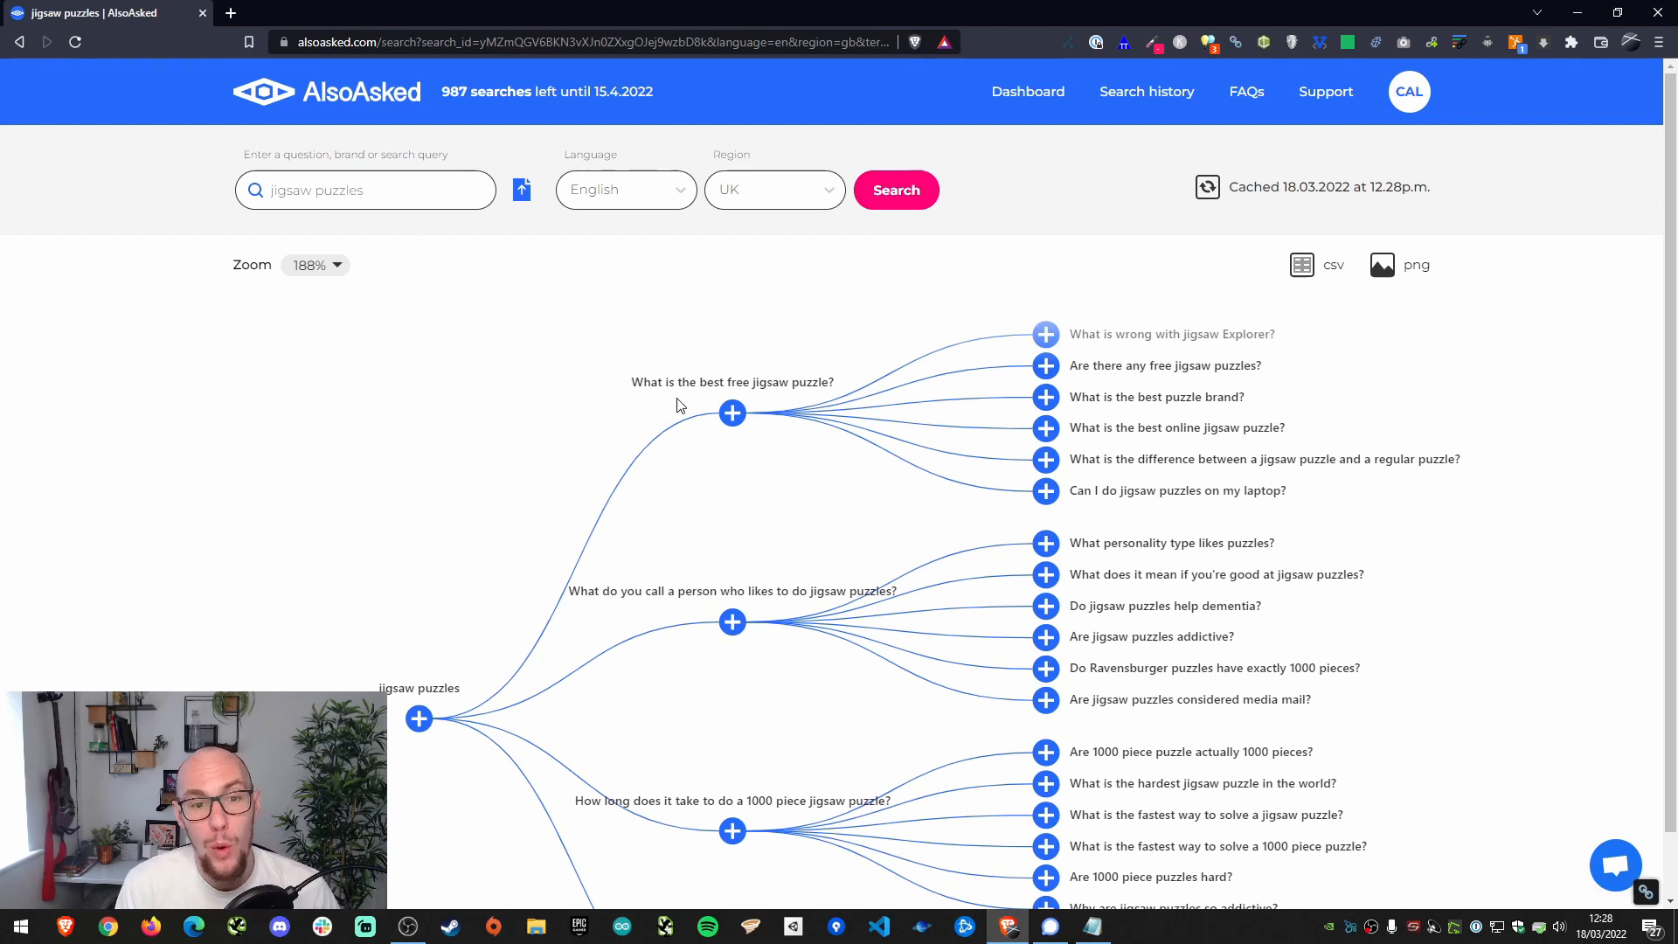
{"action": "scroll", "scroll_direction": "down", "scroll_amount": 3}
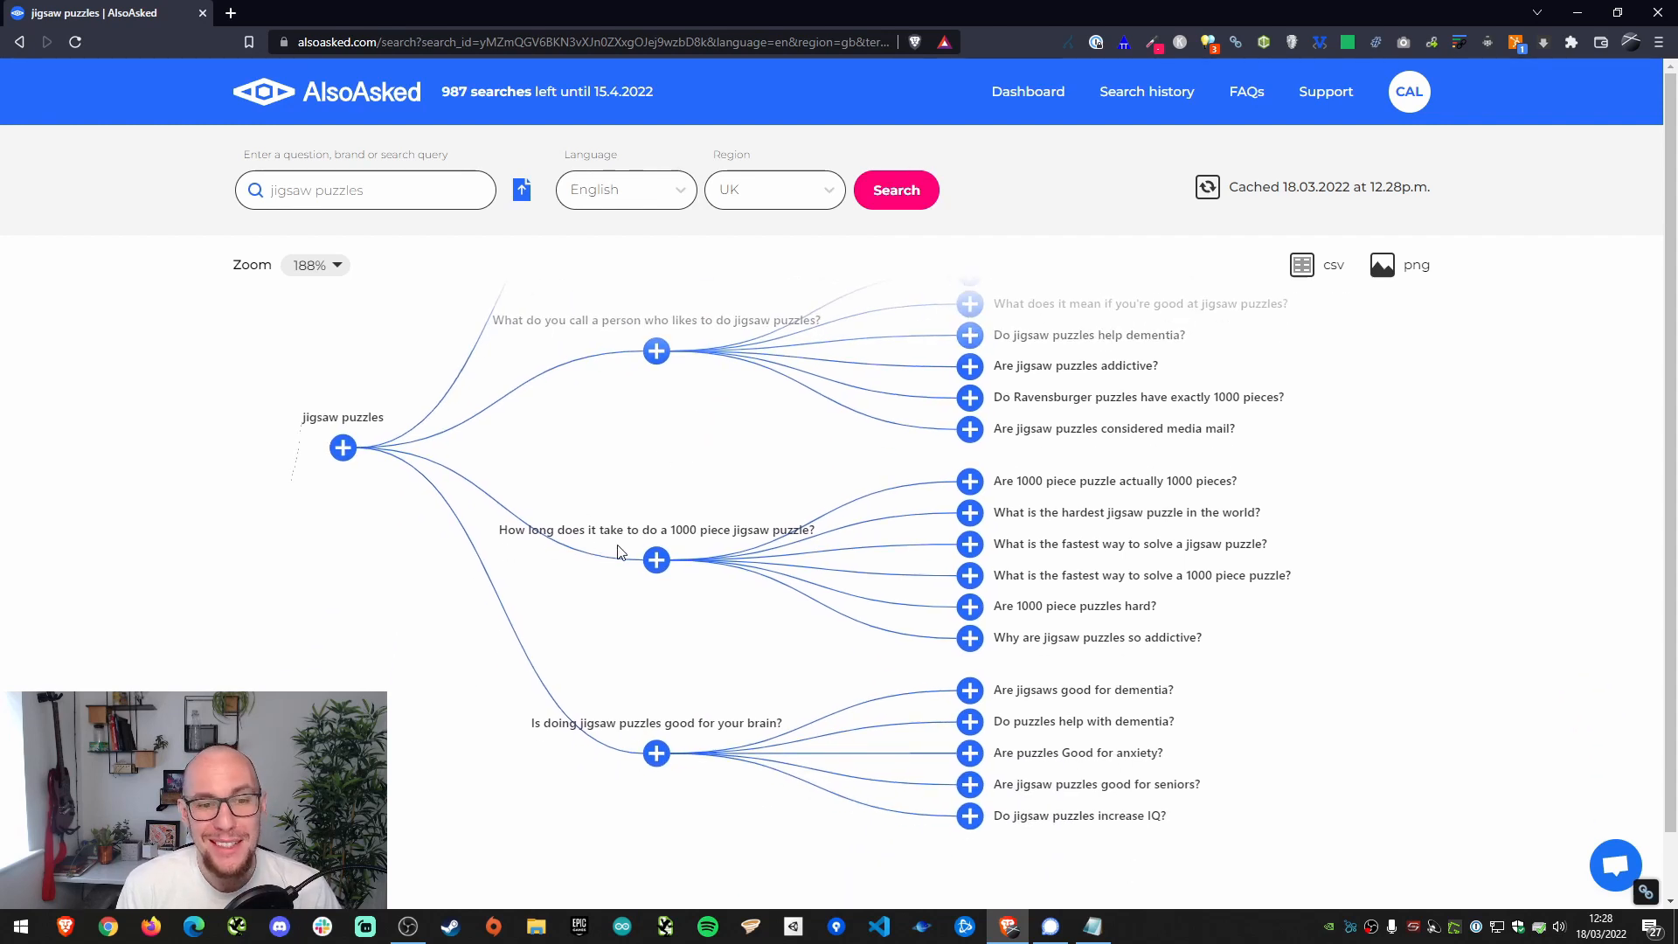
{"action": "mouse_move", "coordinate": [534, 752]}
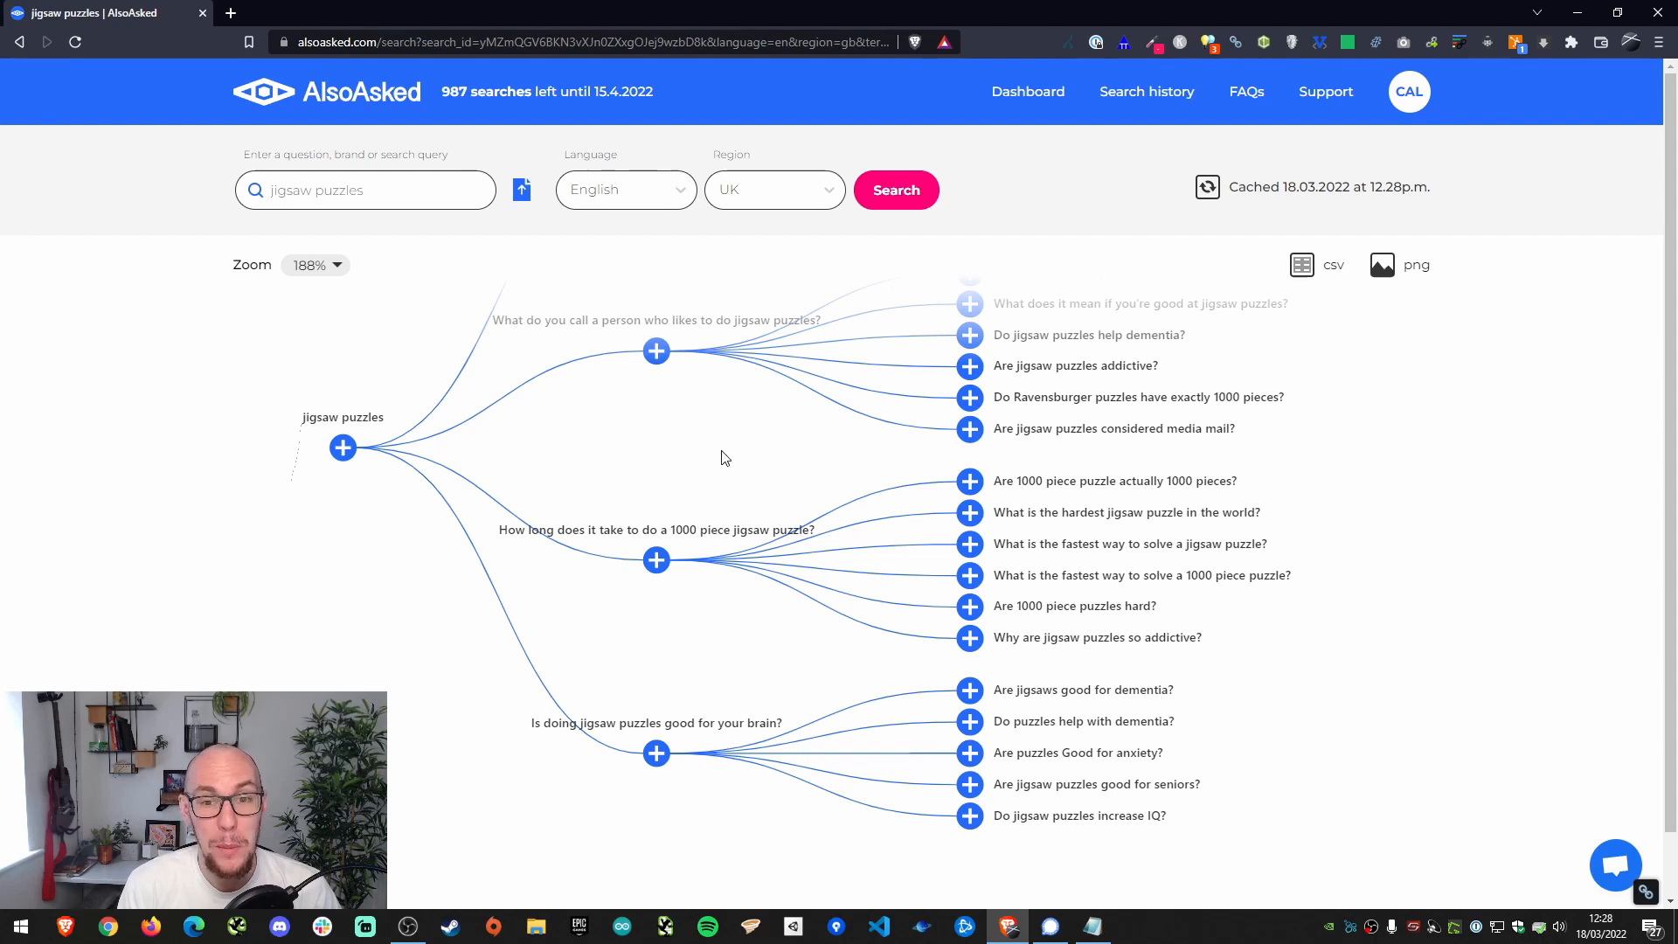
{"action": "scroll", "scroll_direction": "down", "scroll_amount": 3}
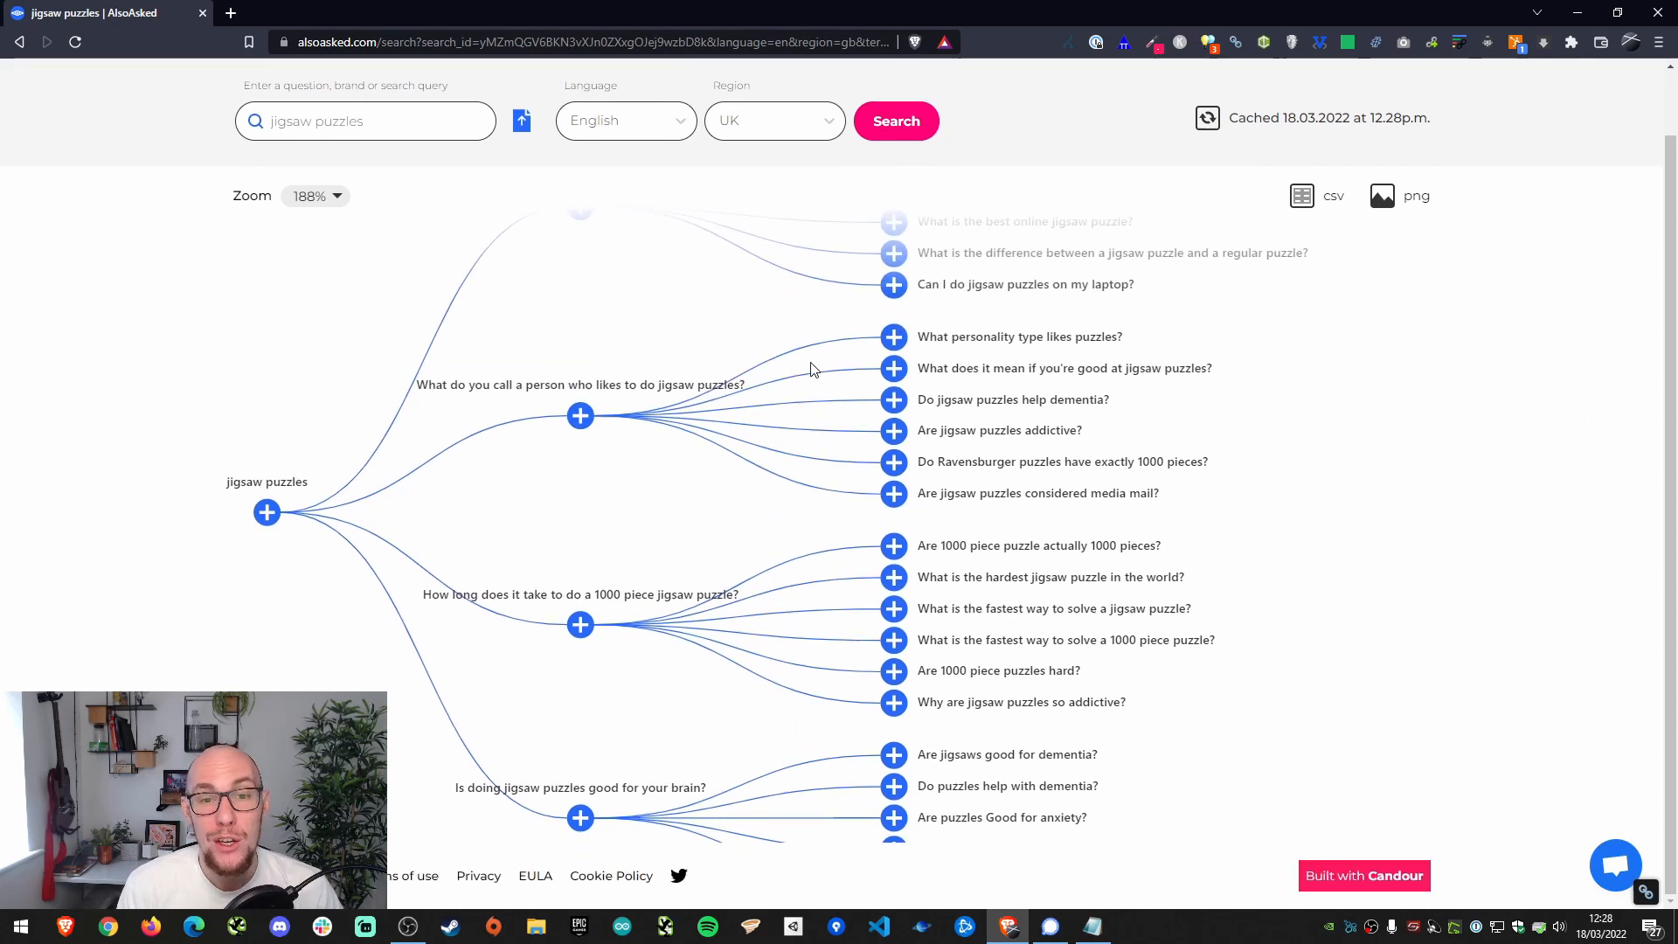
{"action": "scroll", "scroll_direction": "down", "scroll_amount": 3}
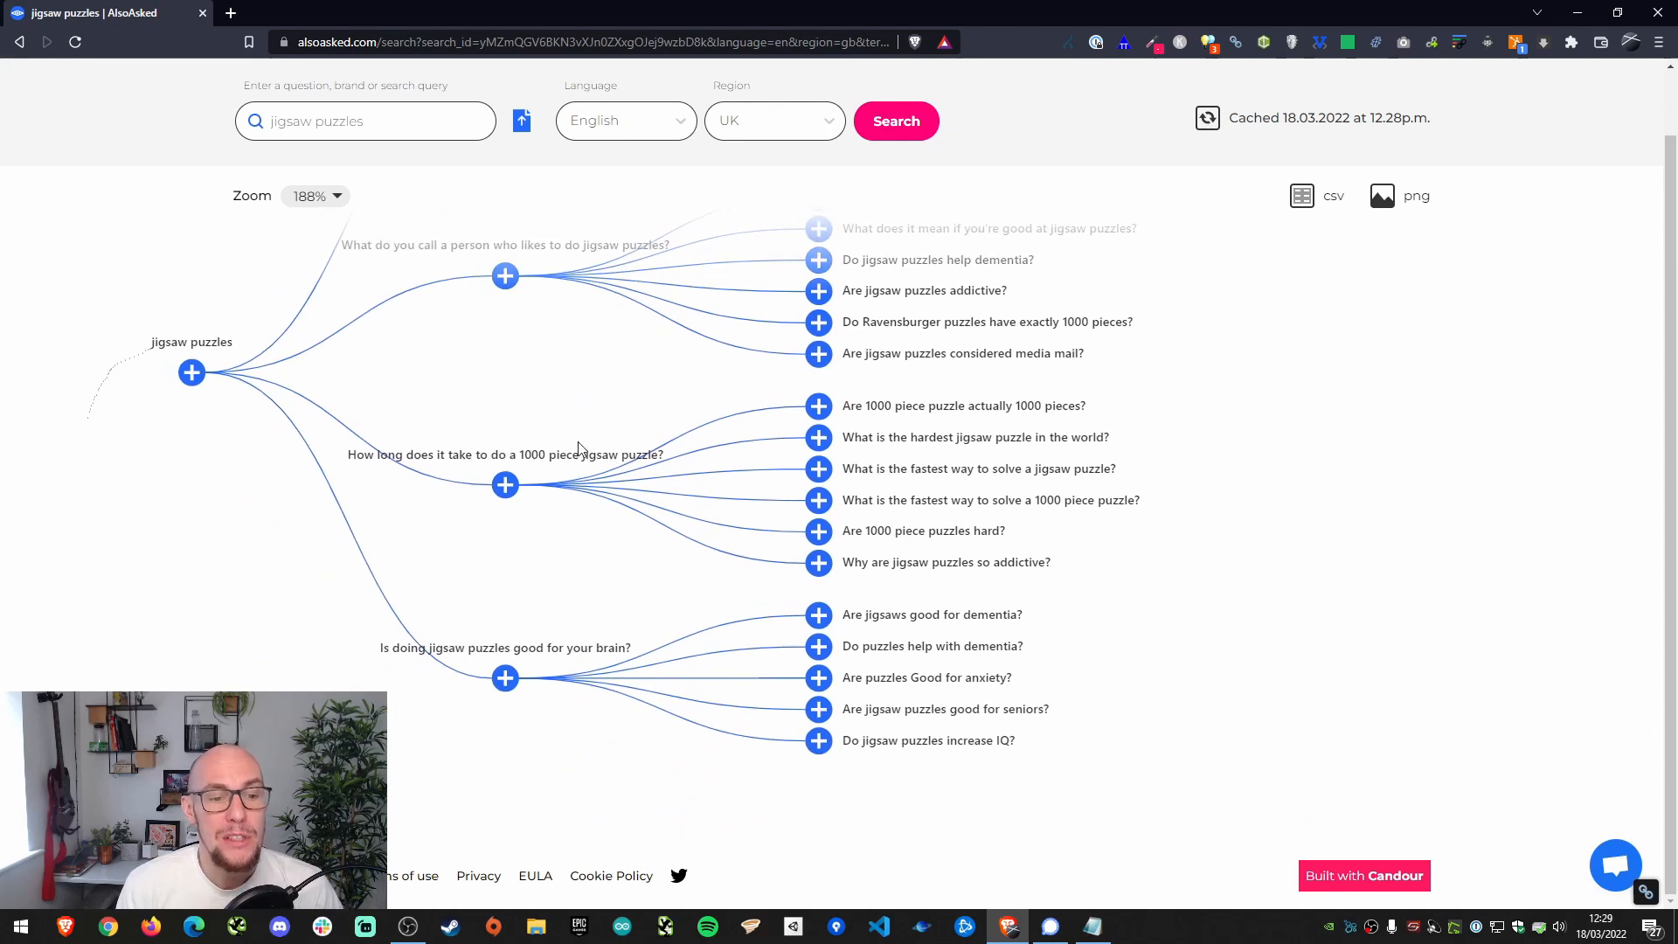
{"action": "mouse_move", "coordinate": [393, 685]}
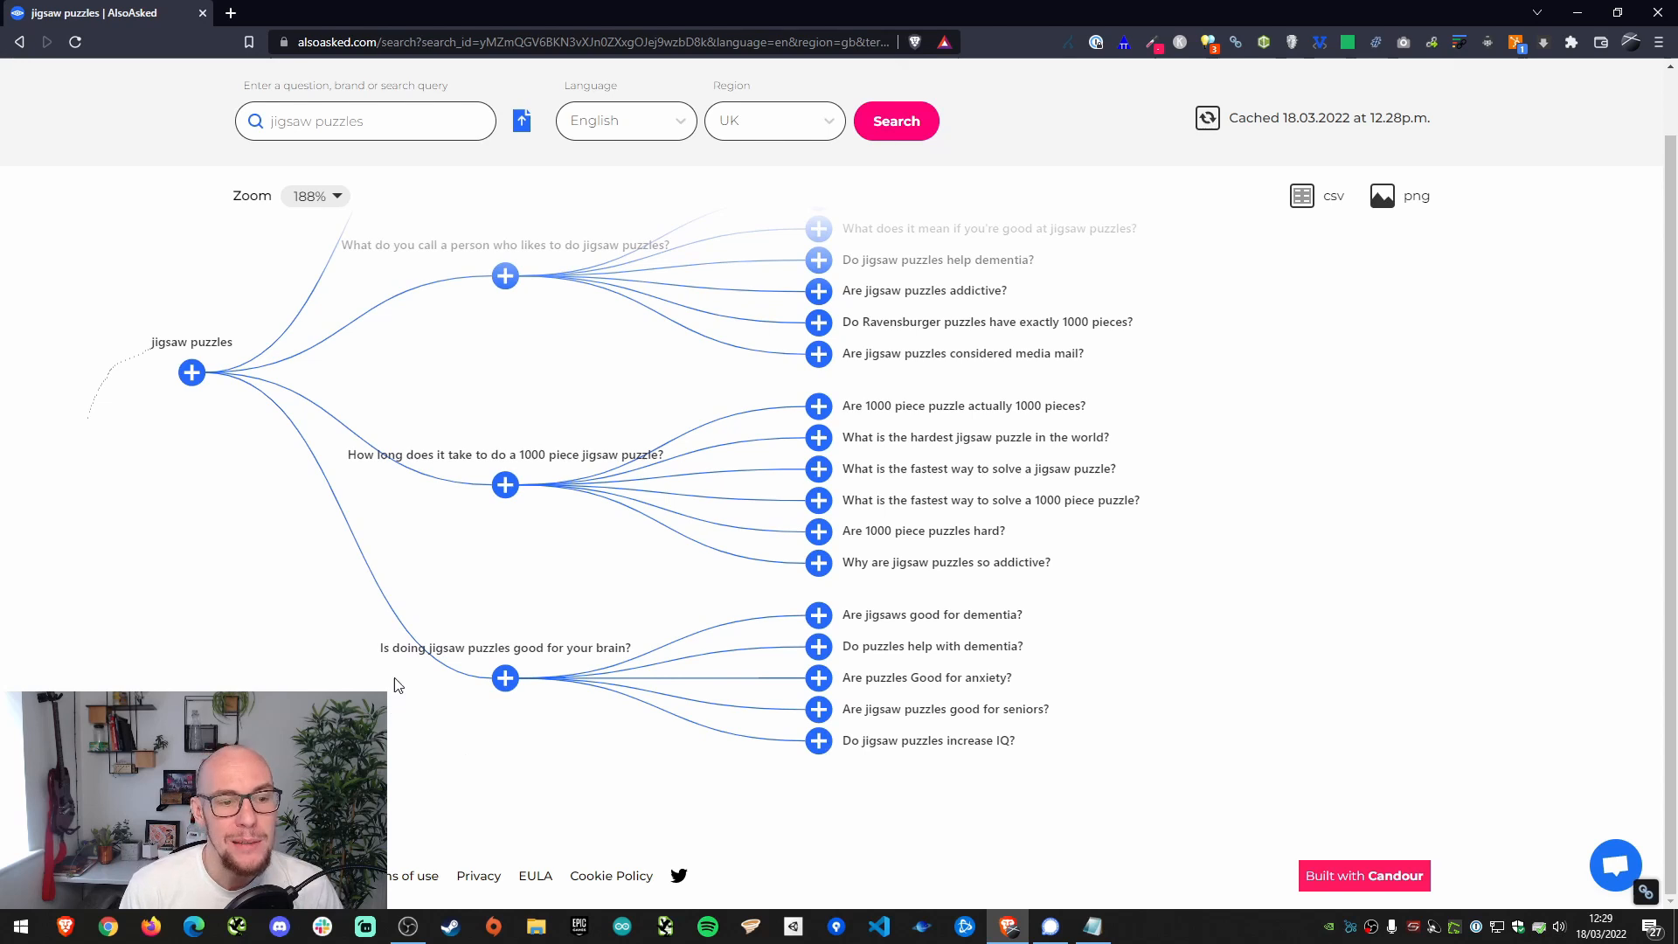
{"action": "mouse_move", "coordinate": [636, 674]}
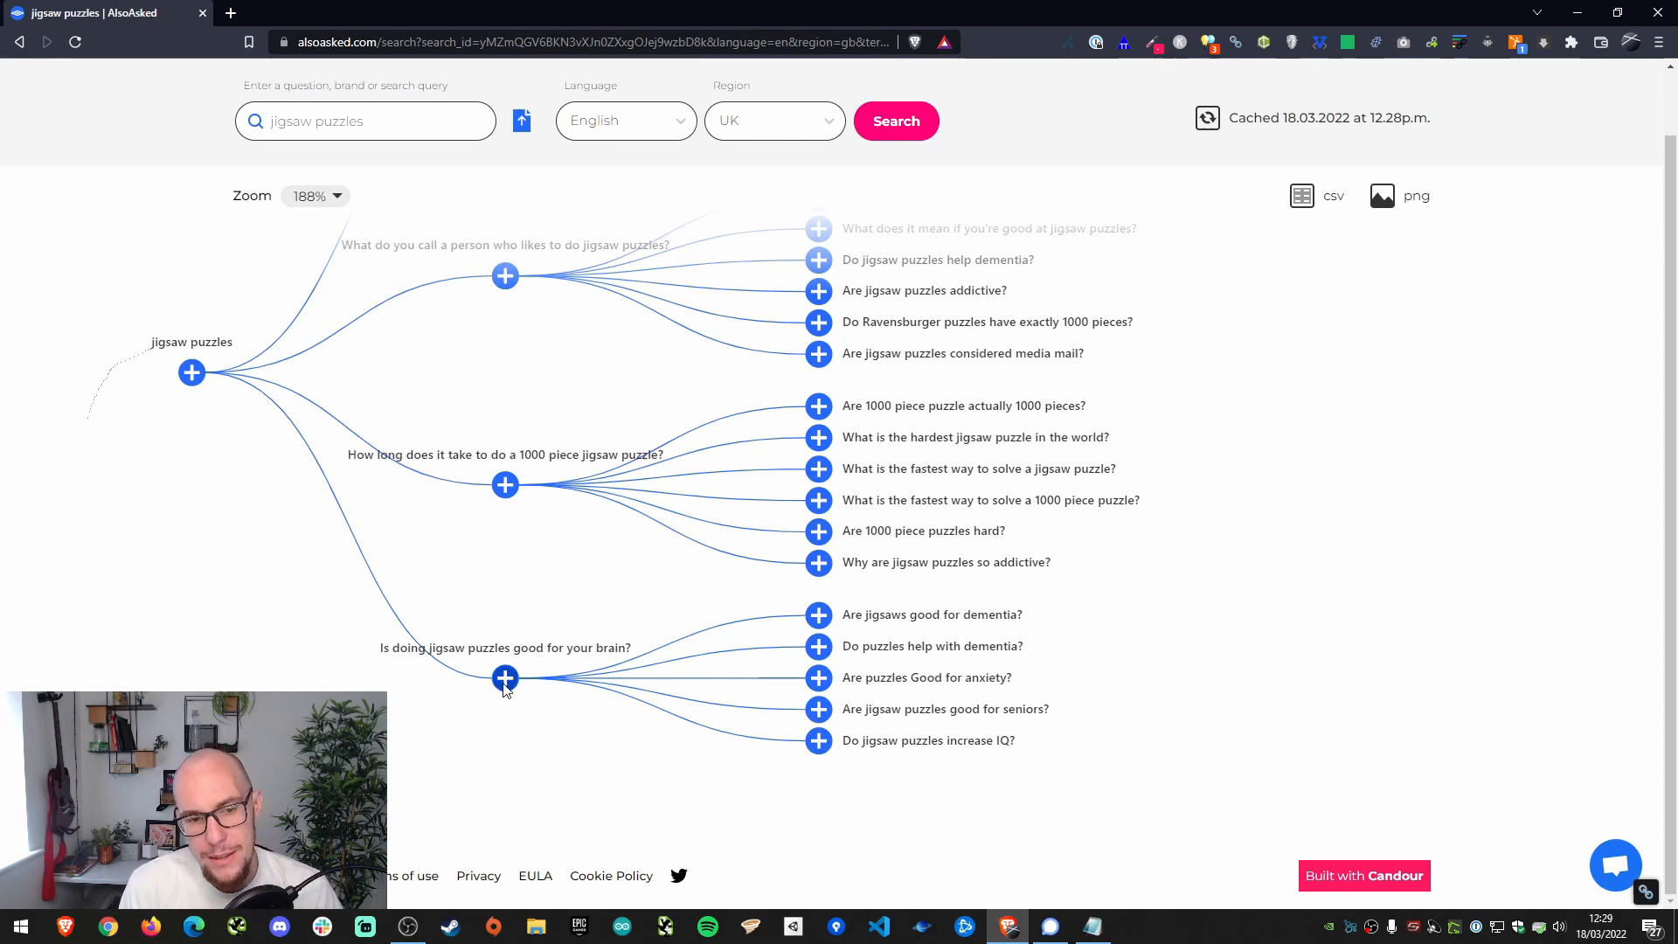
Search 'Is doing jigsaw puzzles good for your brain?' and export its tree as a PNG, viewing it in Photos
{"action": "left_click", "coordinate": [505, 680]}
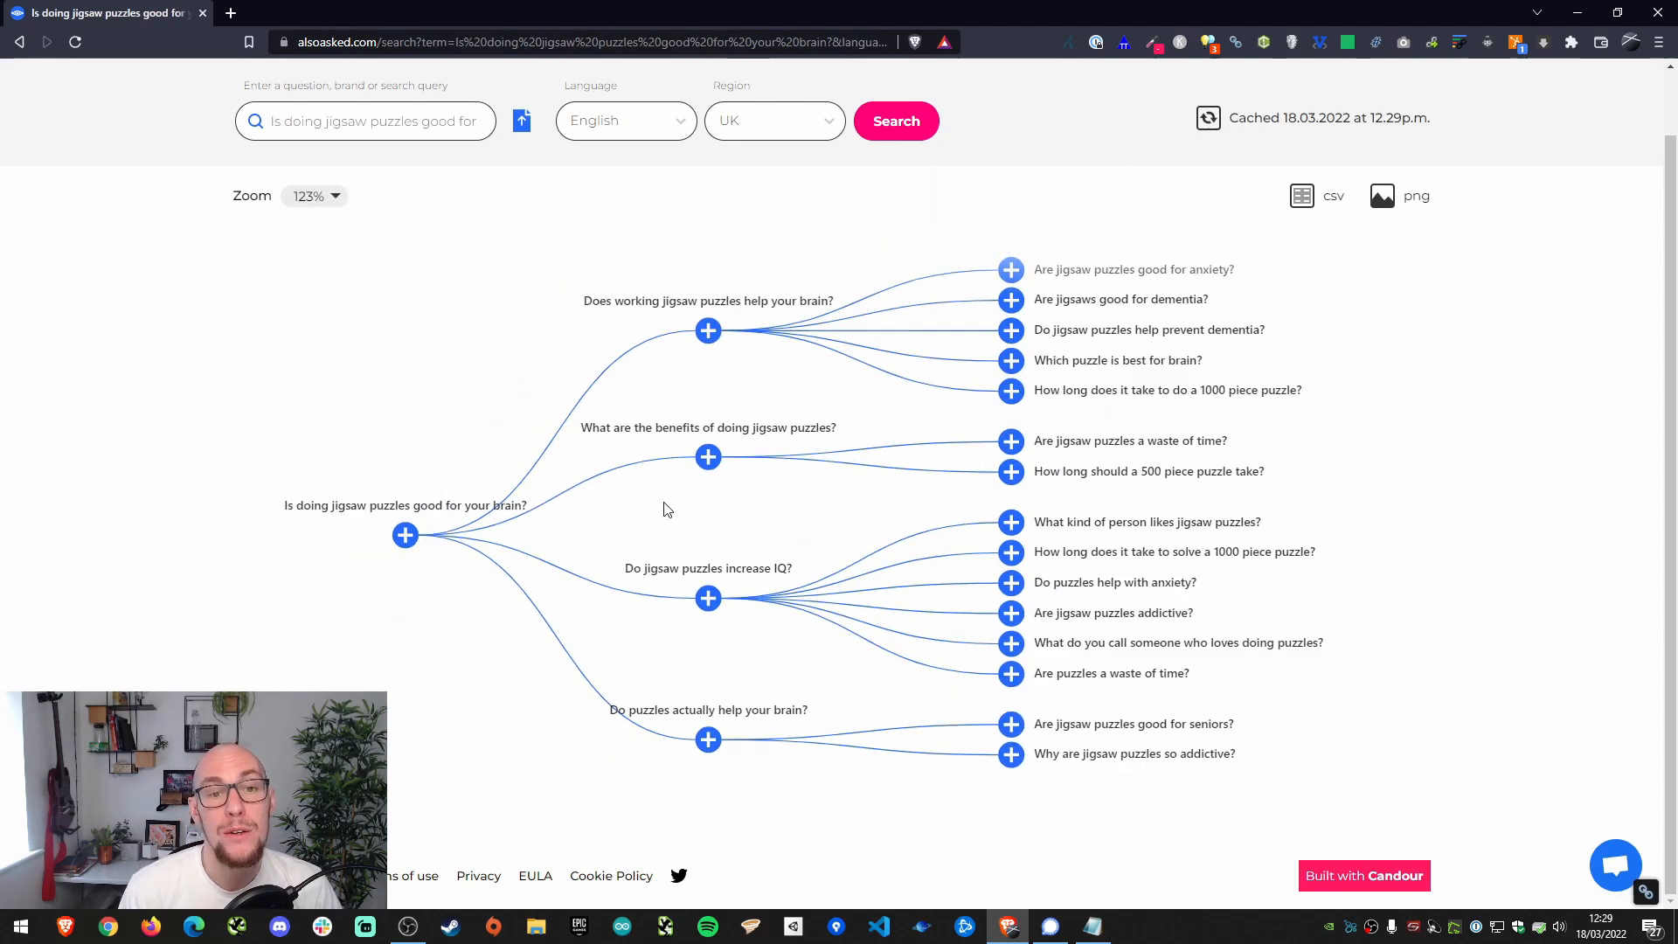
{"action": "mouse_move", "coordinate": [475, 364]}
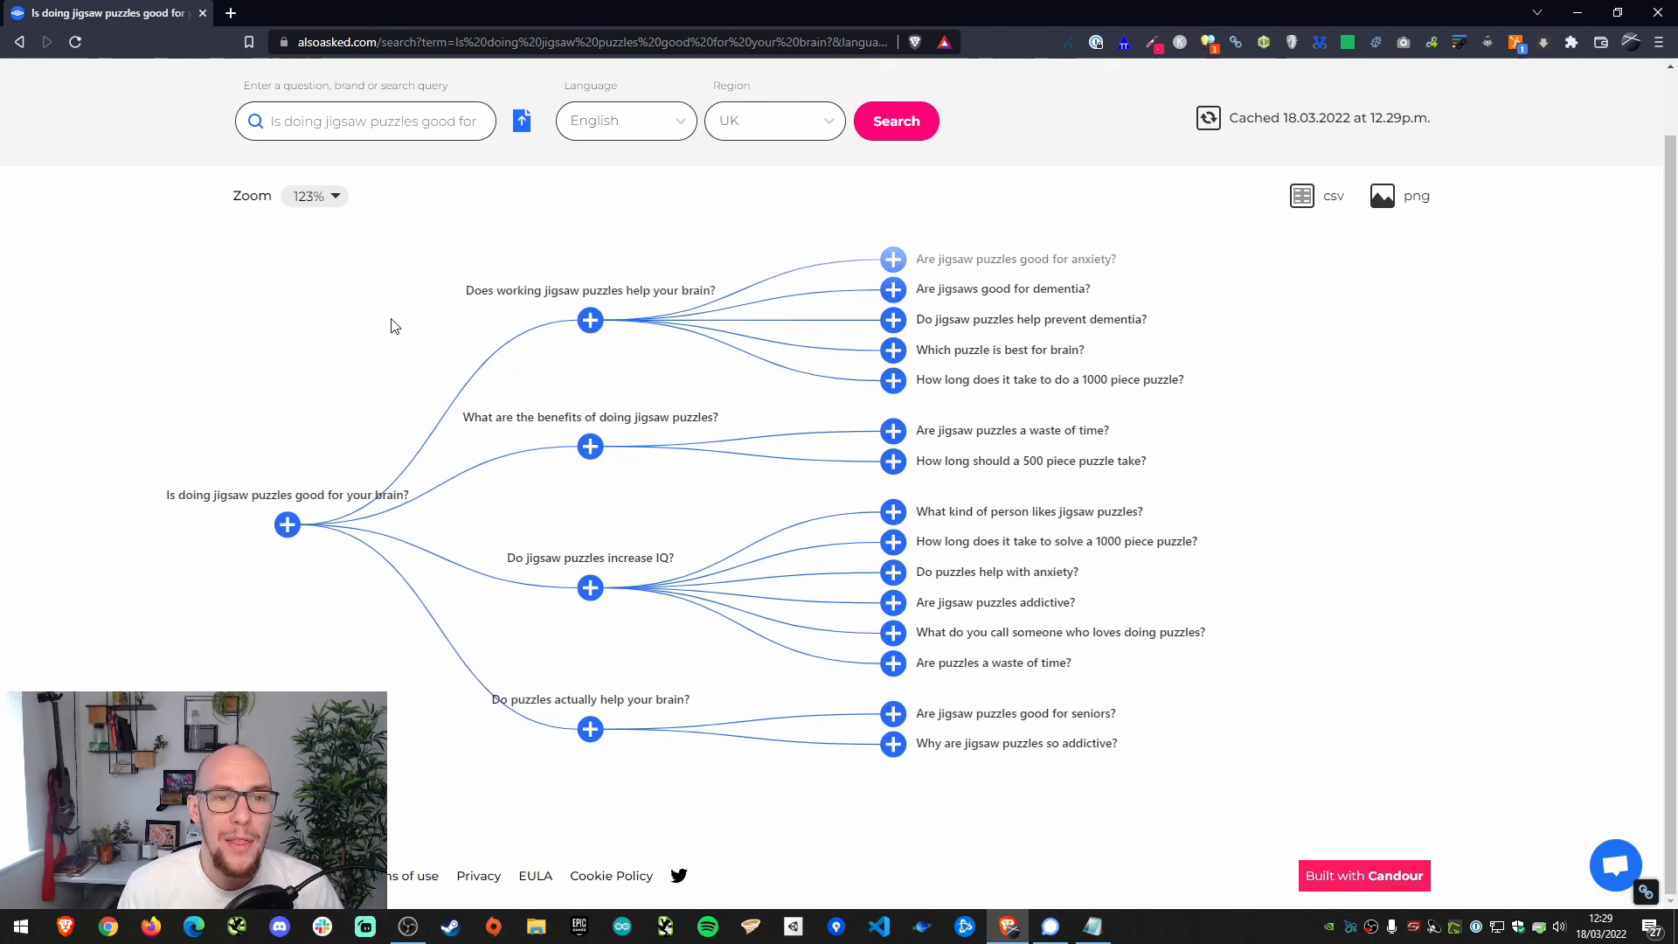
{"action": "mouse_move", "coordinate": [651, 549]}
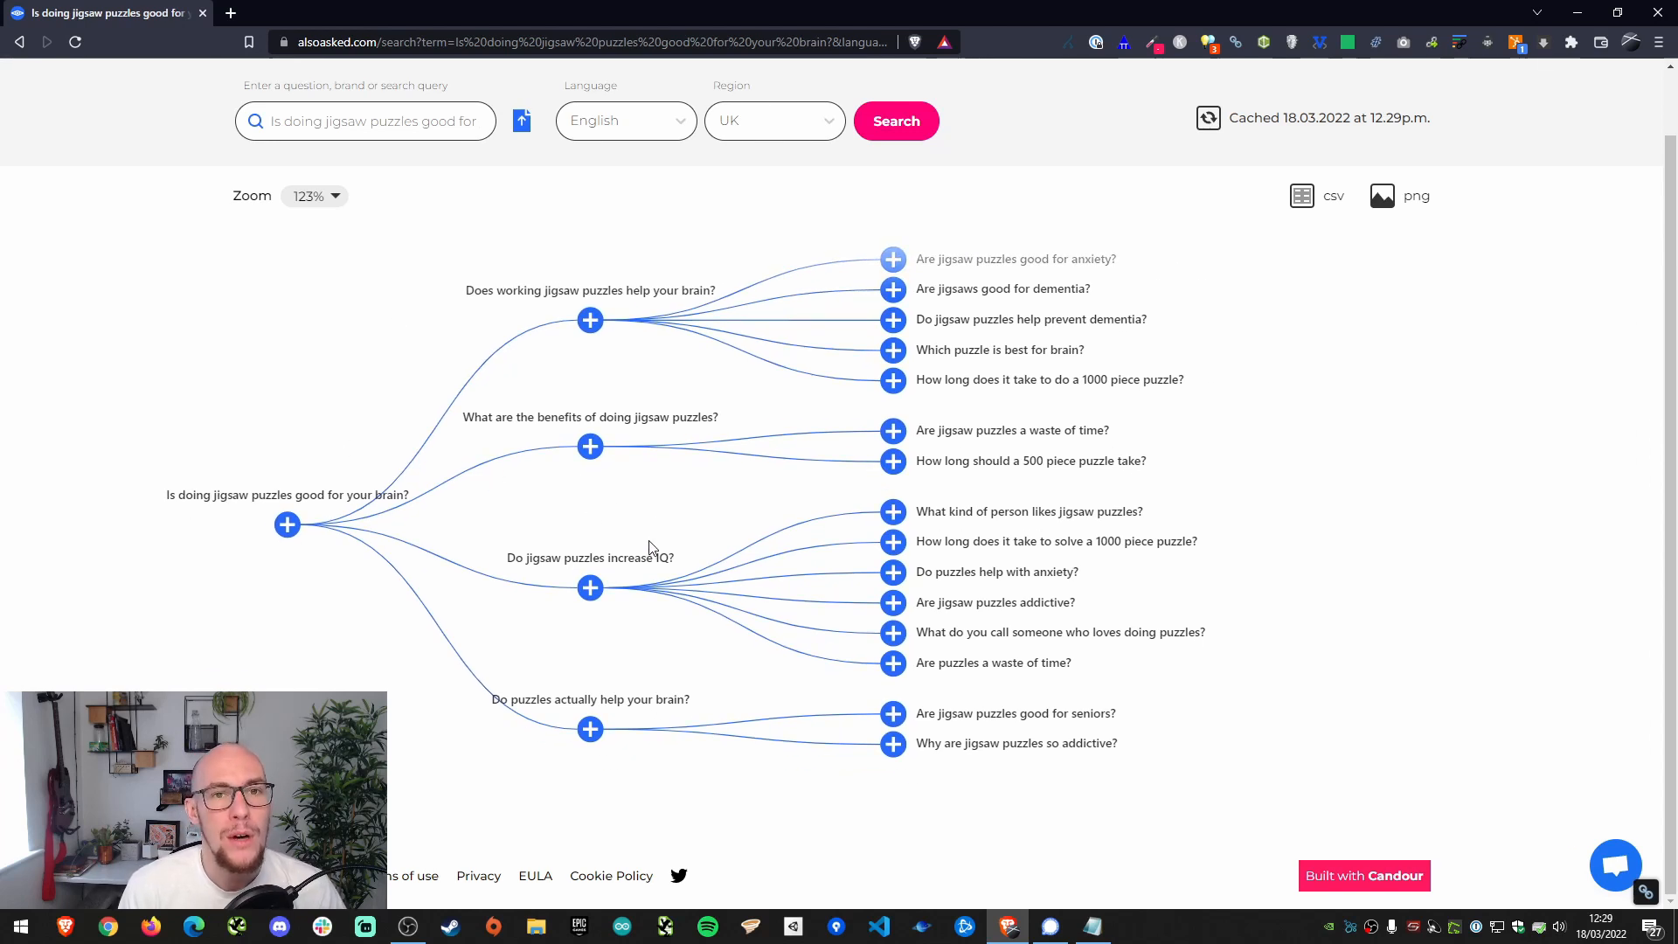
{"action": "mouse_move", "coordinate": [529, 550]}
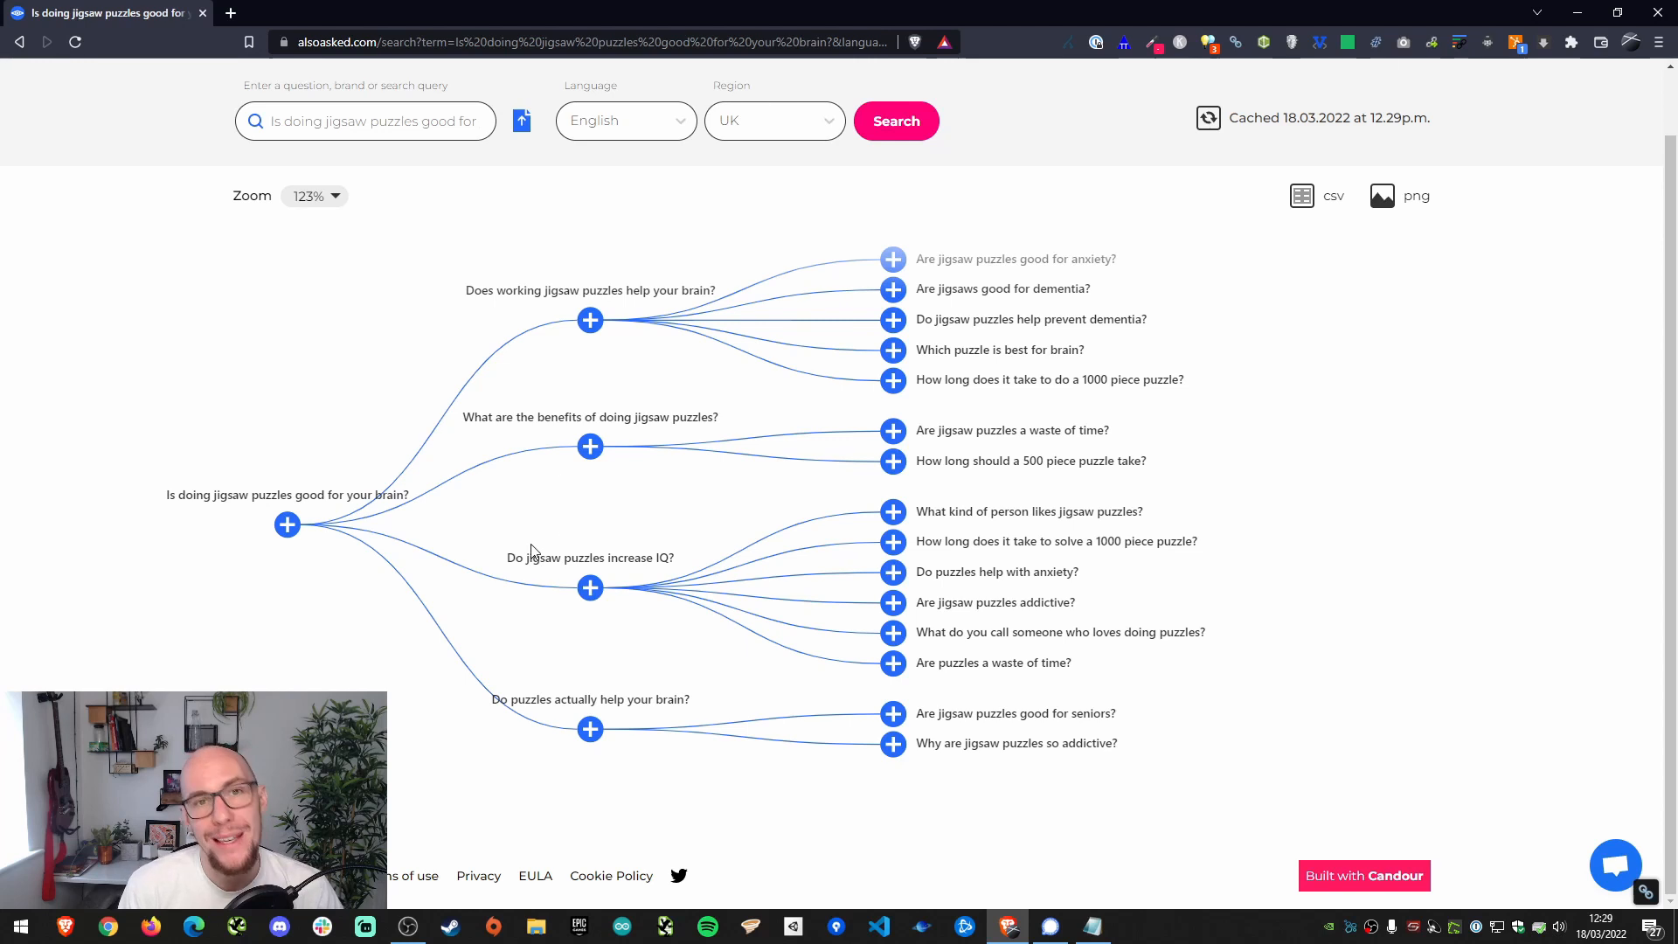
{"action": "mouse_move", "coordinate": [325, 540]}
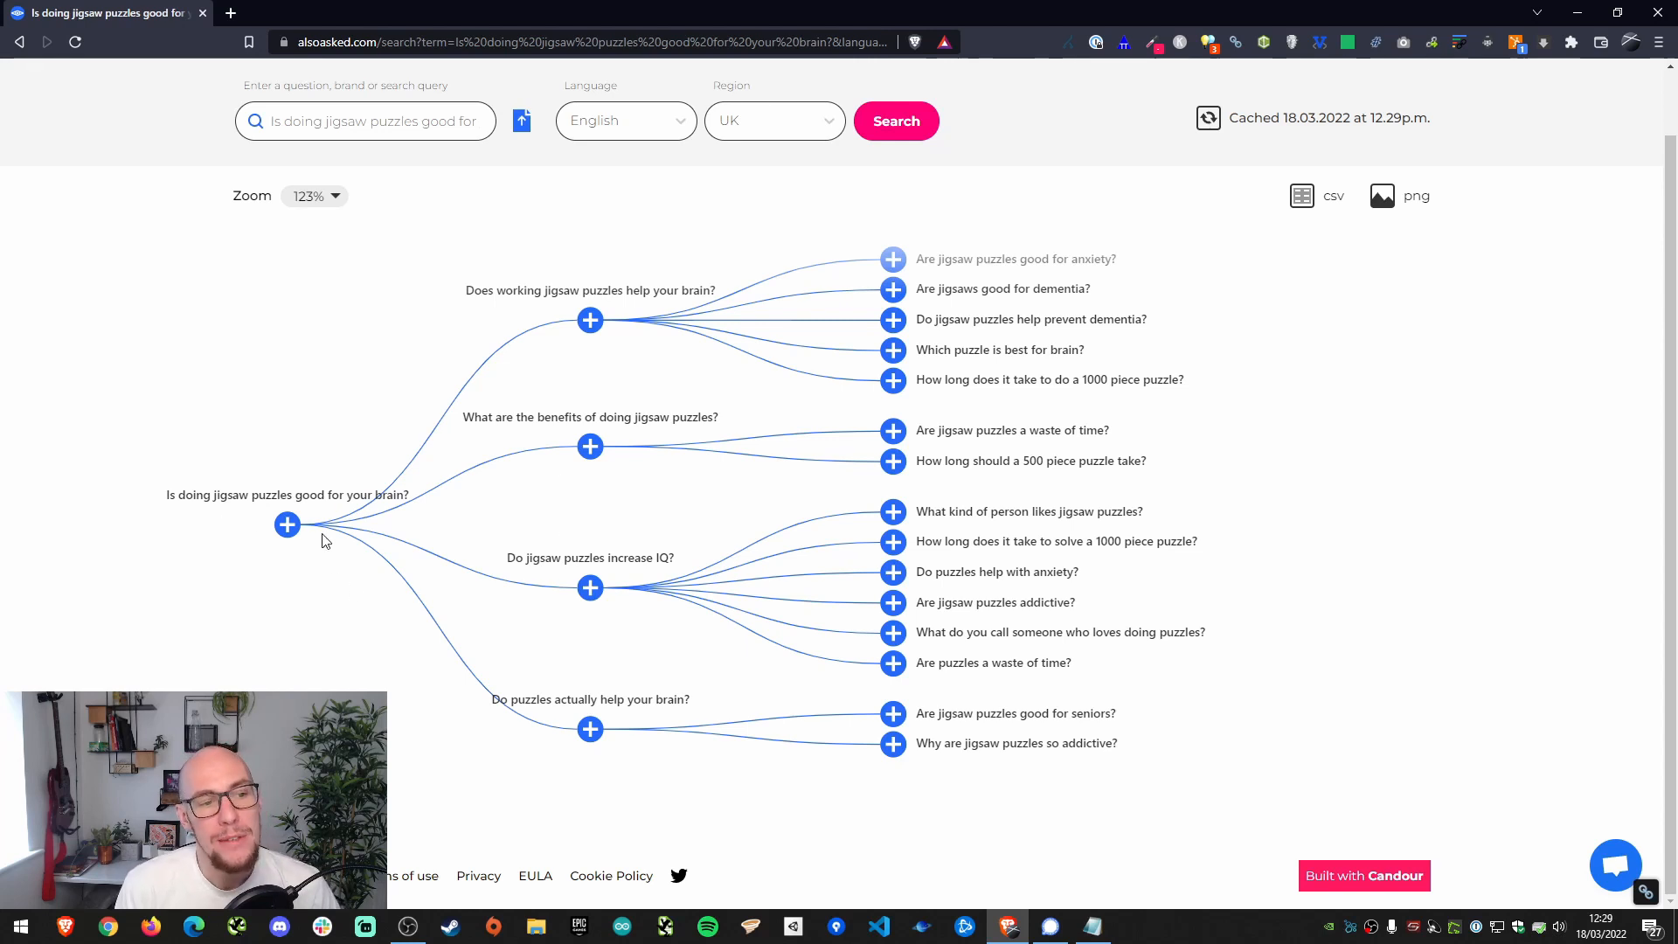
{"action": "mouse_move", "coordinate": [297, 537]}
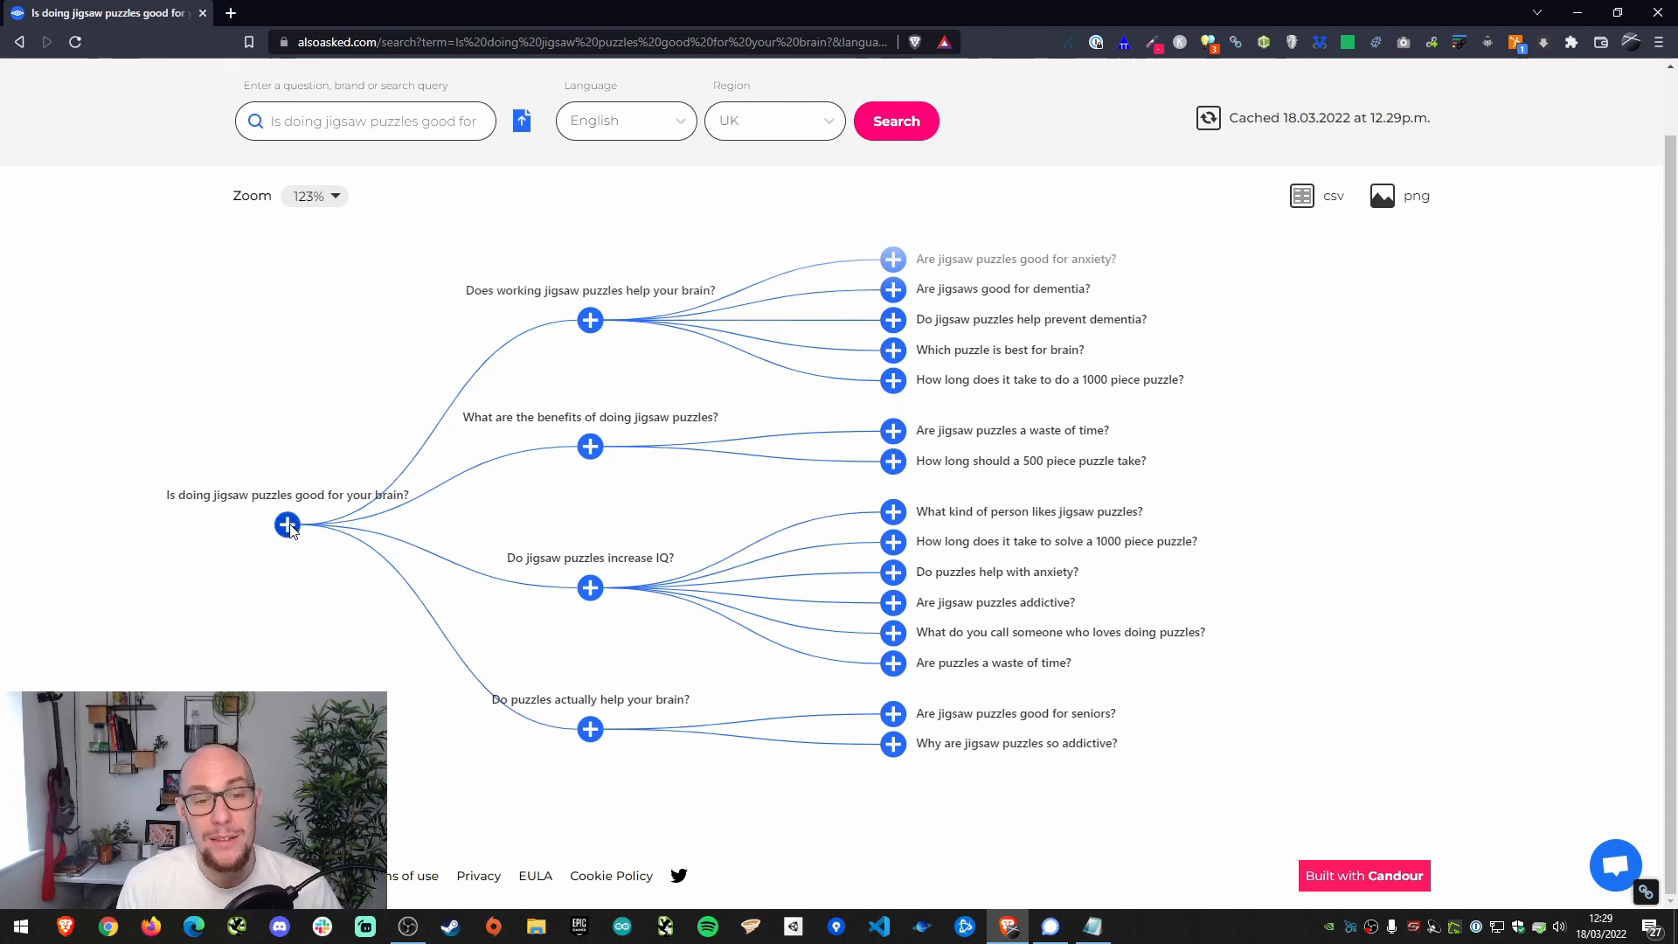
{"action": "mouse_move", "coordinate": [631, 575]}
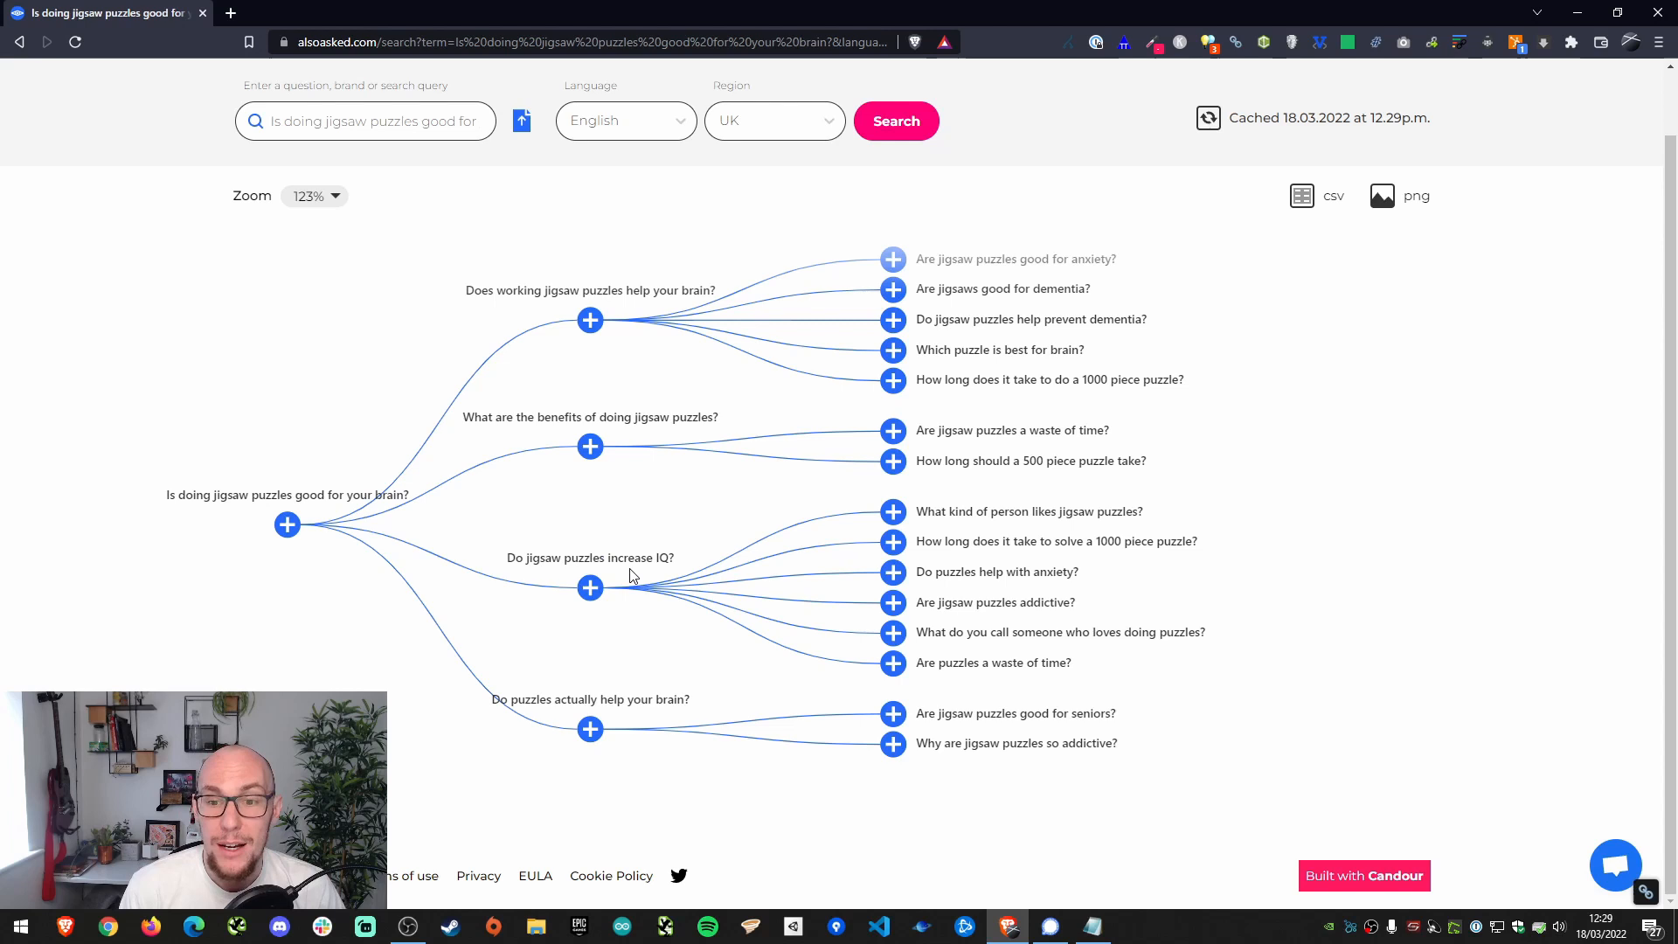
{"action": "mouse_move", "coordinate": [1091, 344]}
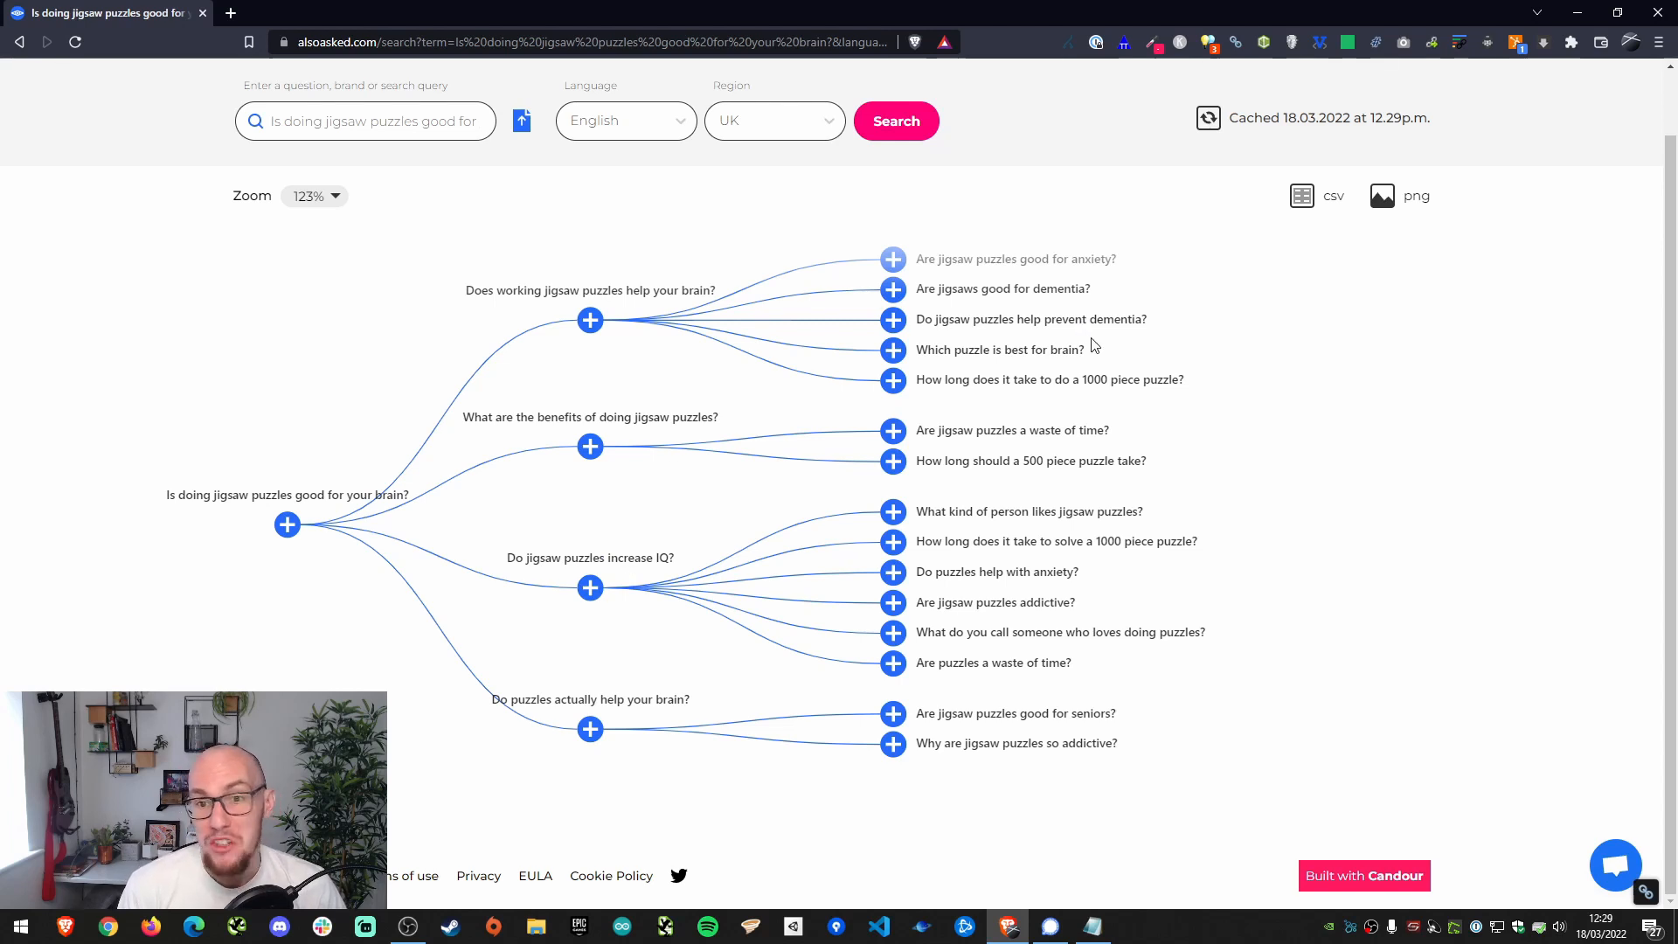
{"action": "mouse_move", "coordinate": [1152, 475]}
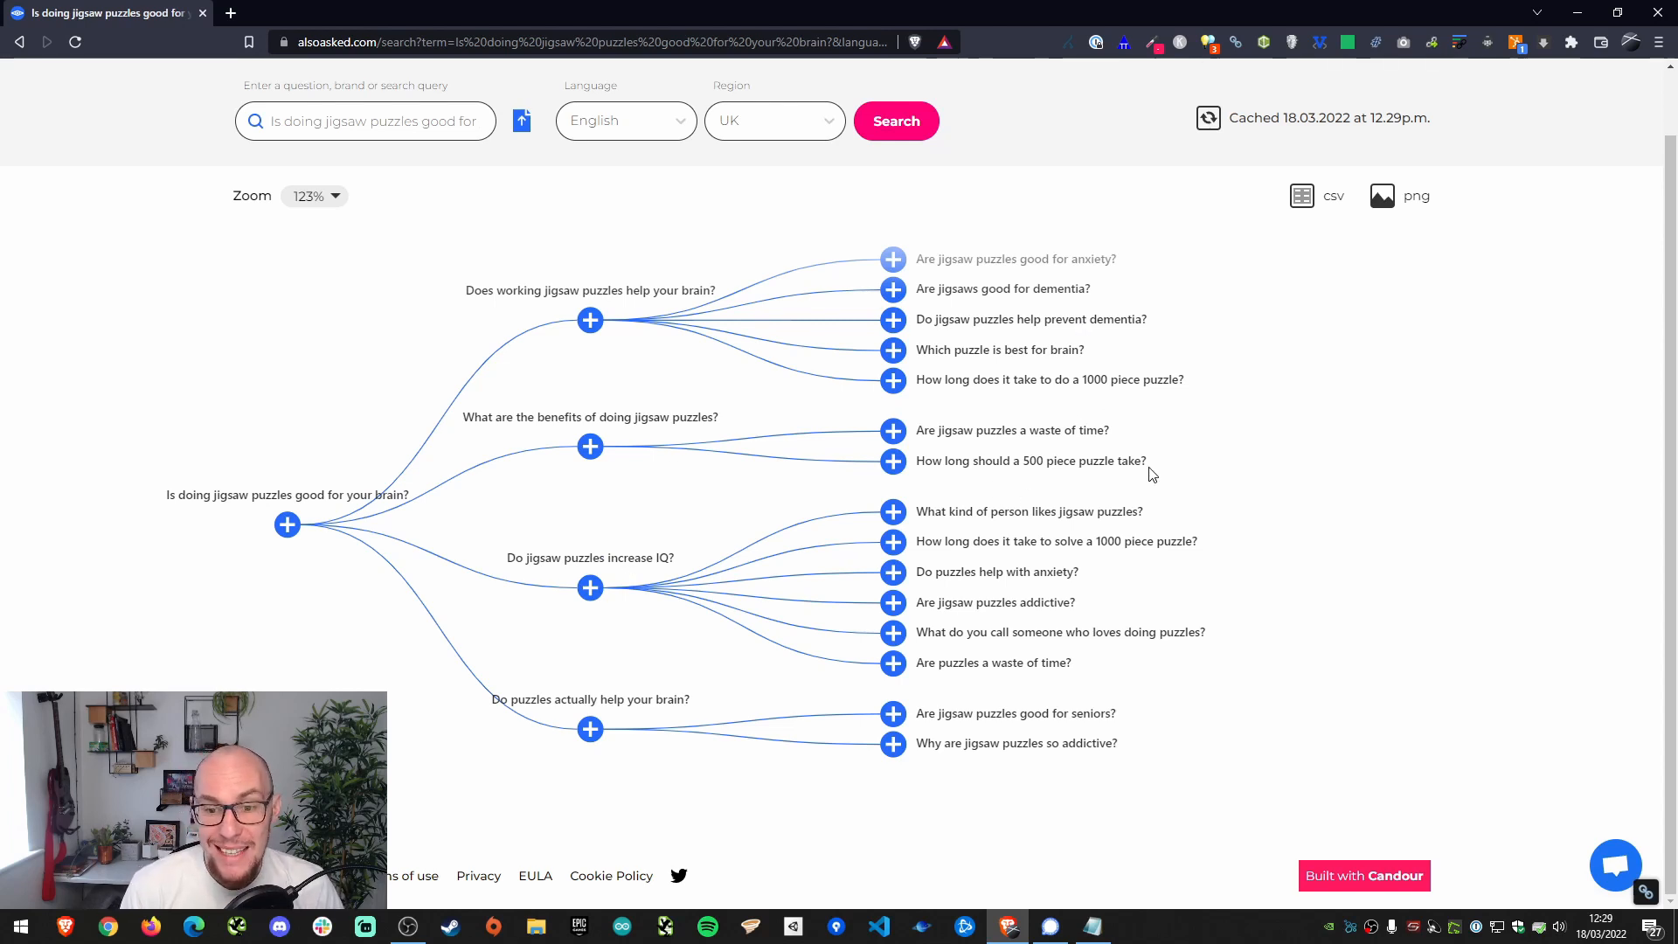
{"action": "mouse_move", "coordinate": [992, 690]}
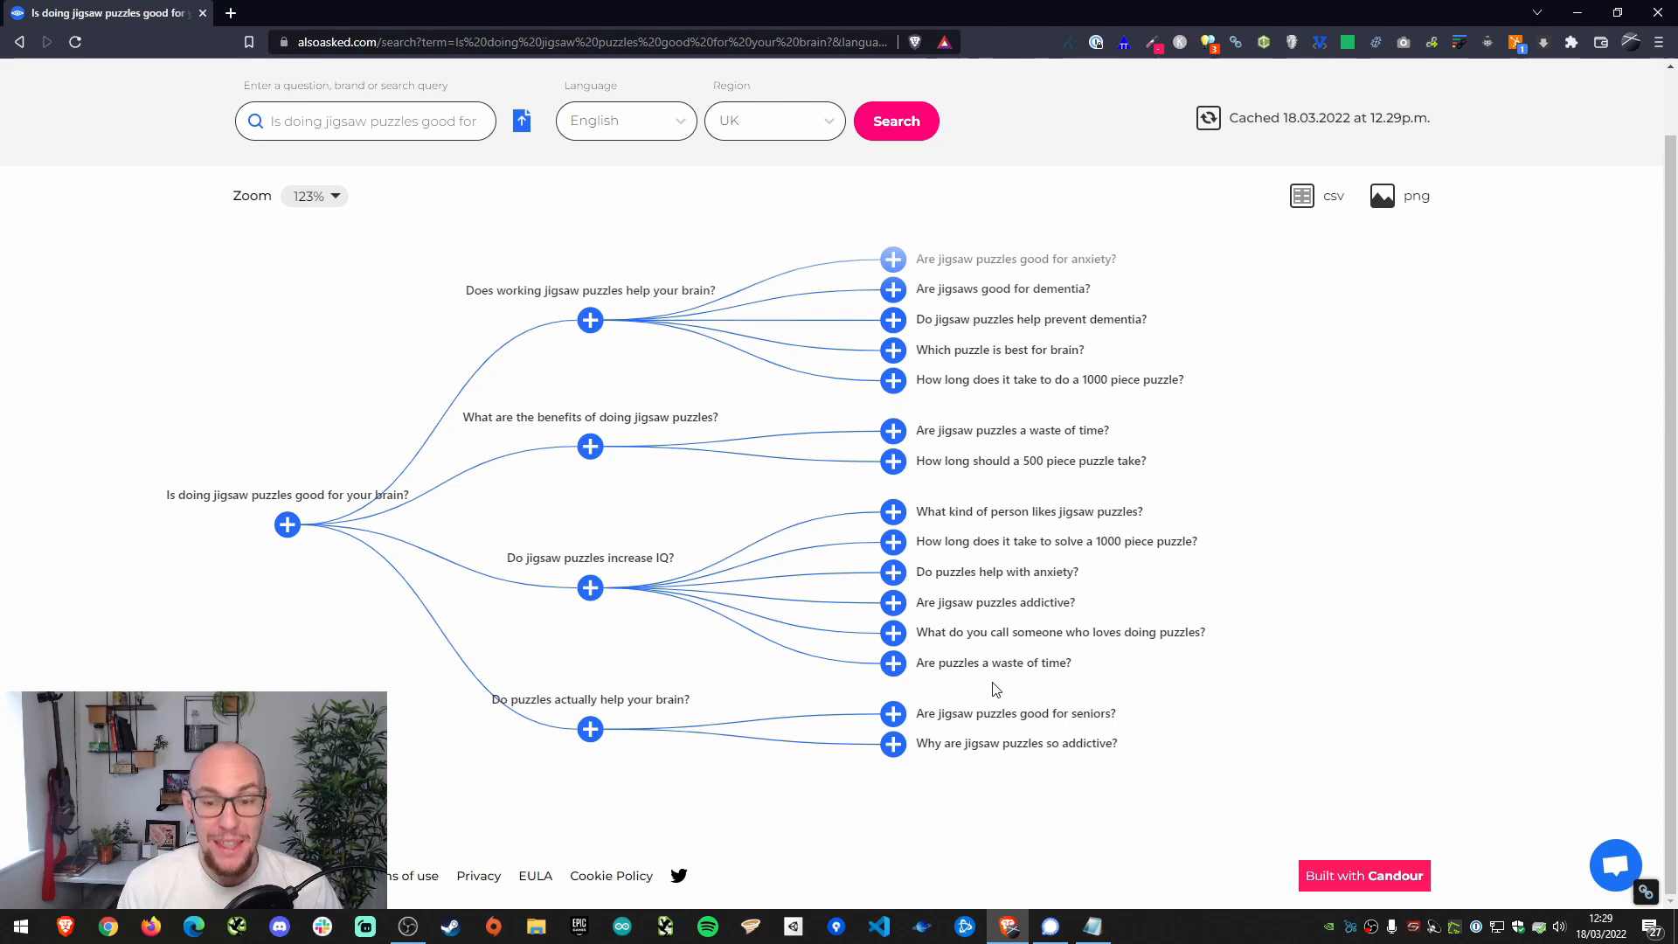
{"action": "mouse_move", "coordinate": [599, 638]}
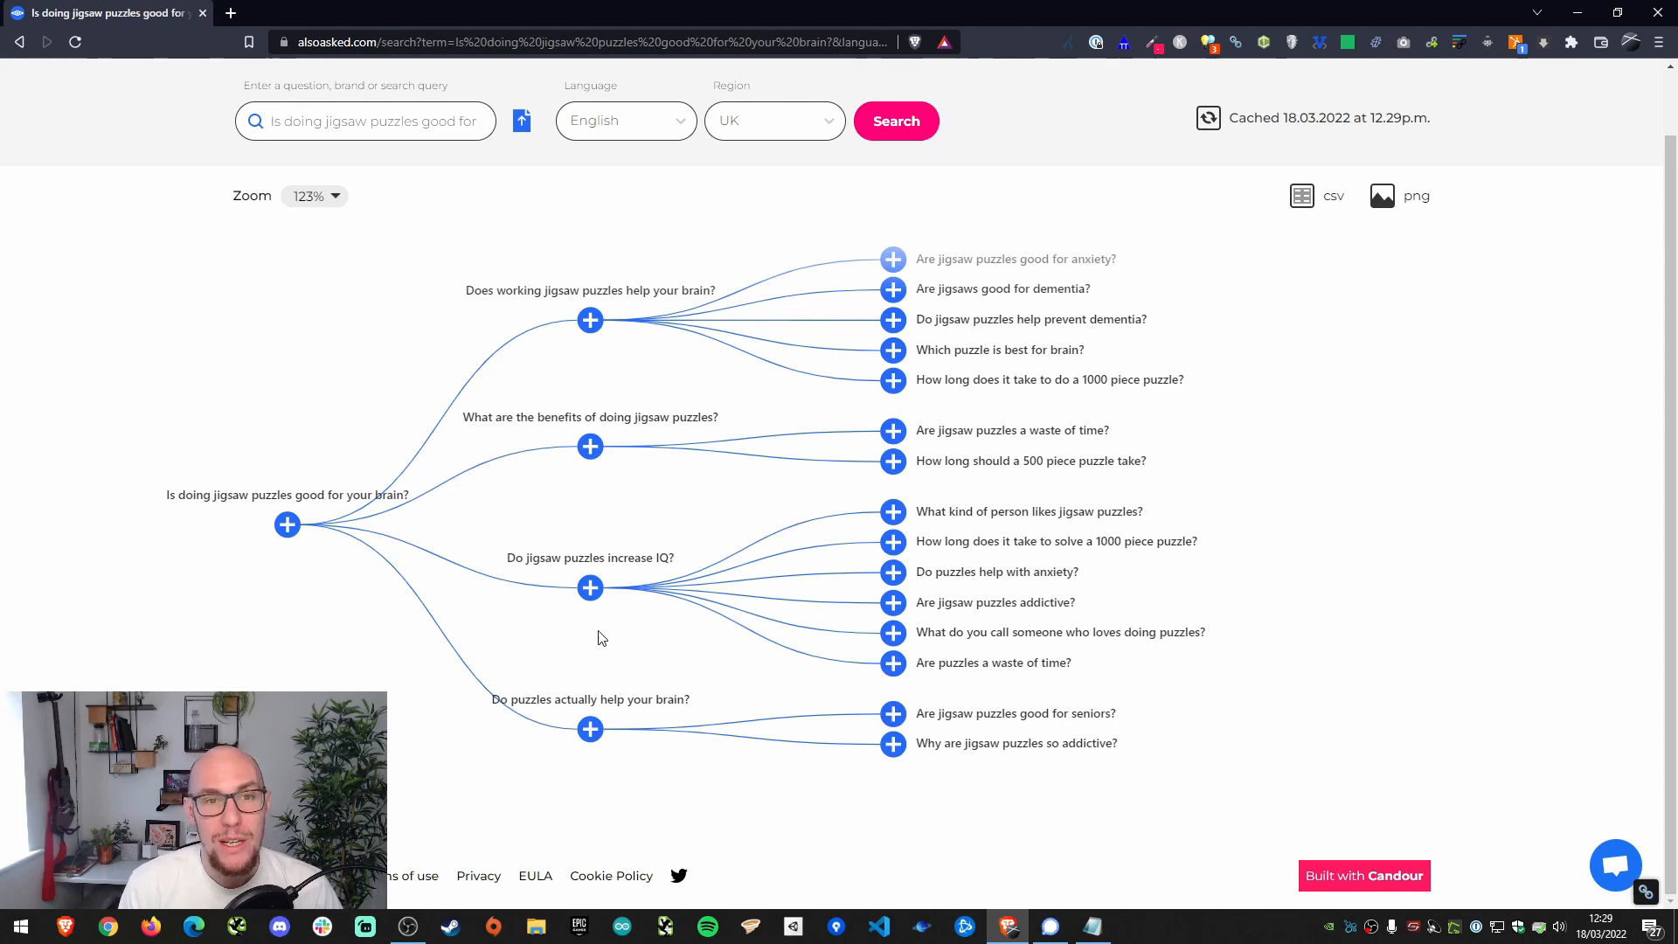
{"action": "mouse_move", "coordinate": [353, 512]}
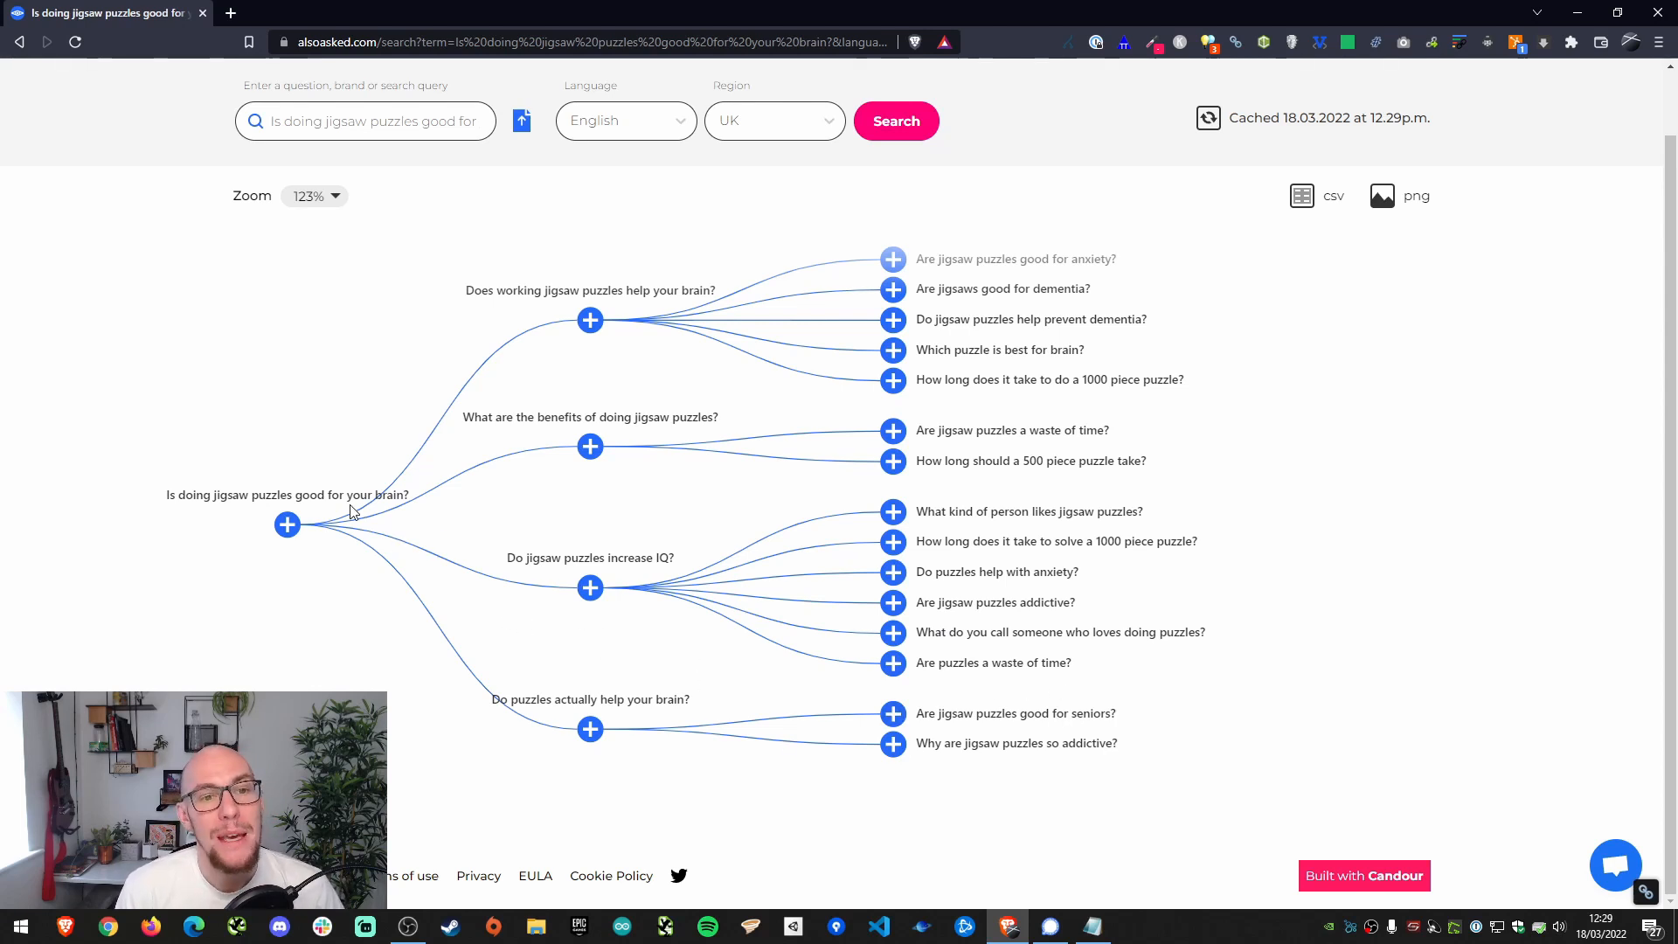
{"action": "mouse_move", "coordinate": [331, 479]}
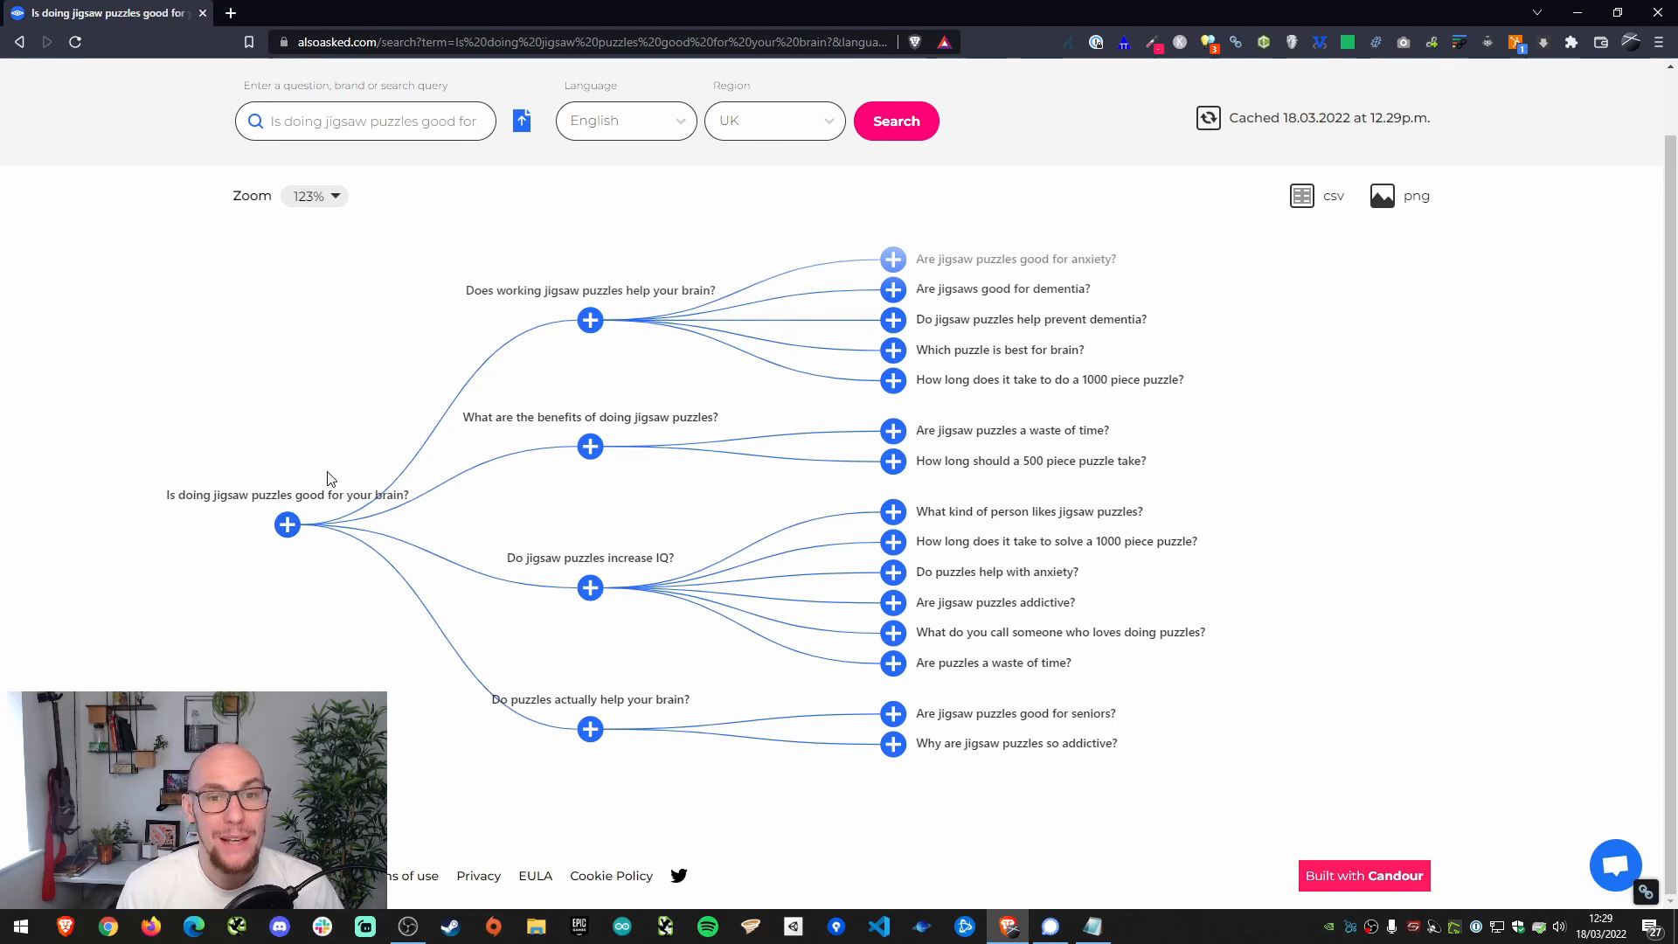
{"action": "mouse_move", "coordinate": [531, 430]}
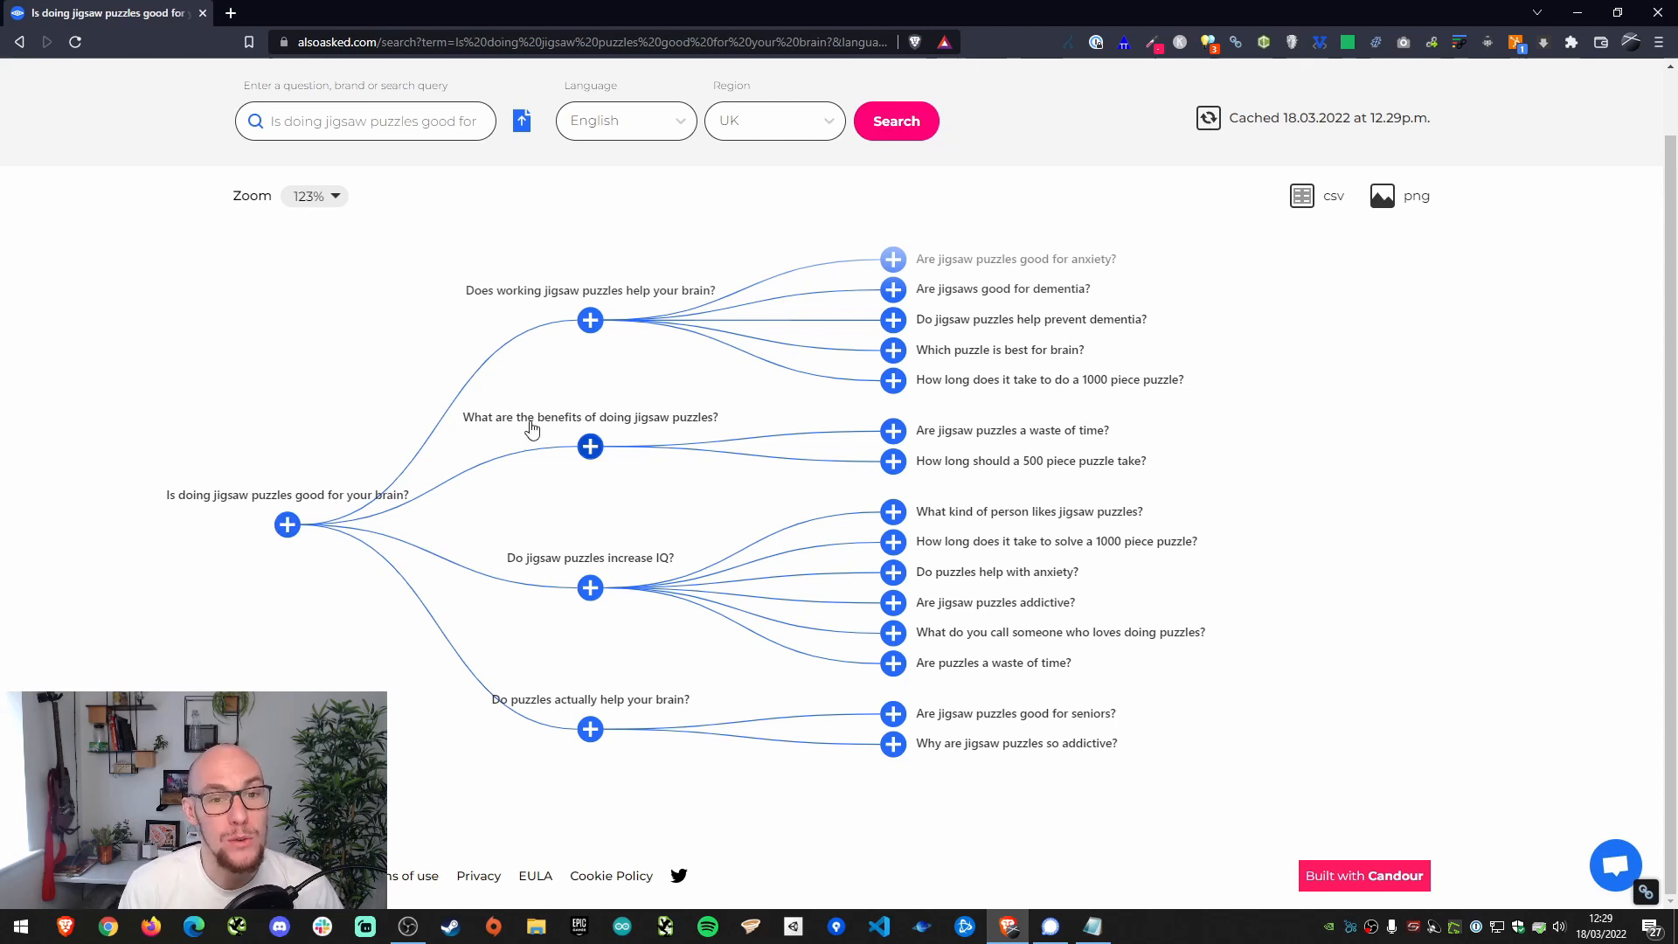
{"action": "mouse_move", "coordinate": [498, 449]}
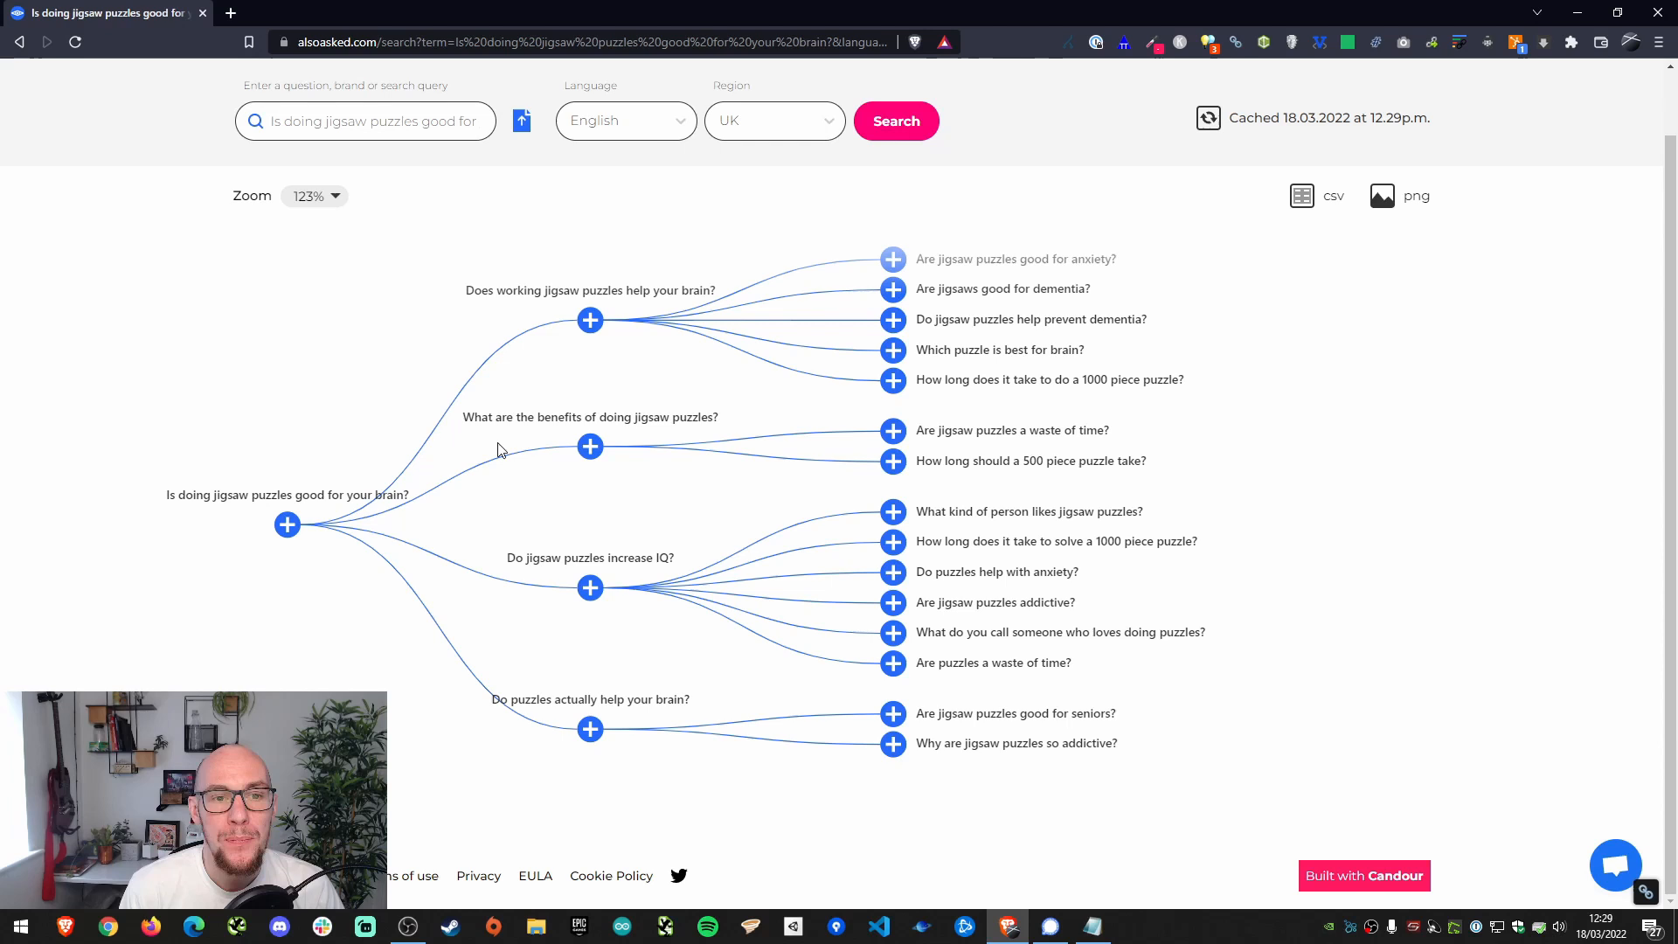
{"action": "mouse_move", "coordinate": [1381, 199]}
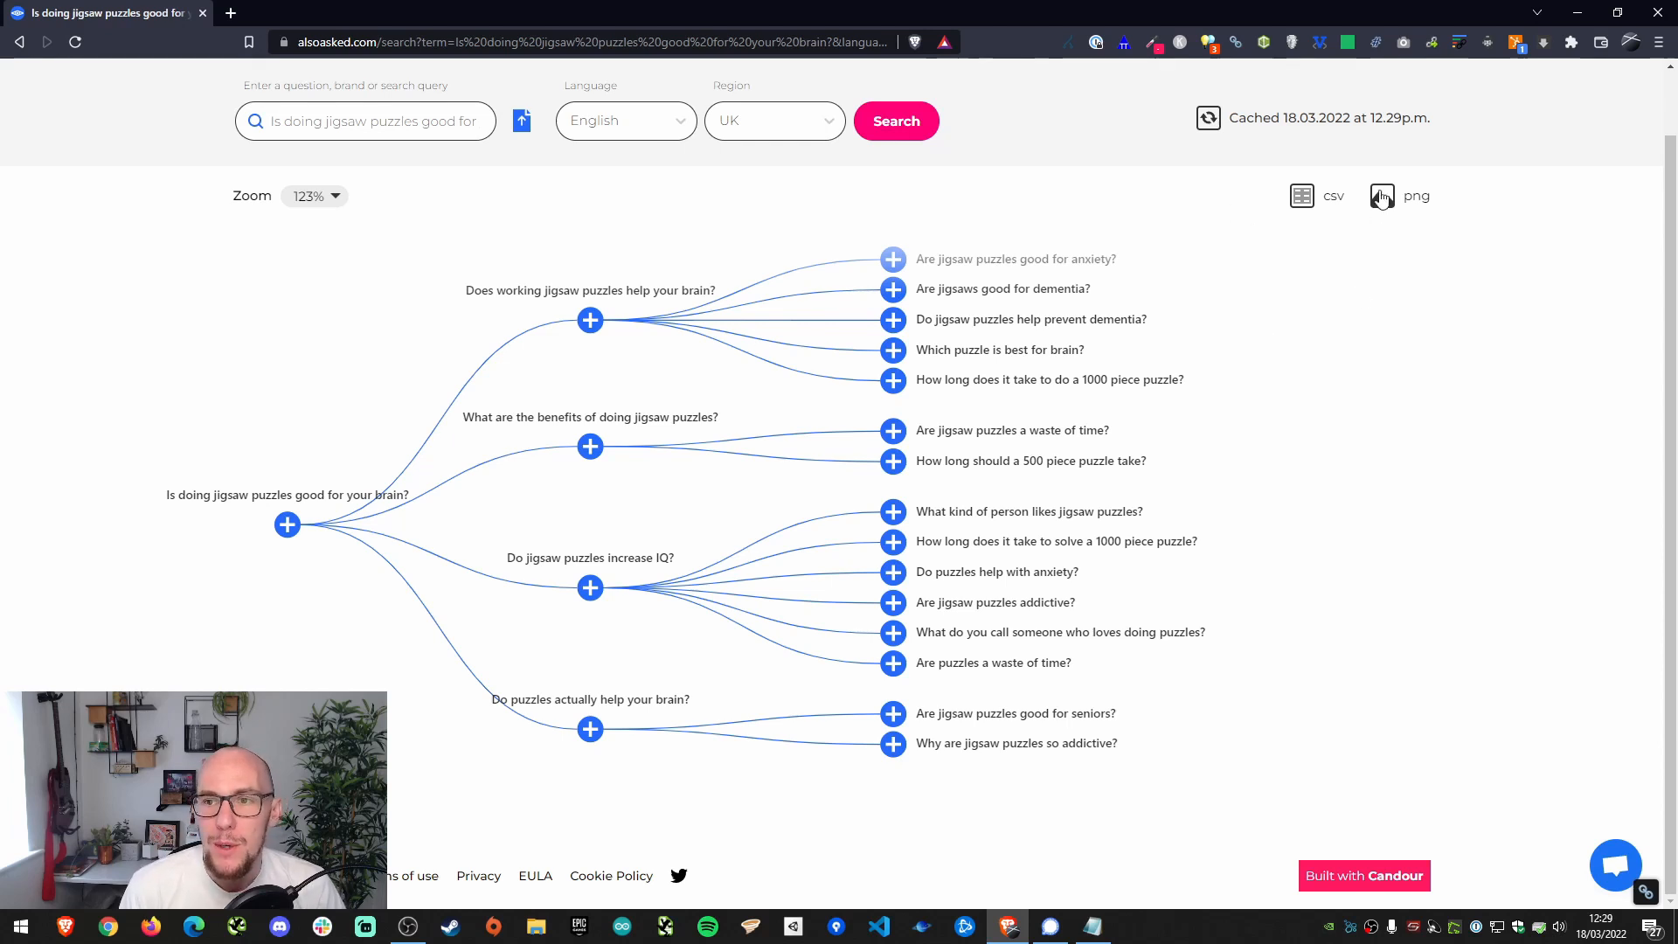
{"action": "left_click", "coordinate": [1381, 195]}
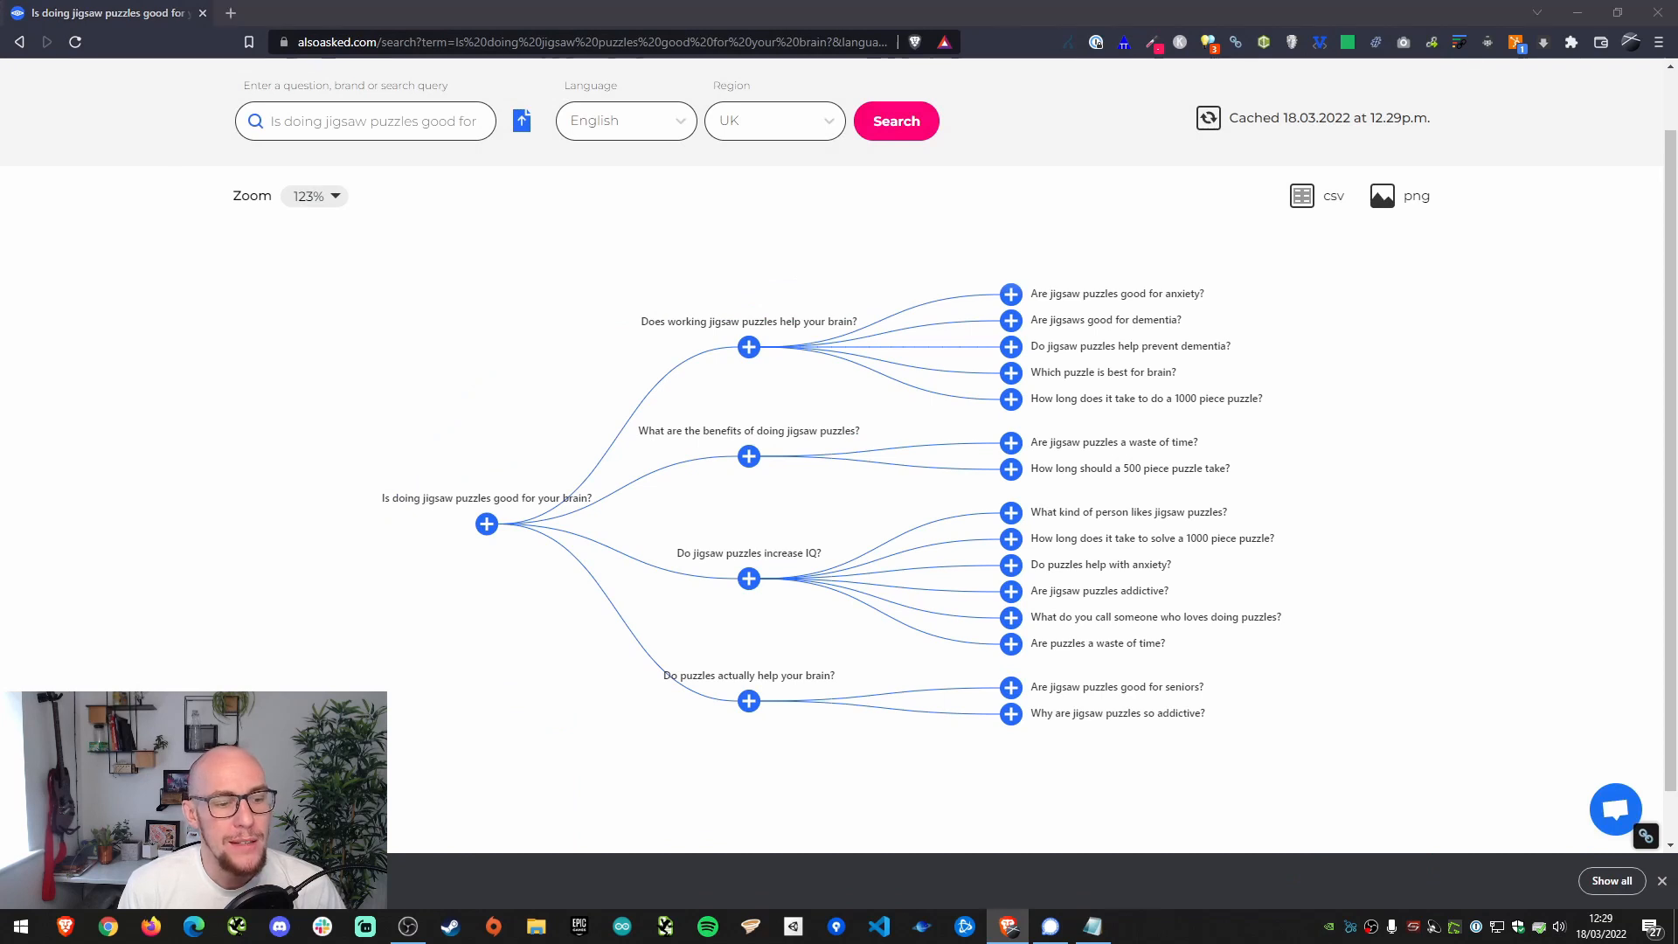
{"action": "left_click", "coordinate": [1414, 194]}
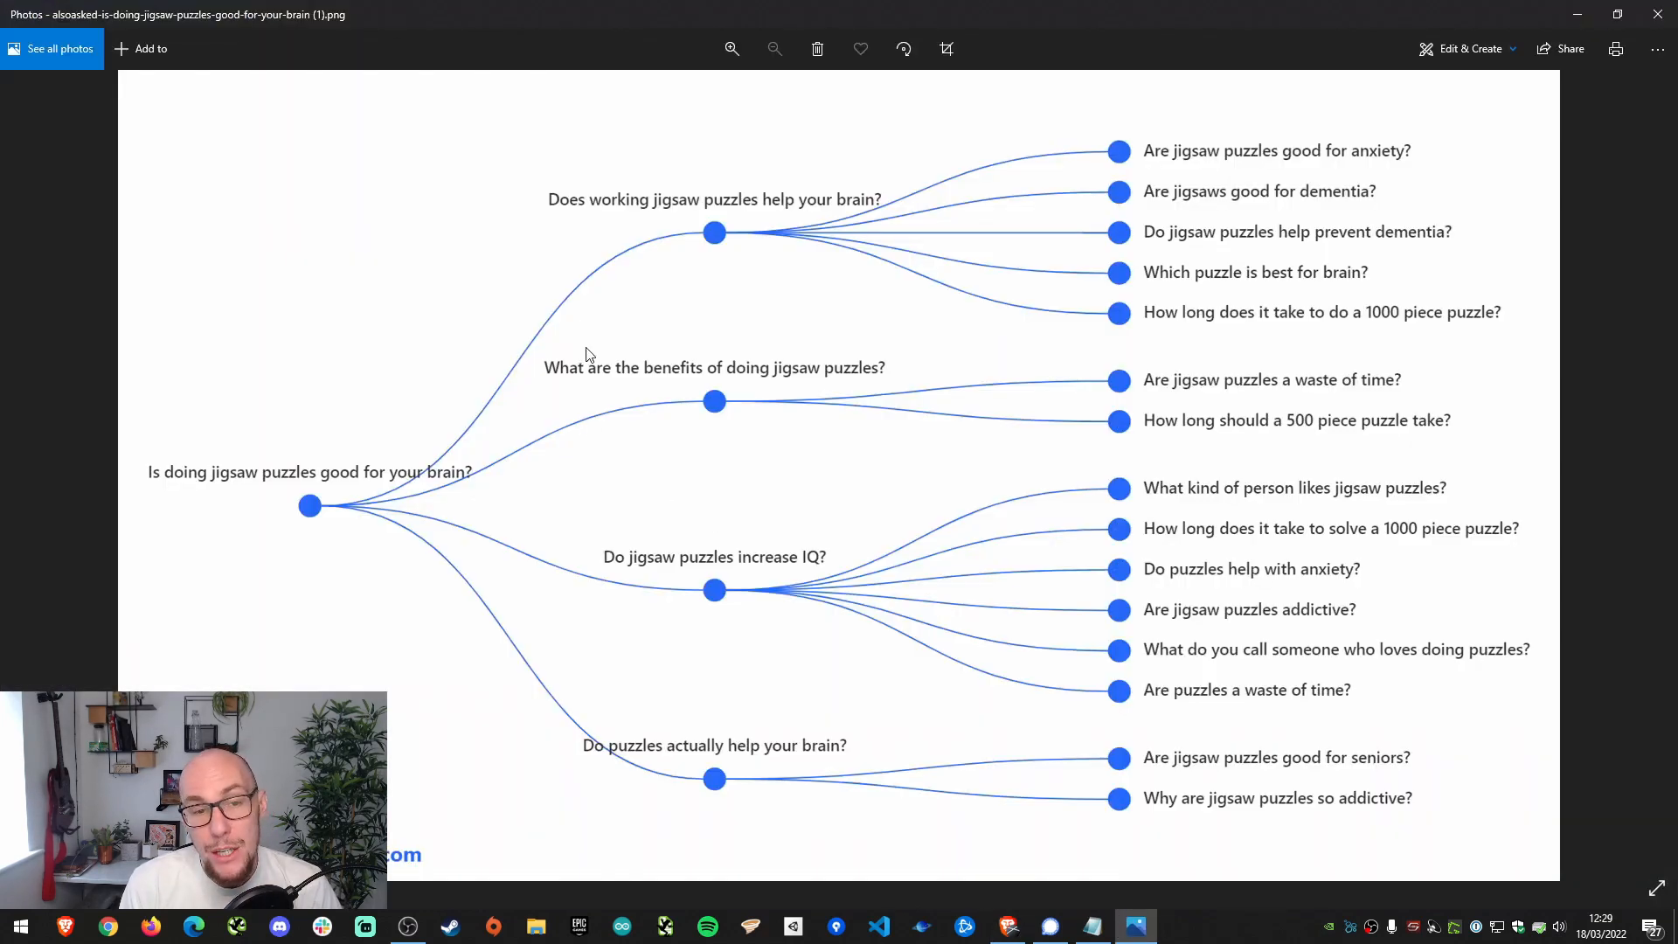
{"action": "mouse_move", "coordinate": [809, 523]}
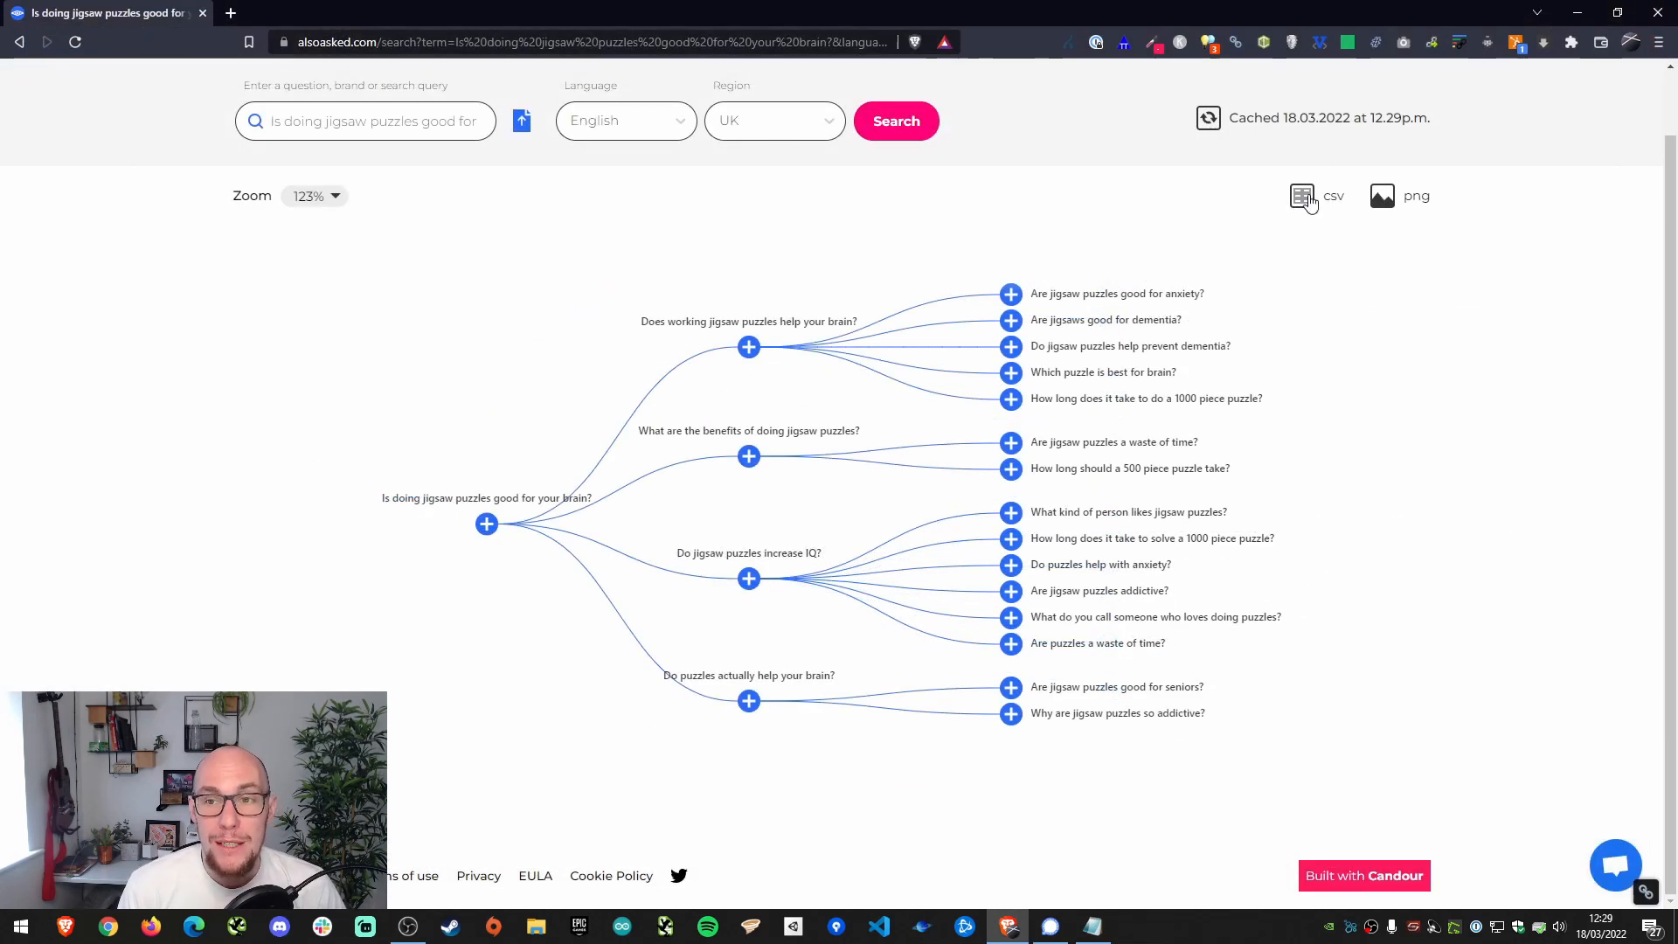
{"action": "mouse_move", "coordinate": [1193, 255]}
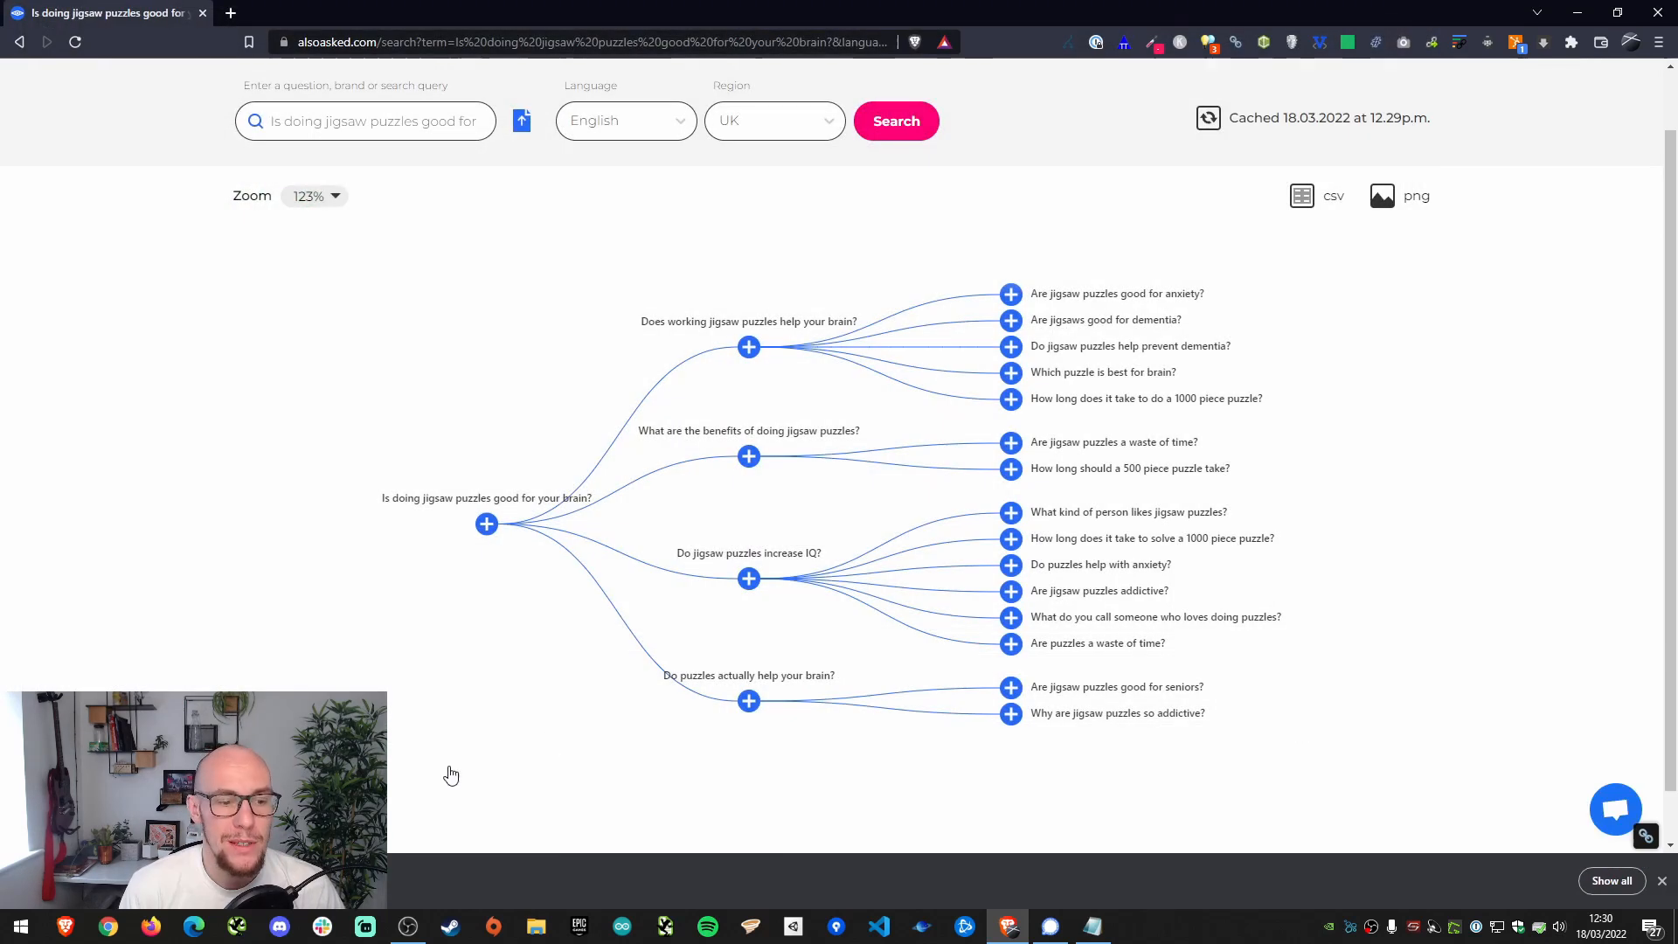
Open the downloaded CSV of the question tree in Excel as indented question rows
{"action": "left_click", "coordinate": [1332, 196]}
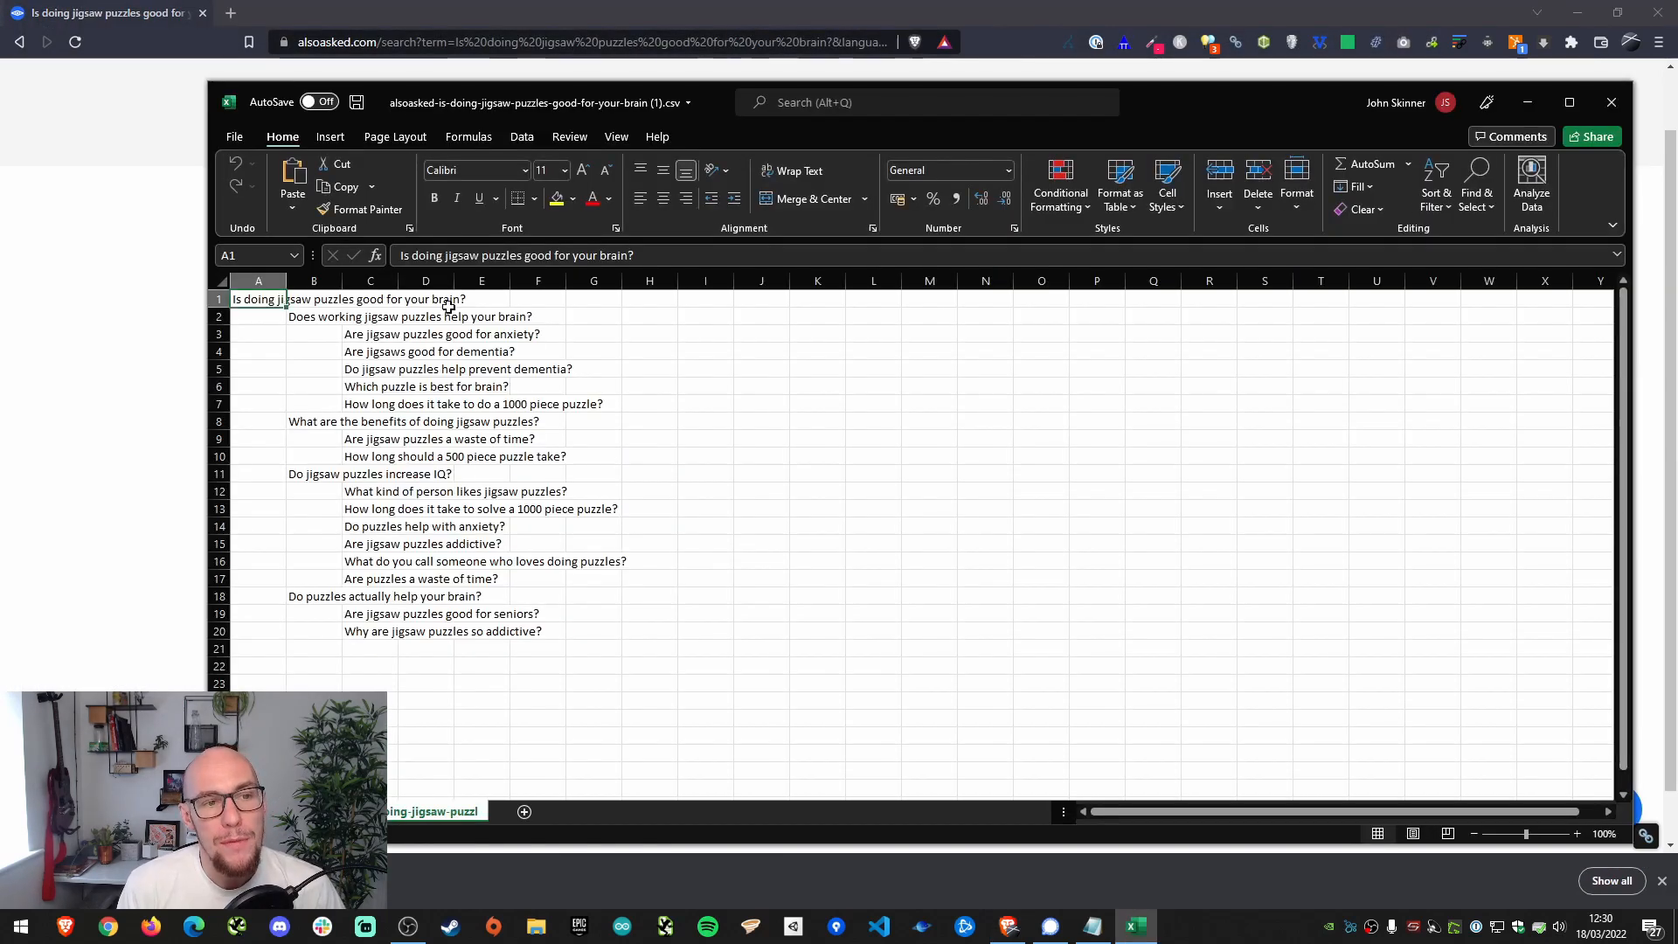
{"action": "mouse_move", "coordinate": [383, 379]}
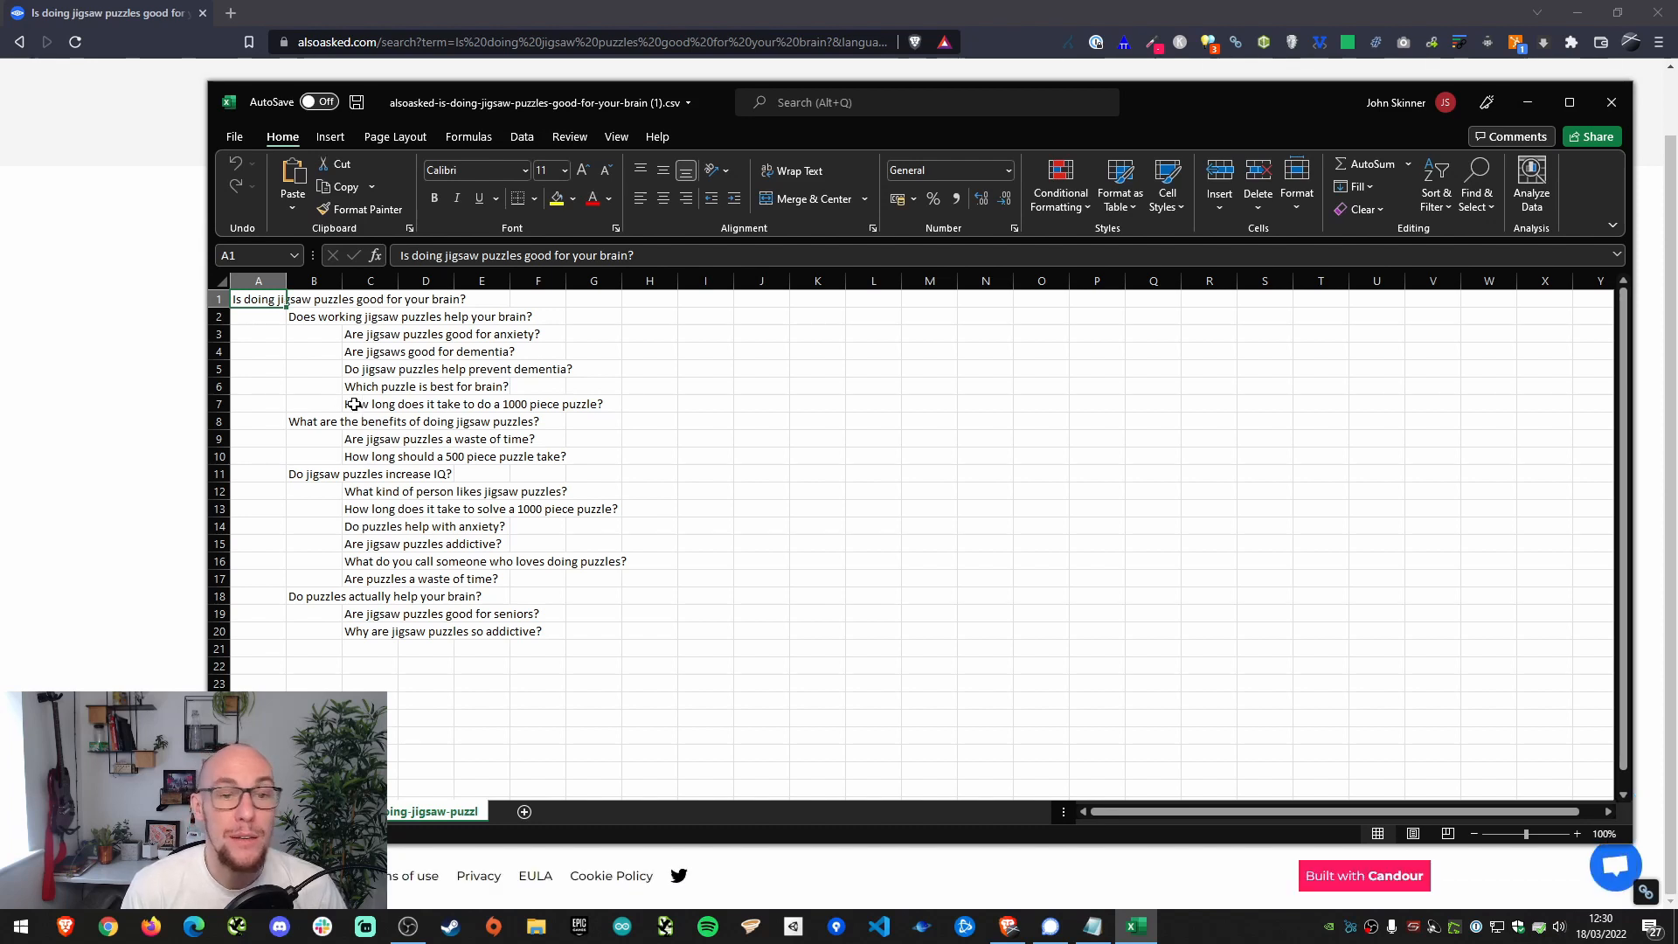
{"action": "mouse_move", "coordinate": [318, 468]}
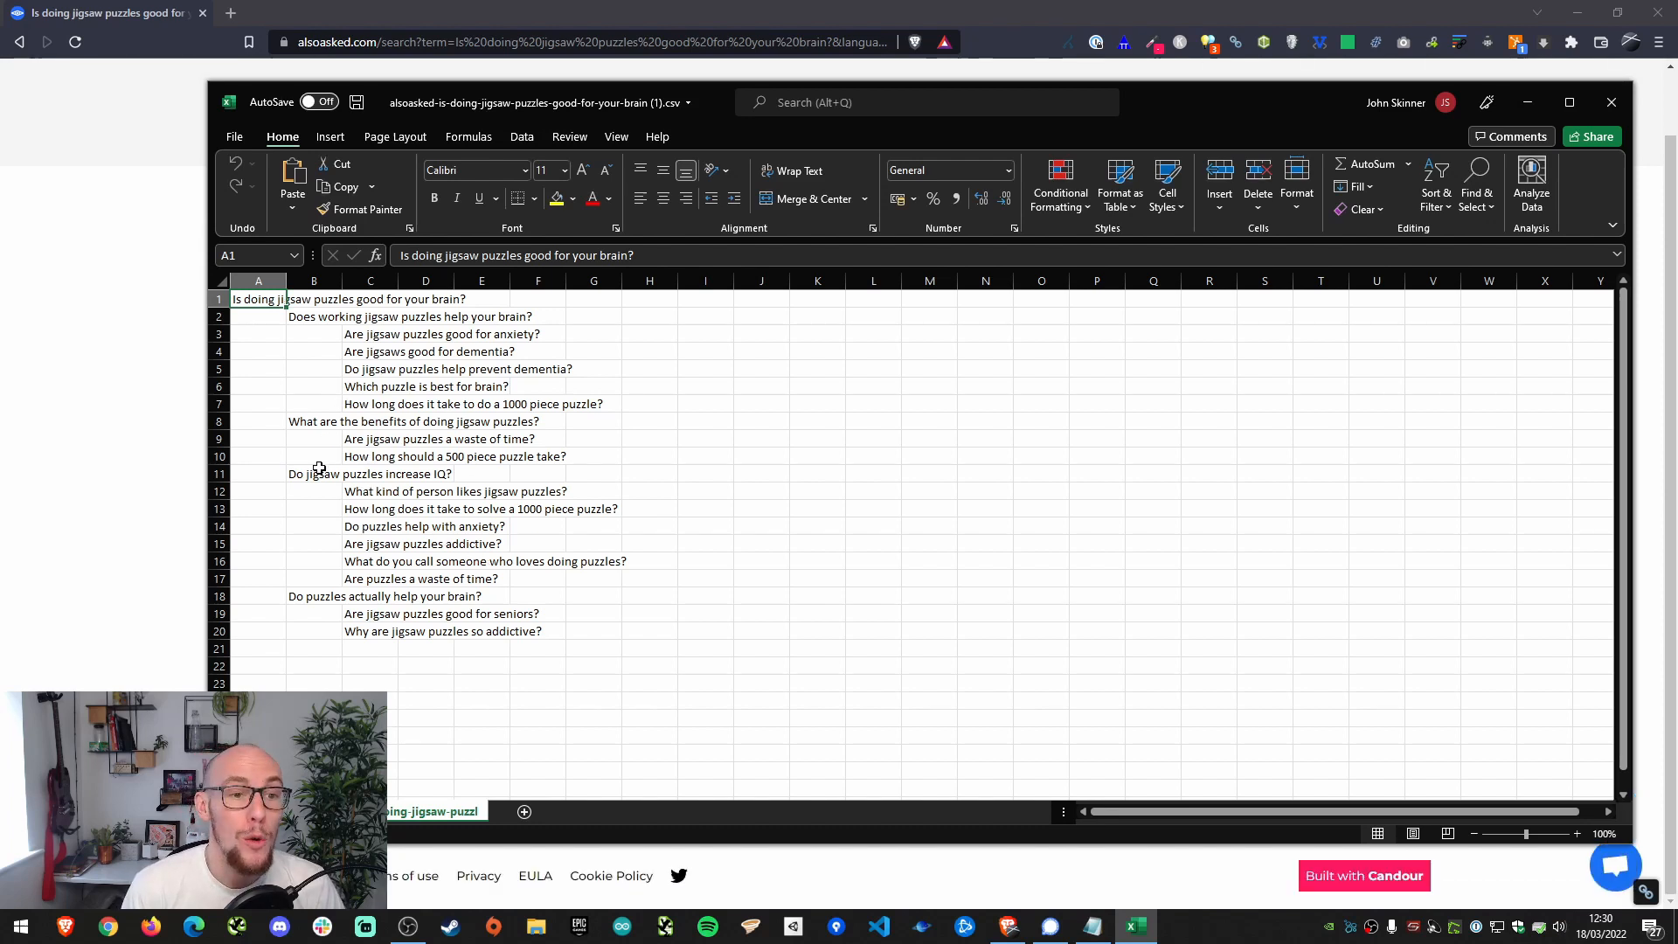
{"action": "mouse_move", "coordinate": [1052, 531]}
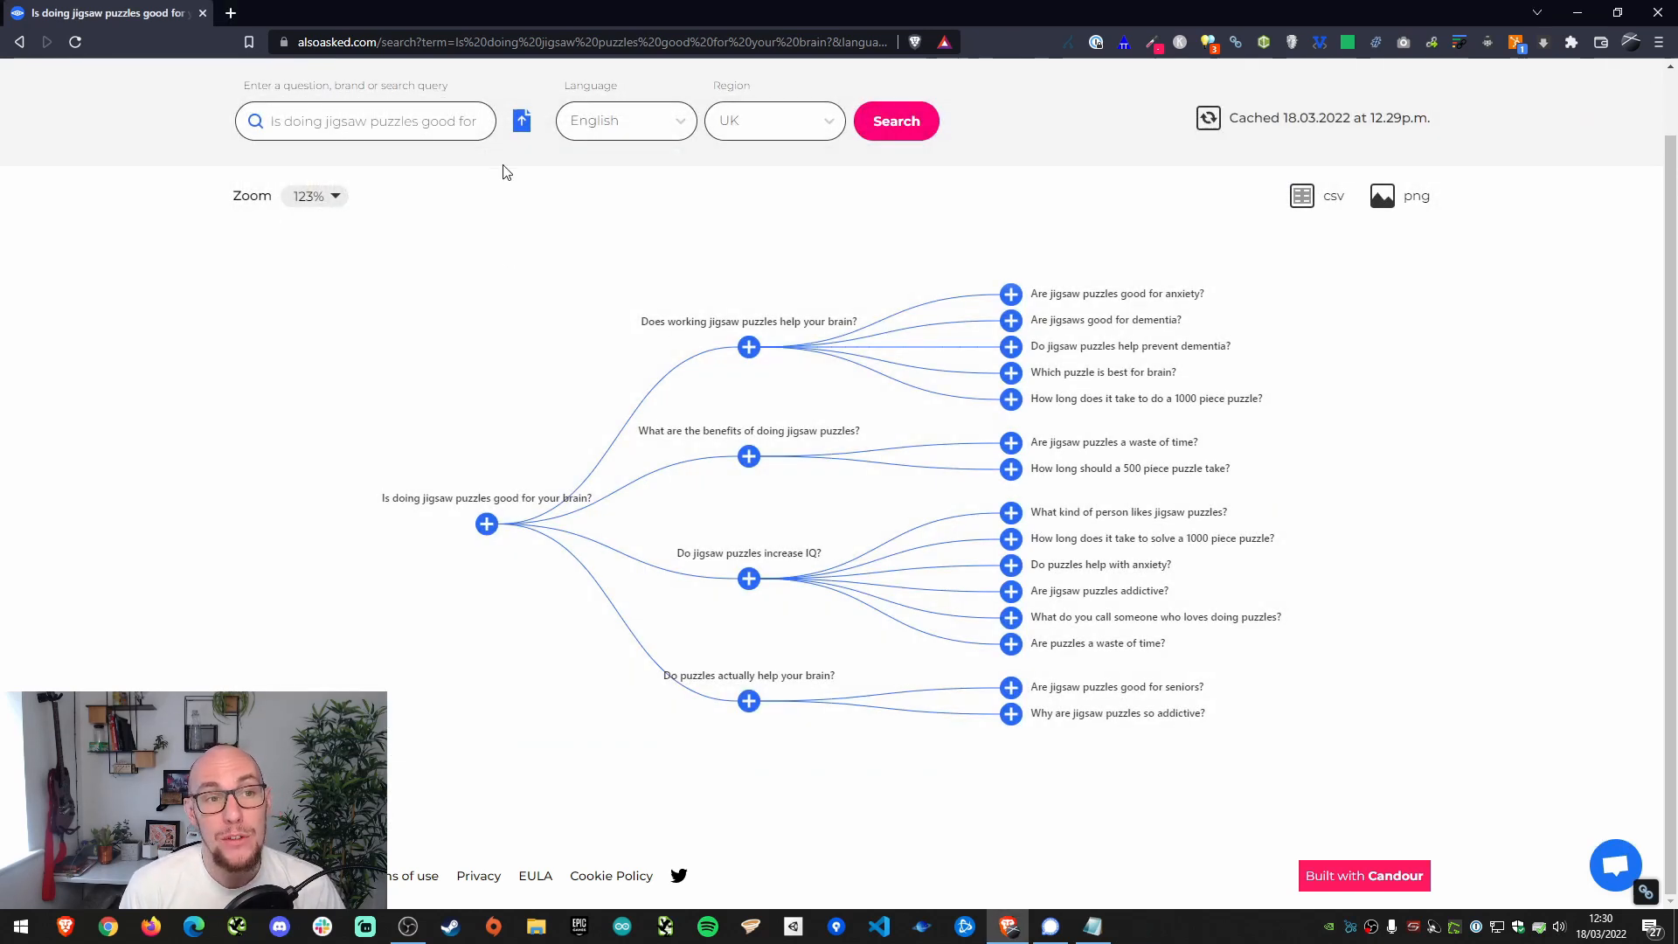
{"action": "mouse_move", "coordinate": [521, 121]}
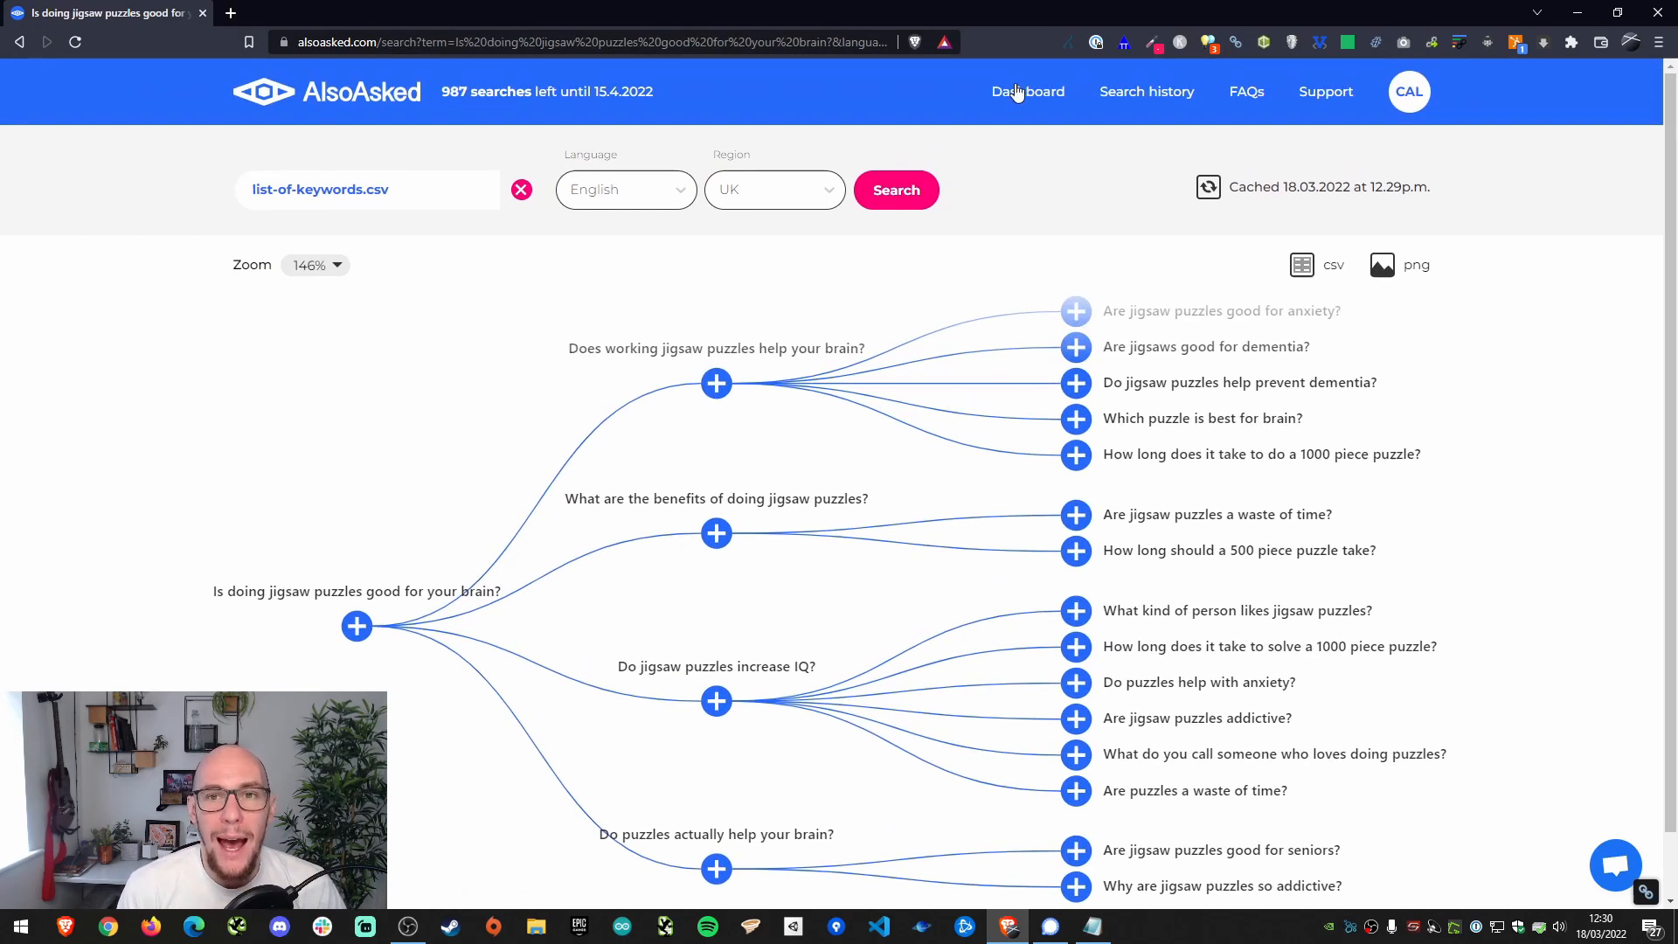
{"action": "left_click", "coordinate": [1026, 91]}
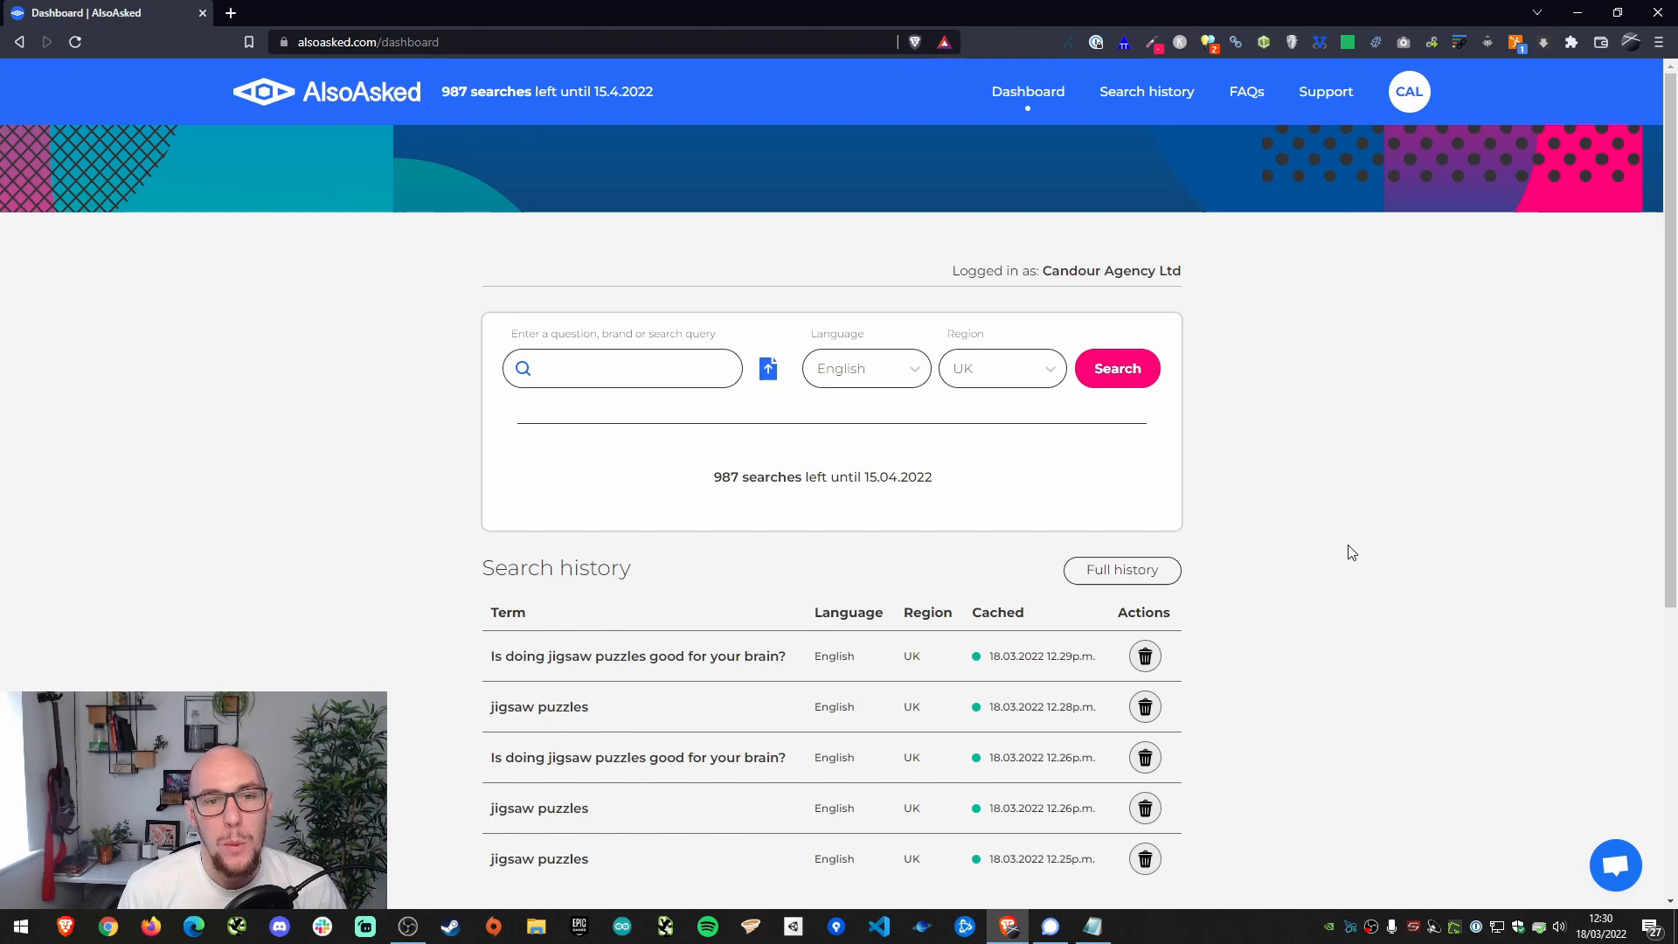
{"action": "scroll", "scroll_direction": "down", "scroll_amount": 3}
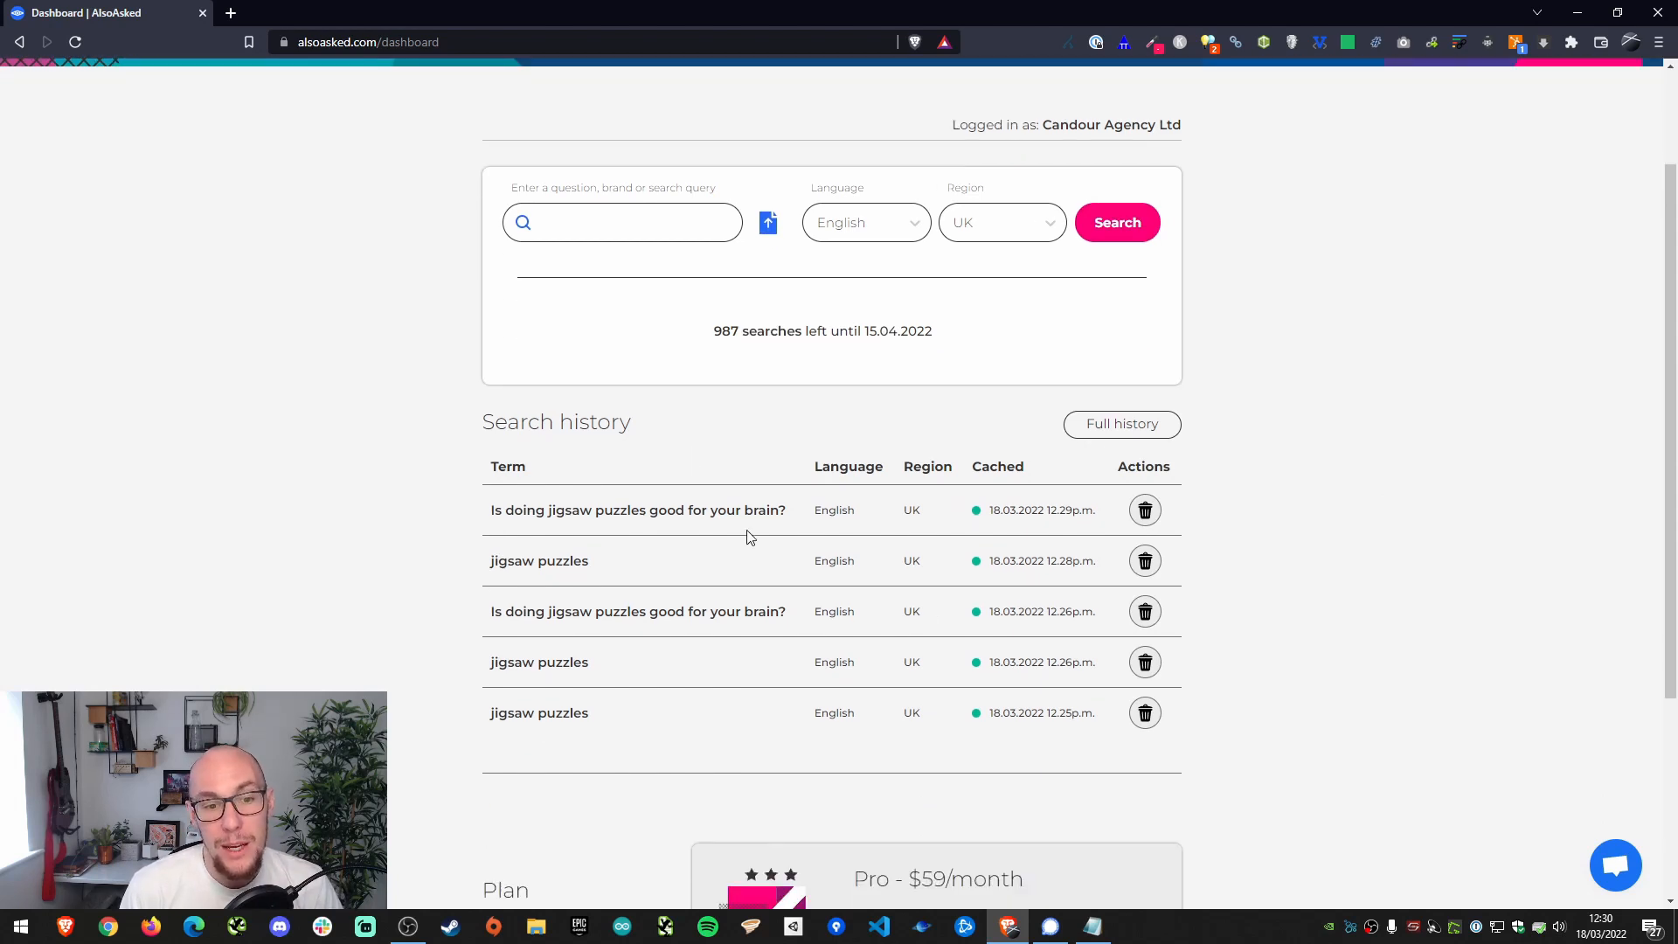
{"action": "mouse_move", "coordinate": [525, 518]}
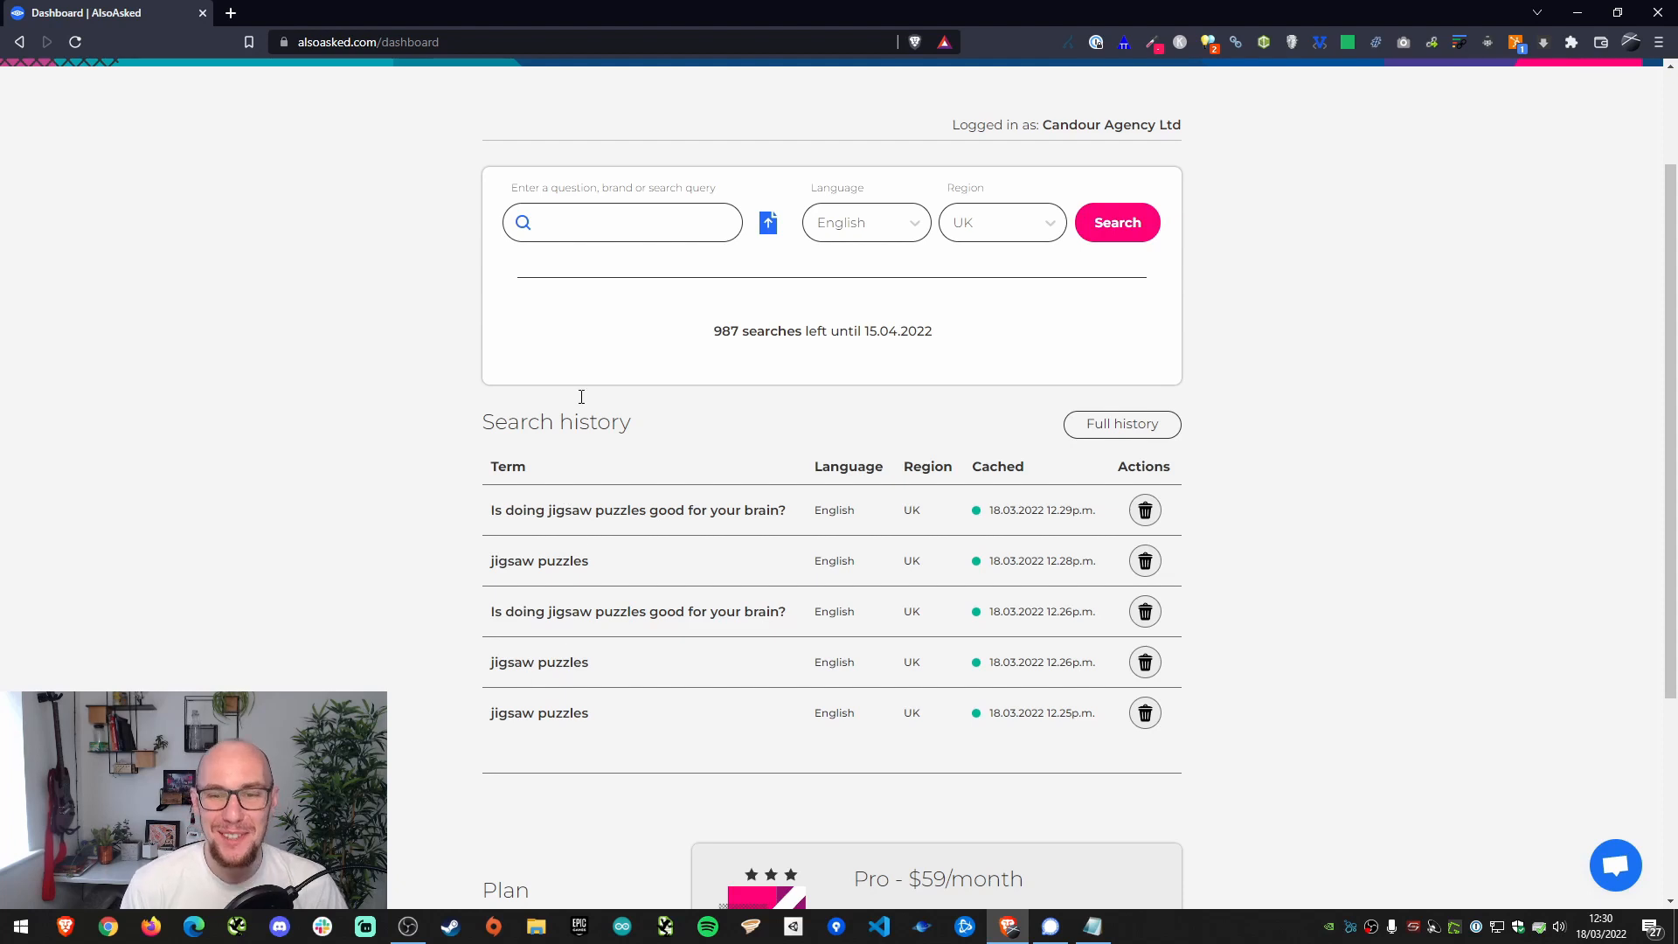
{"action": "mouse_move", "coordinate": [975, 449]}
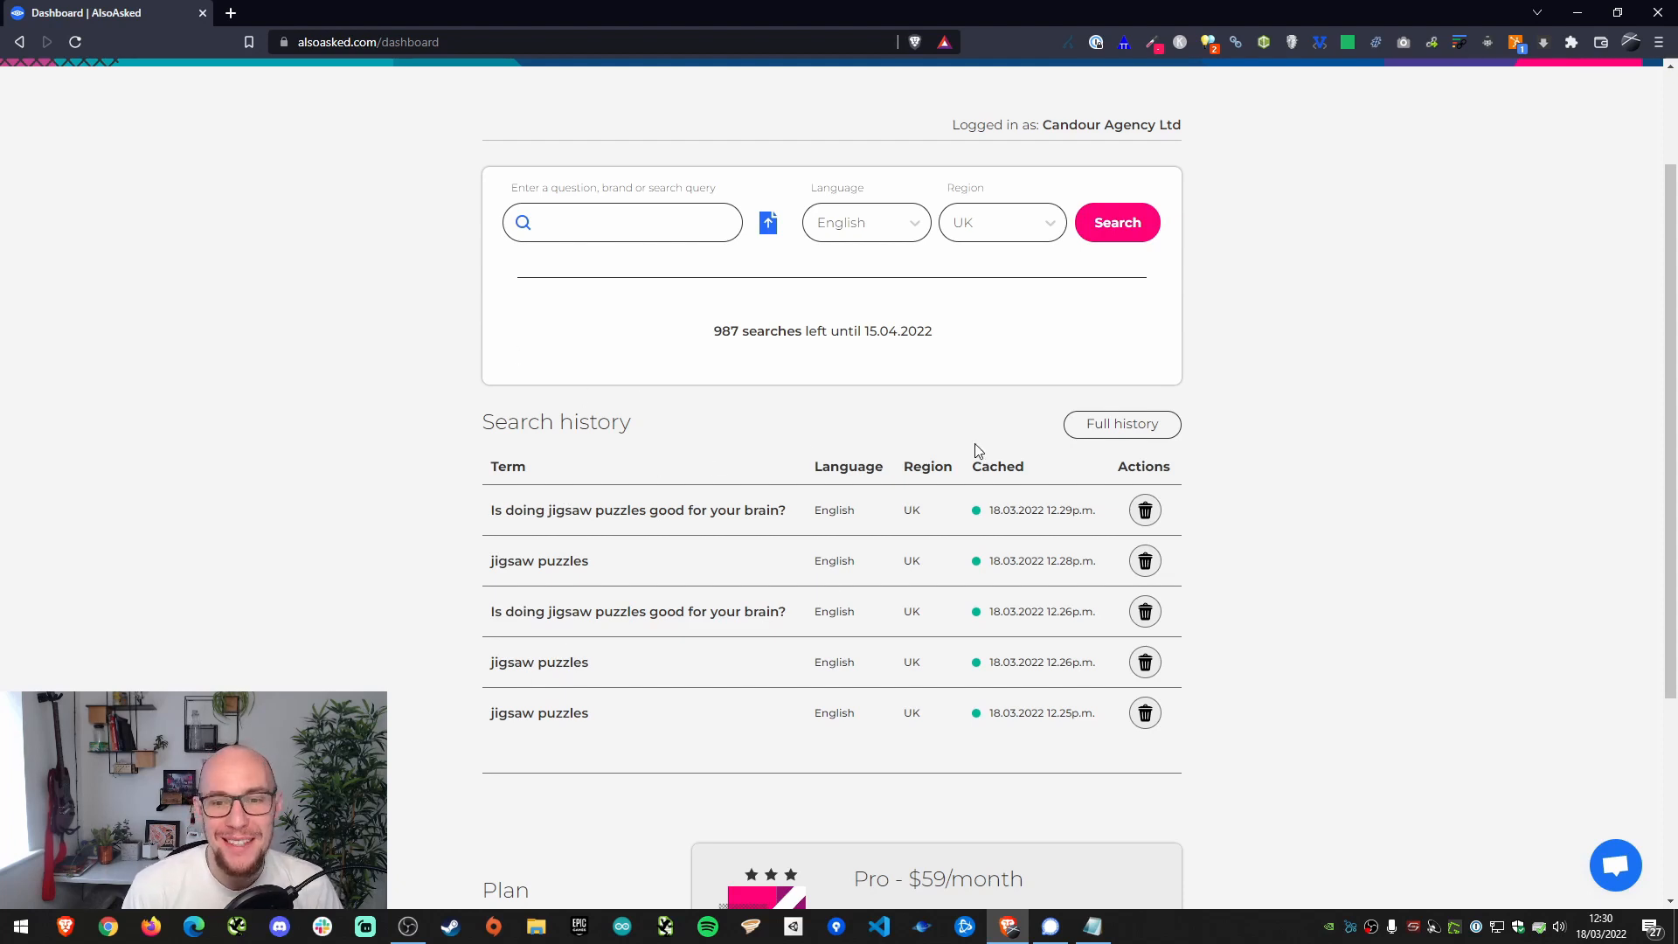
{"action": "mouse_move", "coordinate": [1008, 512]}
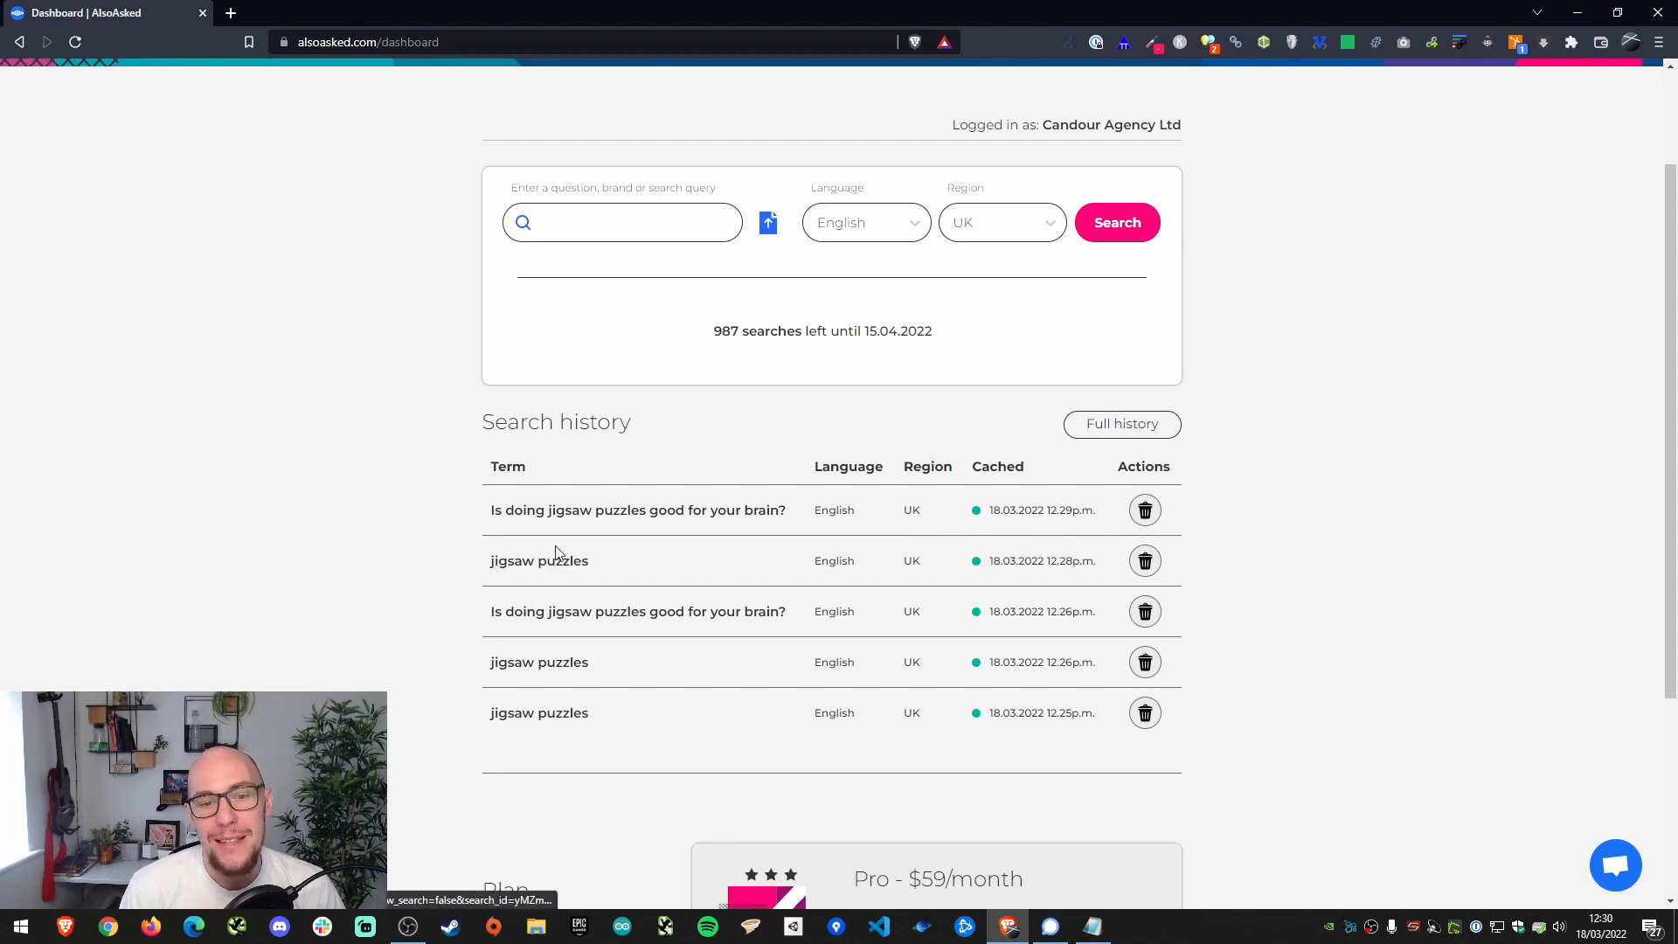
{"action": "left_click", "coordinate": [638, 508]}
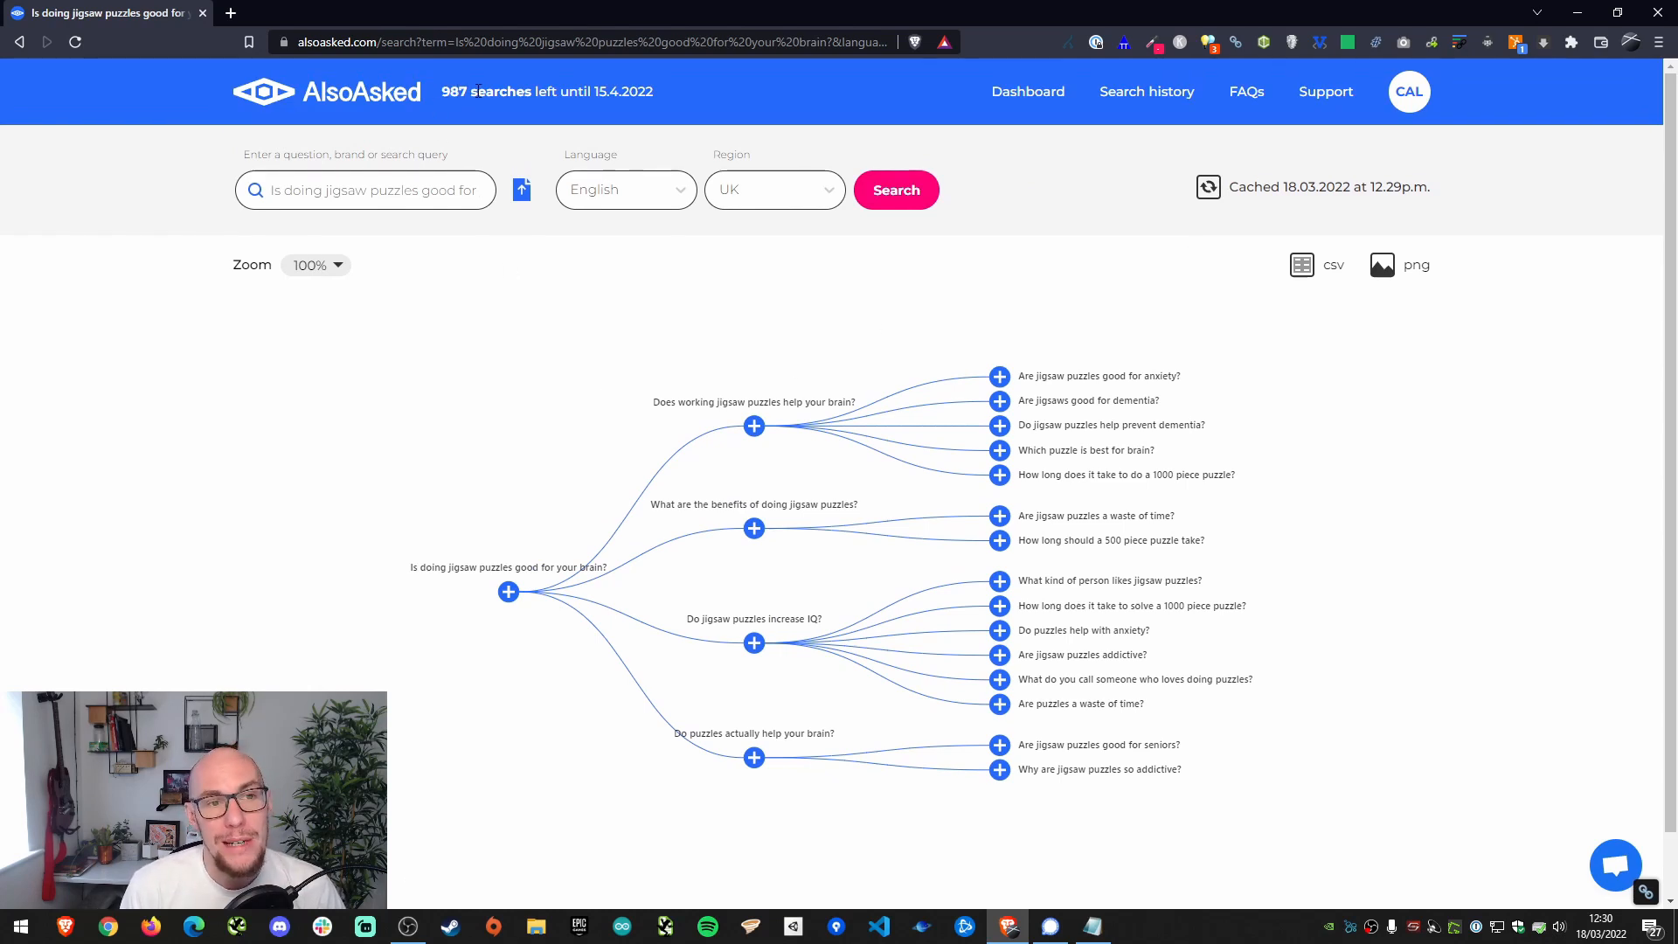
{"action": "mouse_move", "coordinate": [1045, 115]}
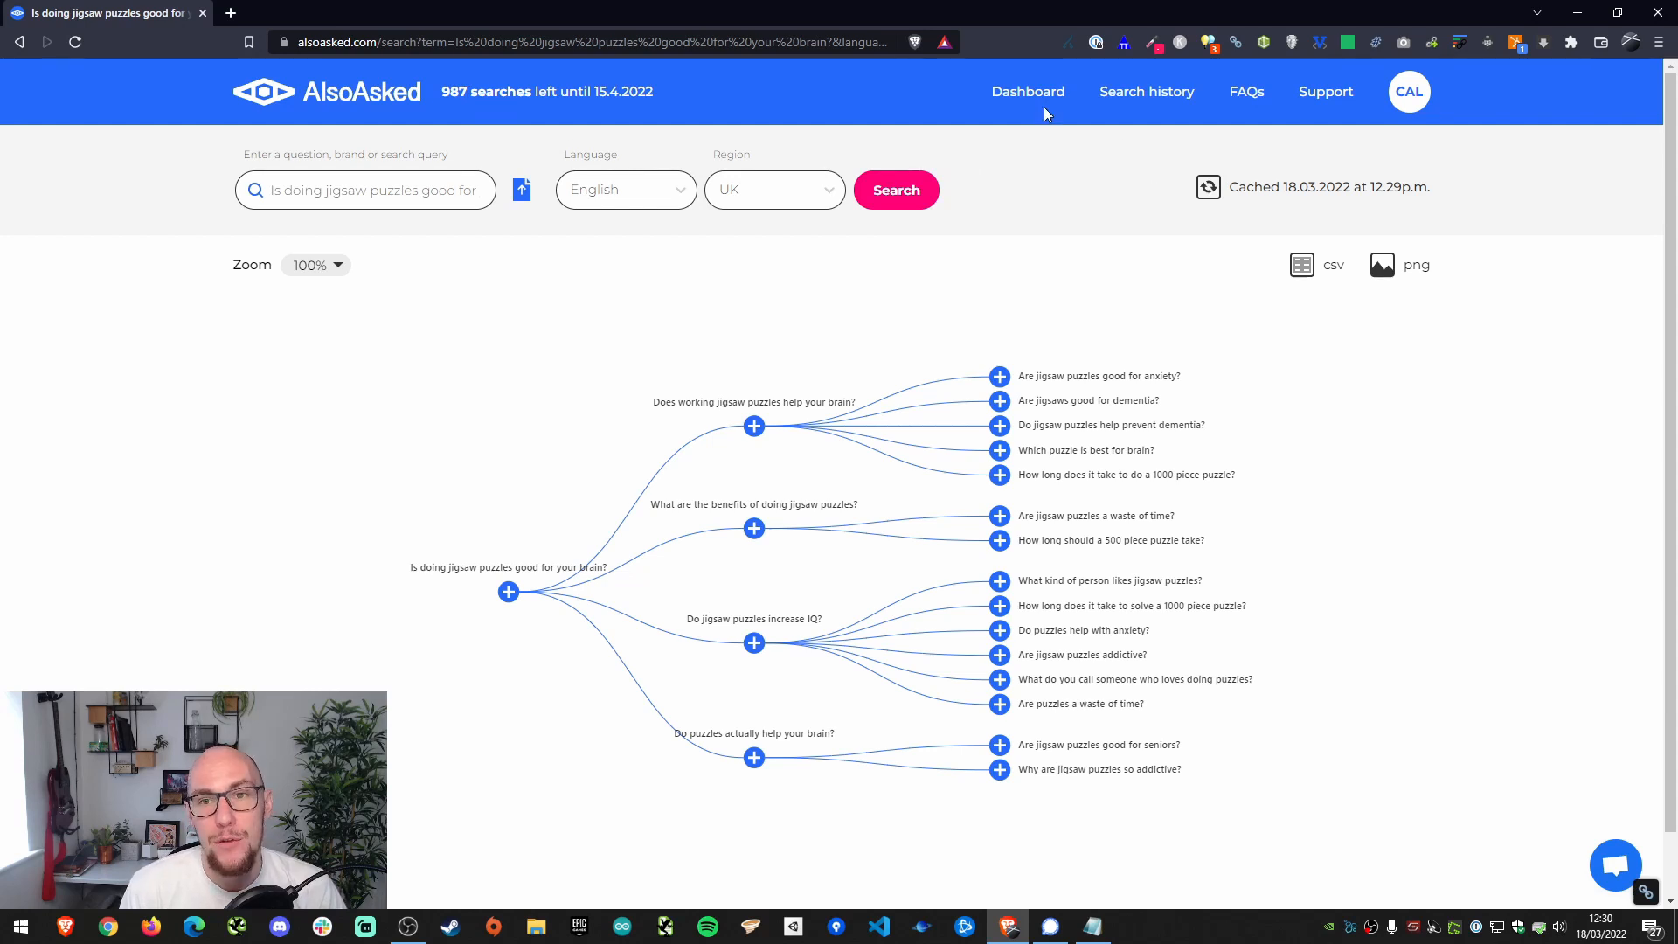
From the dashboard's search history, reopen the 12.26 cached brain-question results
{"action": "left_click", "coordinate": [1026, 91]}
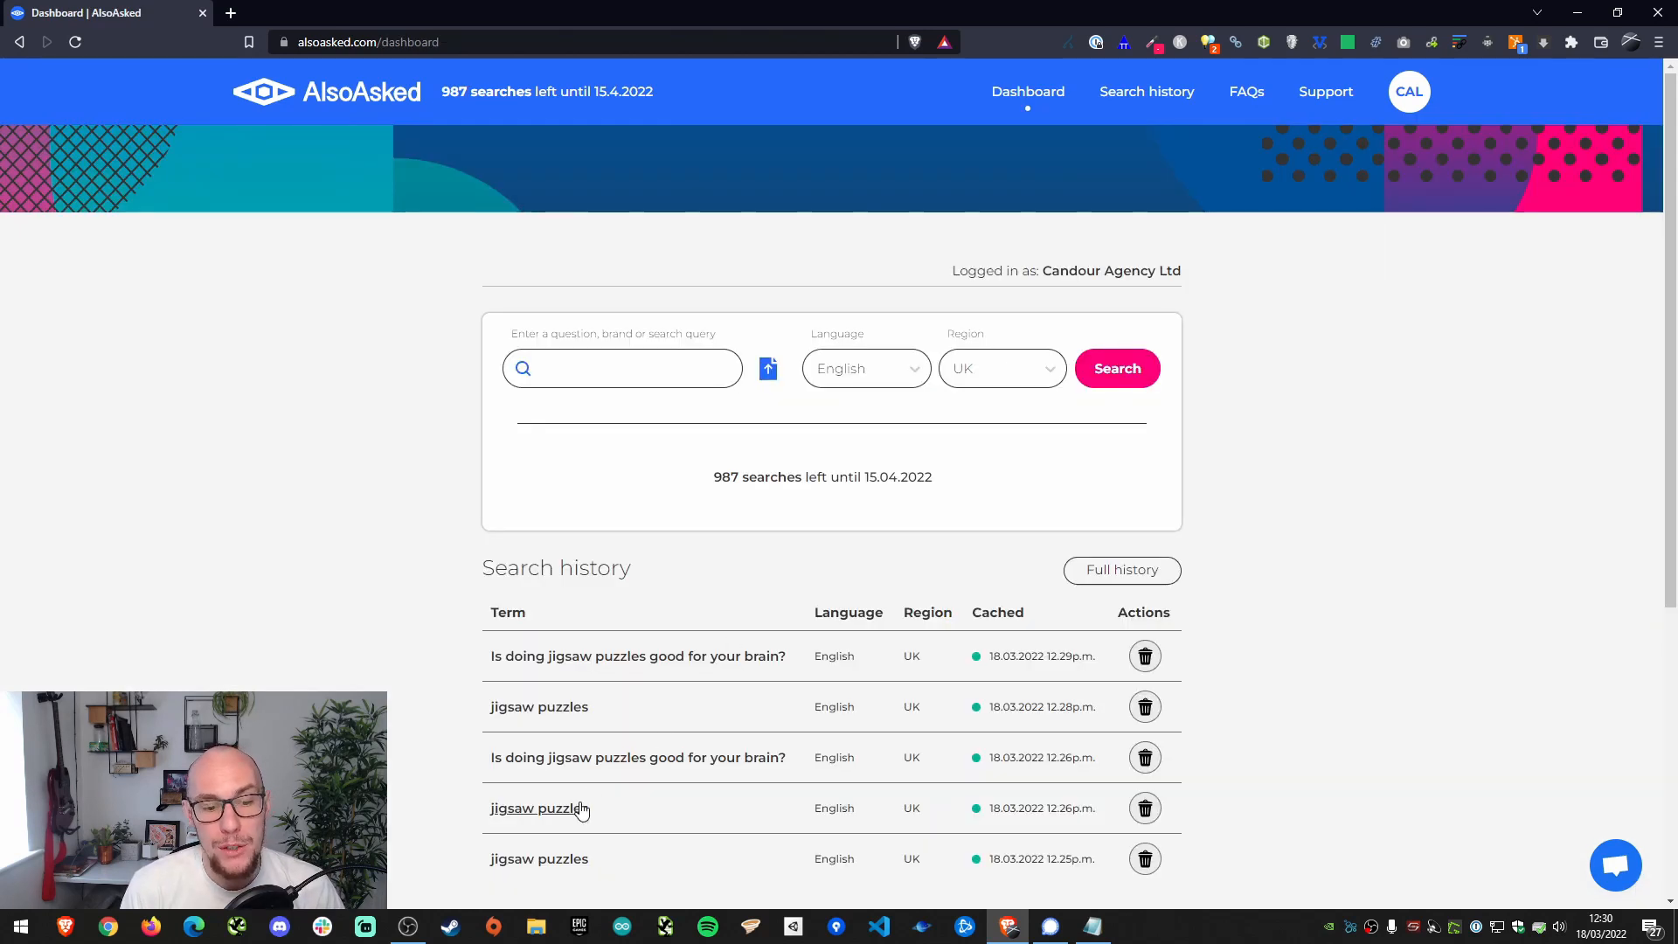
{"action": "left_click", "coordinate": [638, 757]}
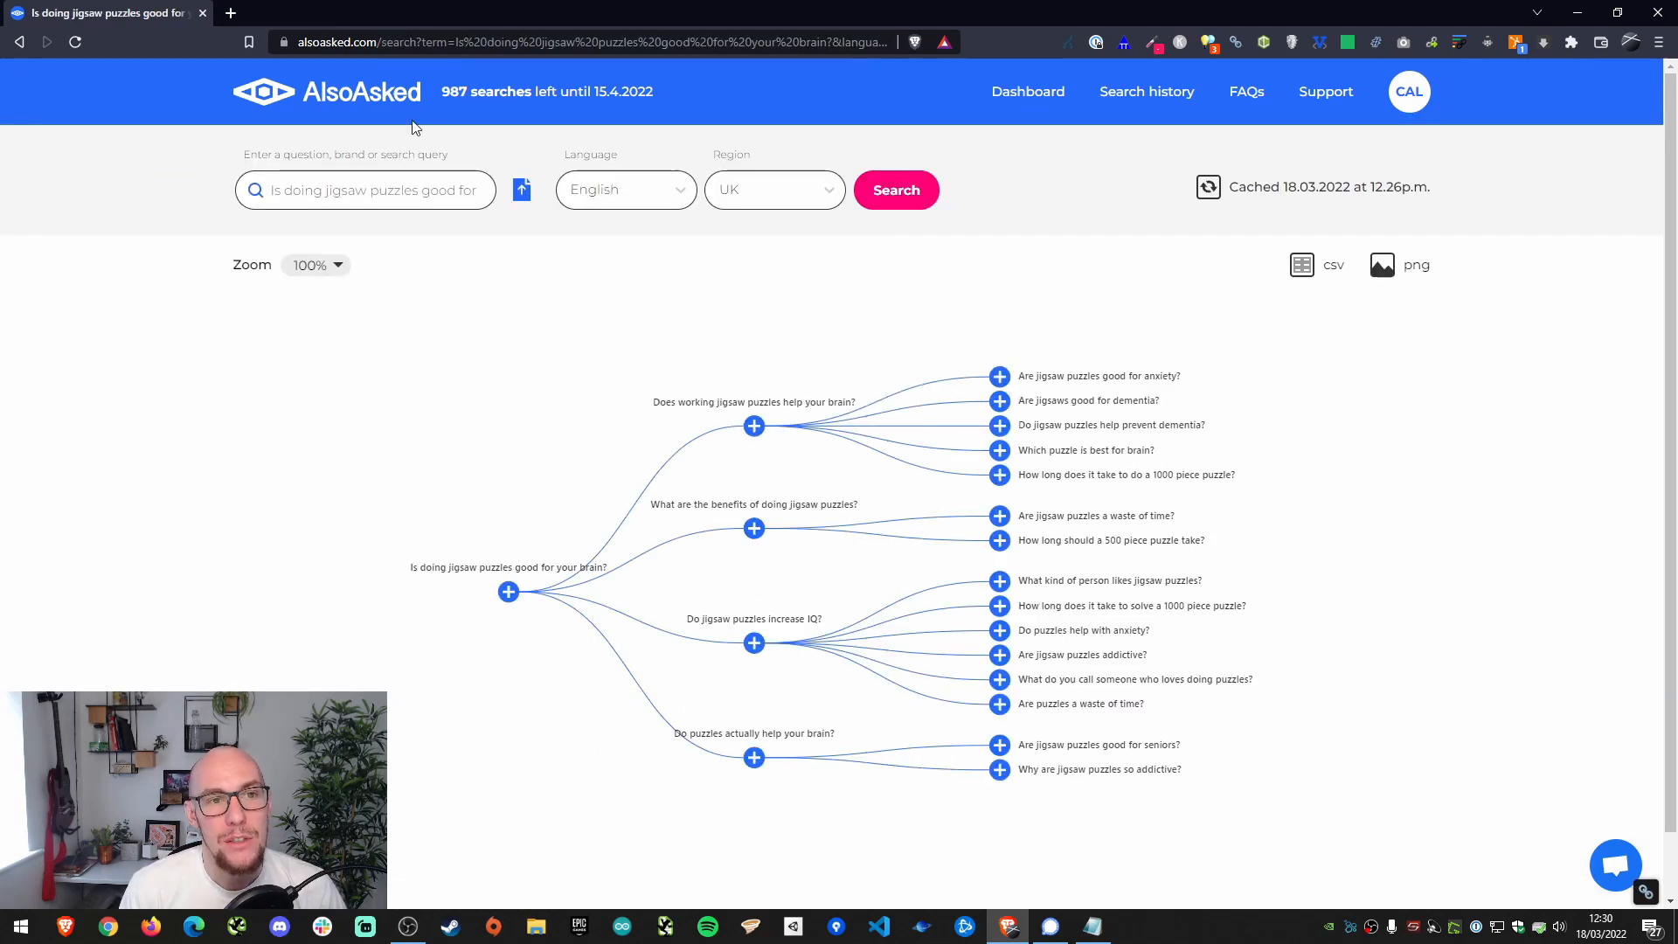
{"action": "mouse_move", "coordinate": [1175, 255]}
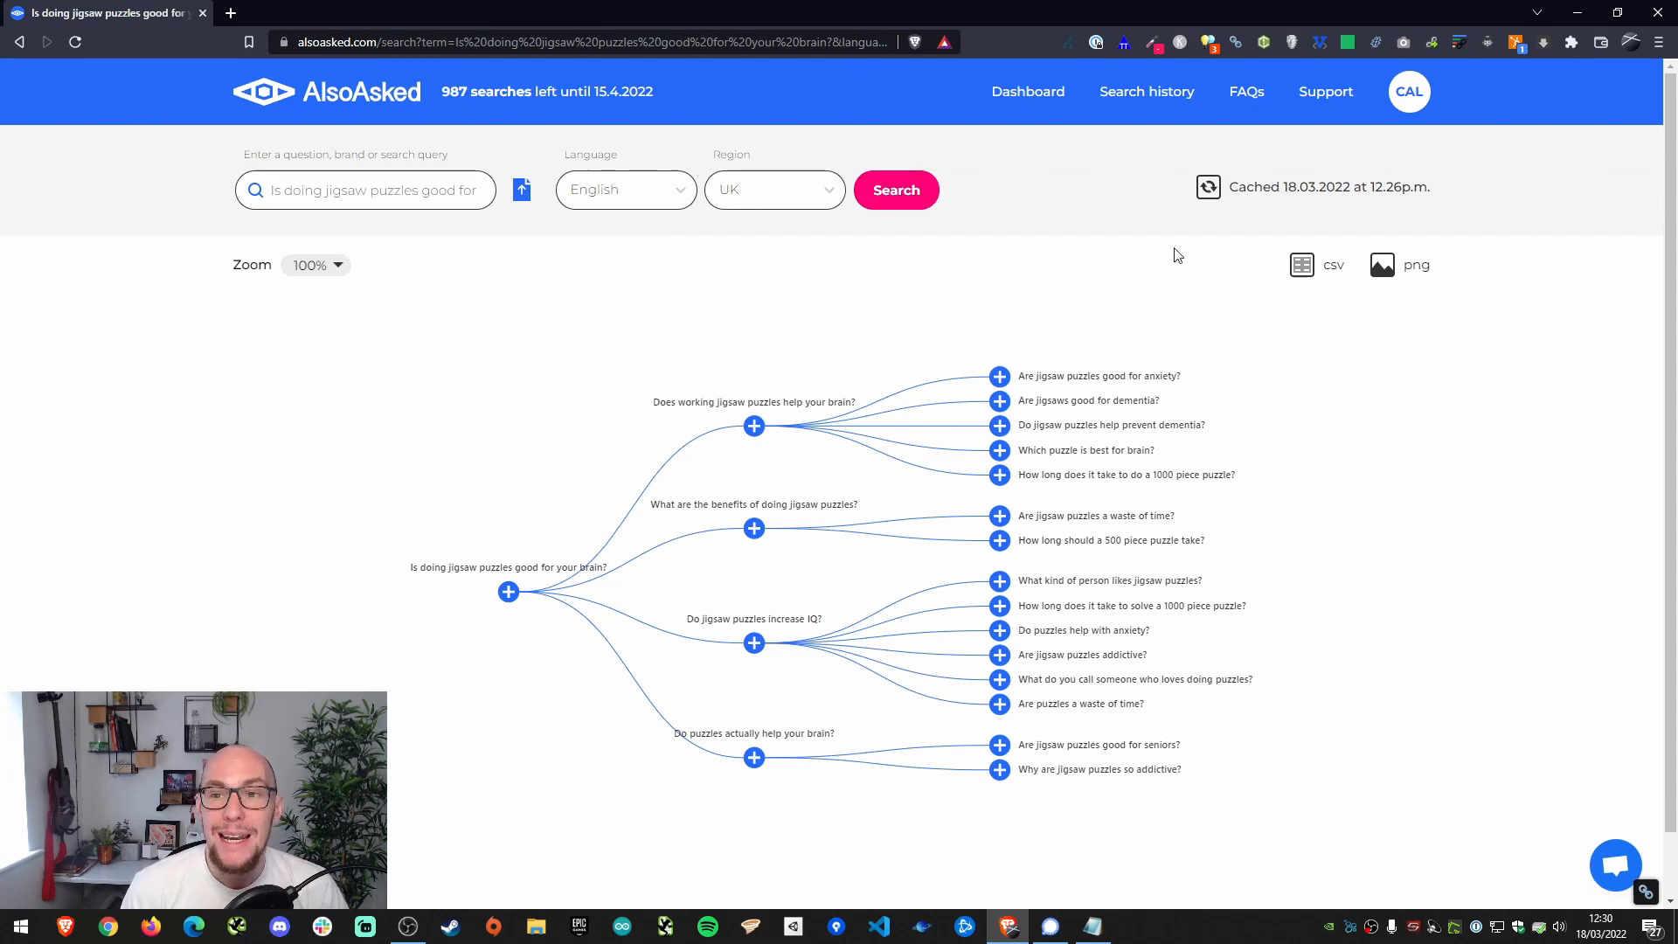
{"action": "mouse_move", "coordinate": [1208, 187]}
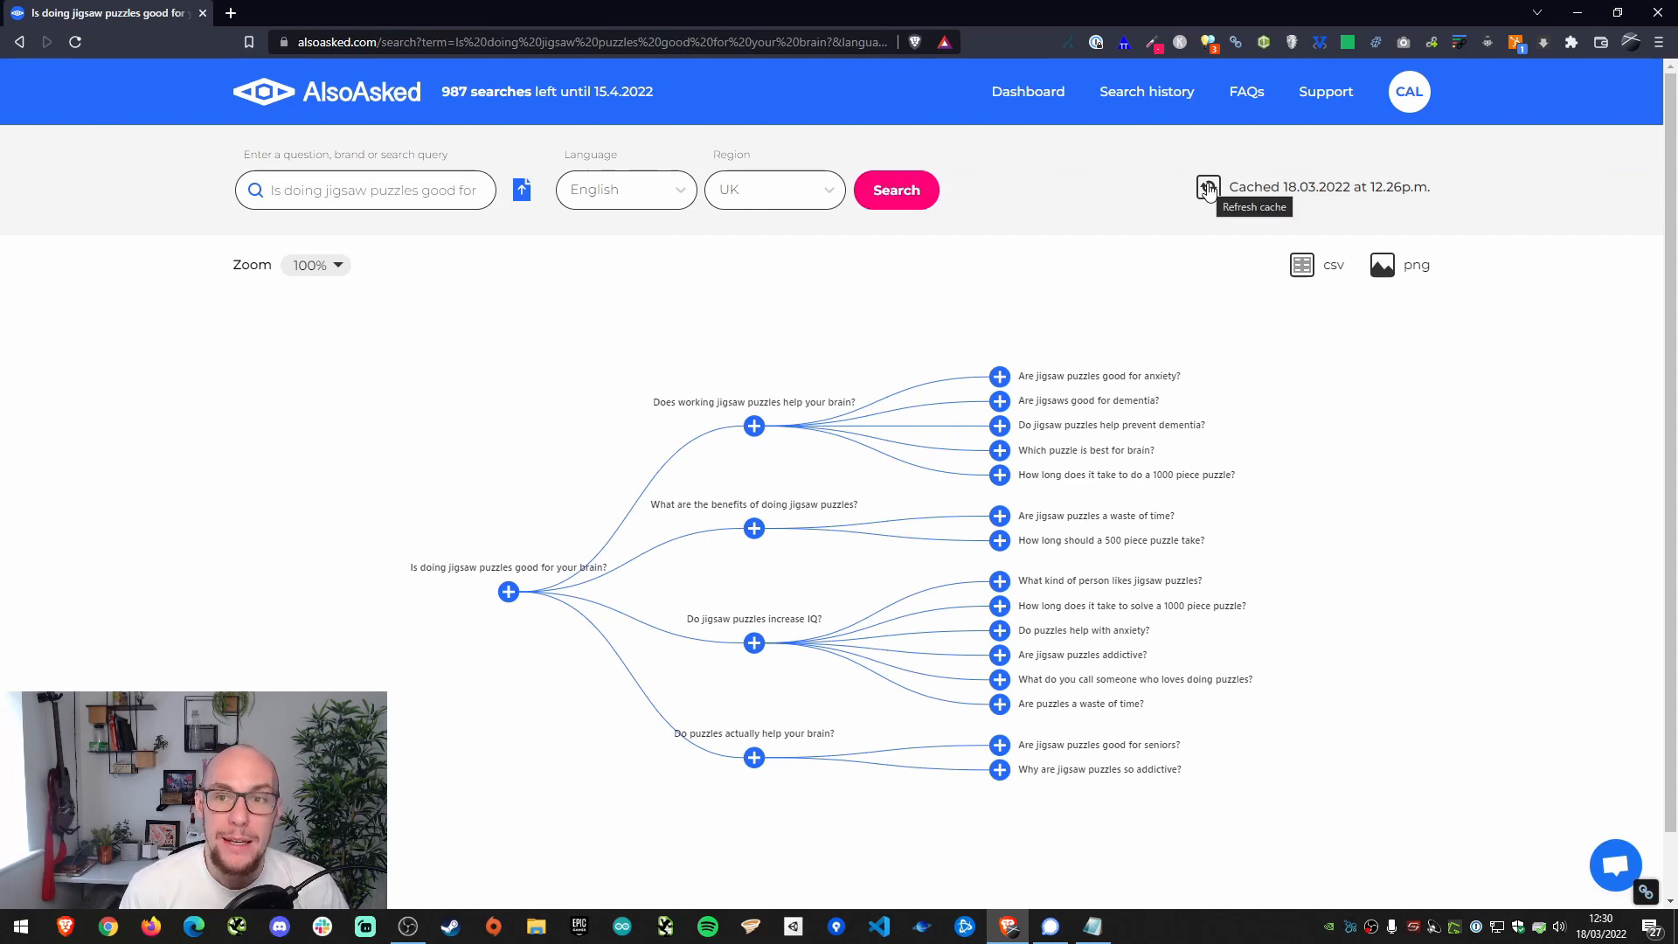
Refresh the cached brain-question tree, confirming the one-credit cost
{"action": "left_click", "coordinate": [1207, 188]}
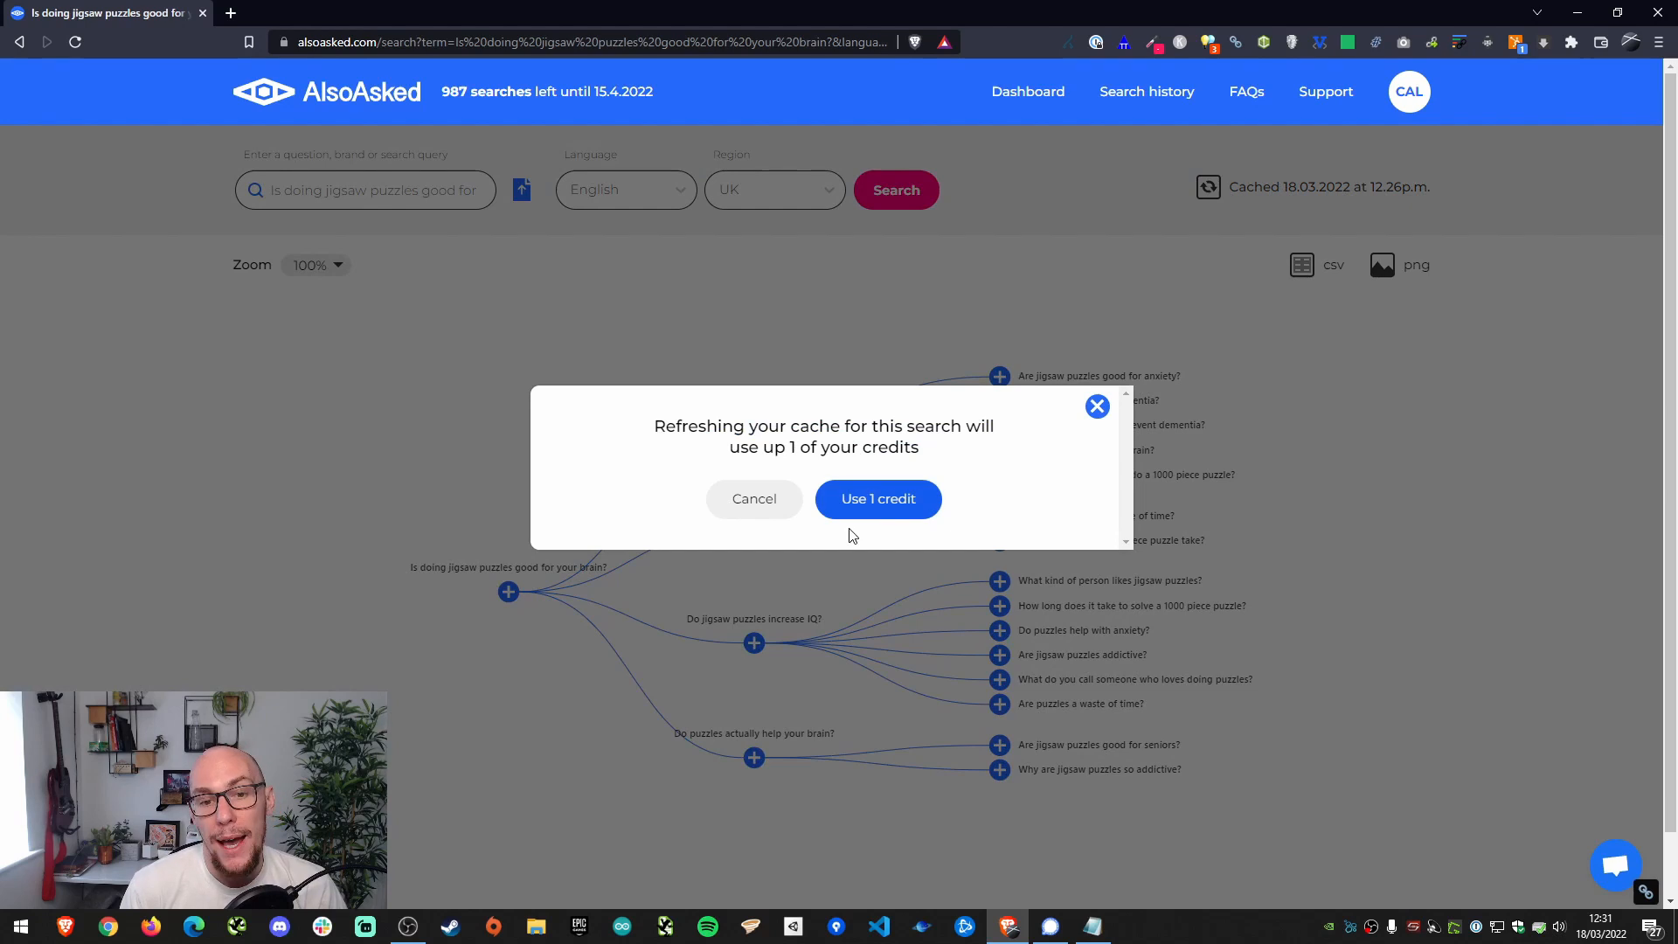
{"action": "mouse_move", "coordinate": [877, 499]}
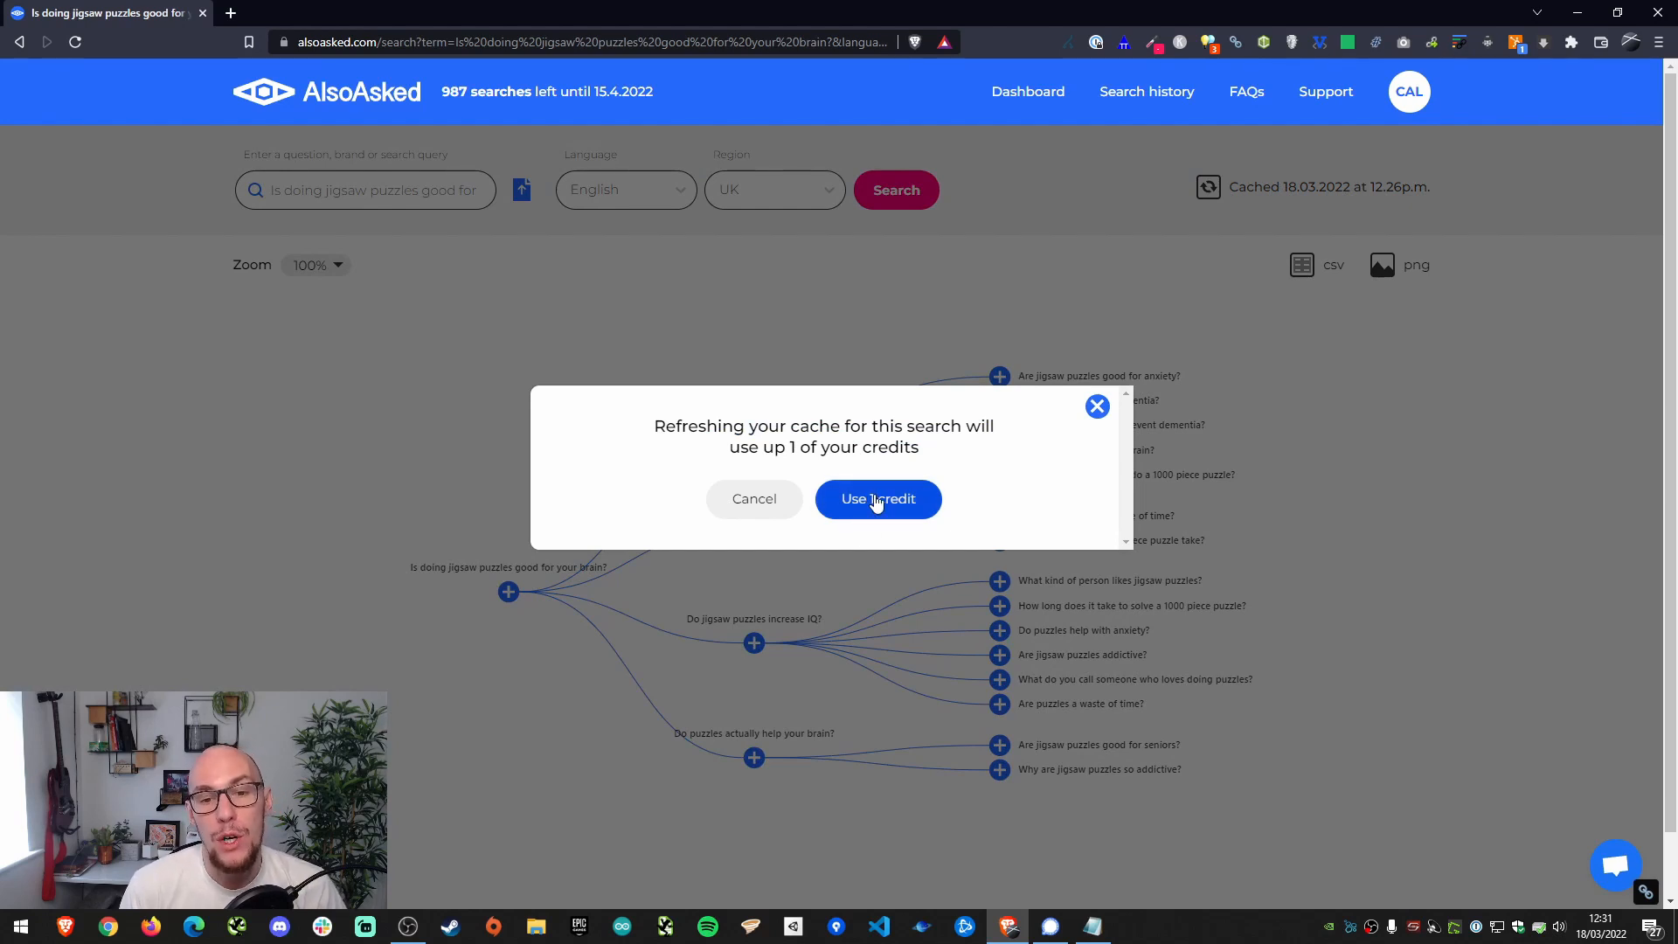
{"action": "left_click", "coordinate": [878, 498]}
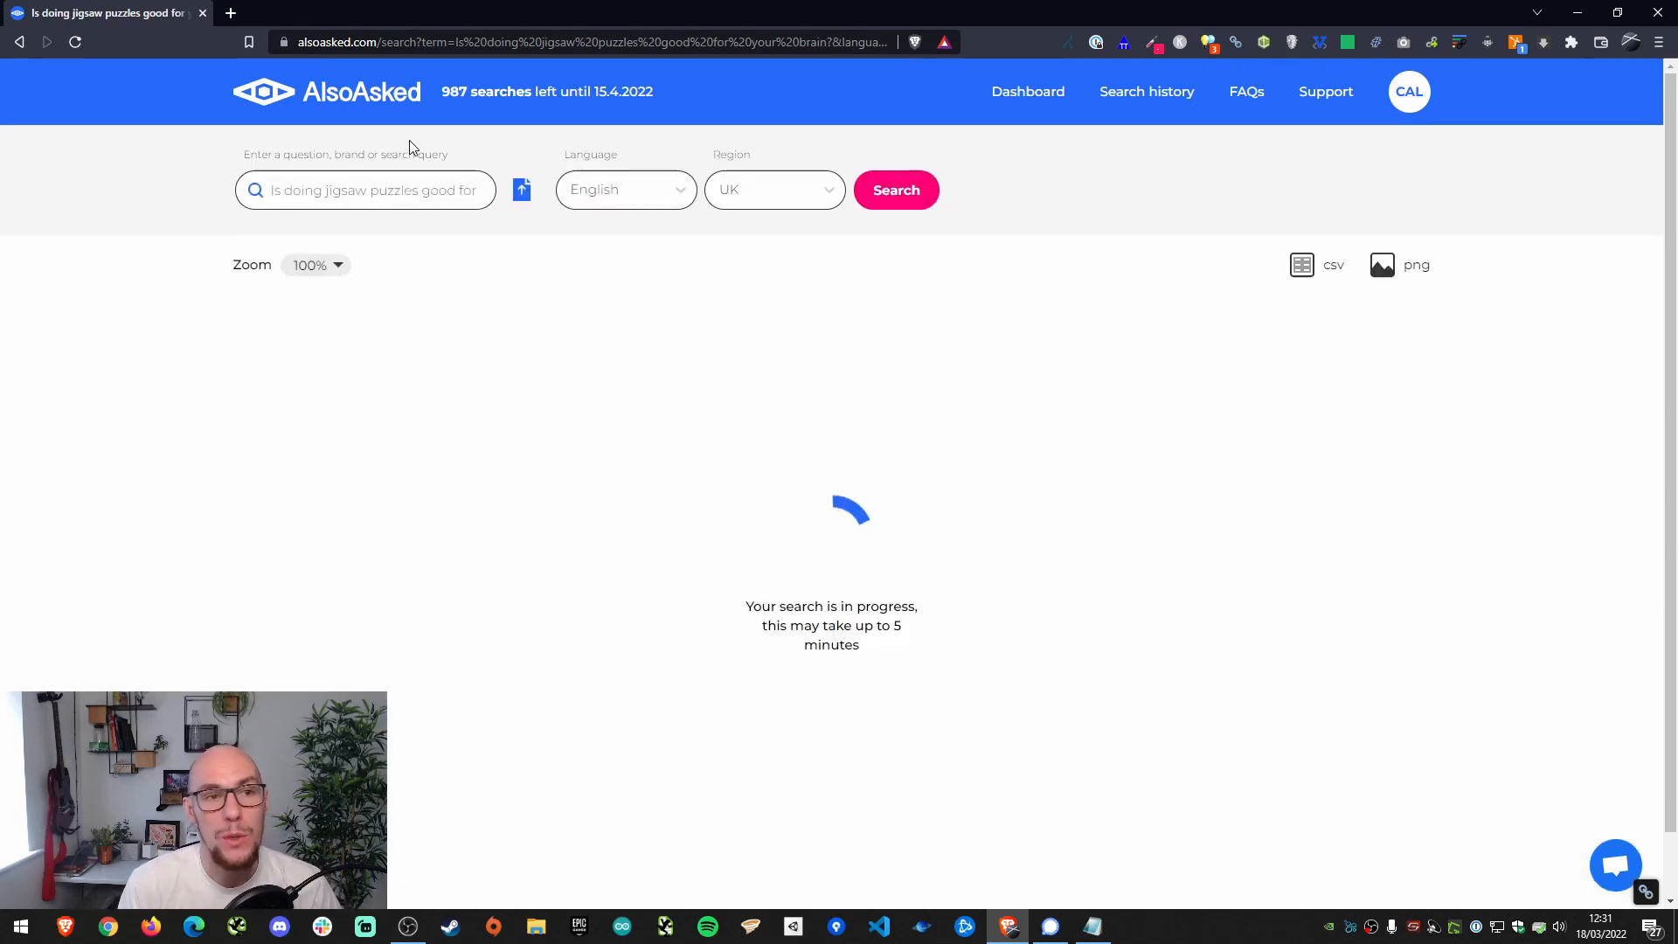
{"action": "mouse_move", "coordinate": [658, 634]}
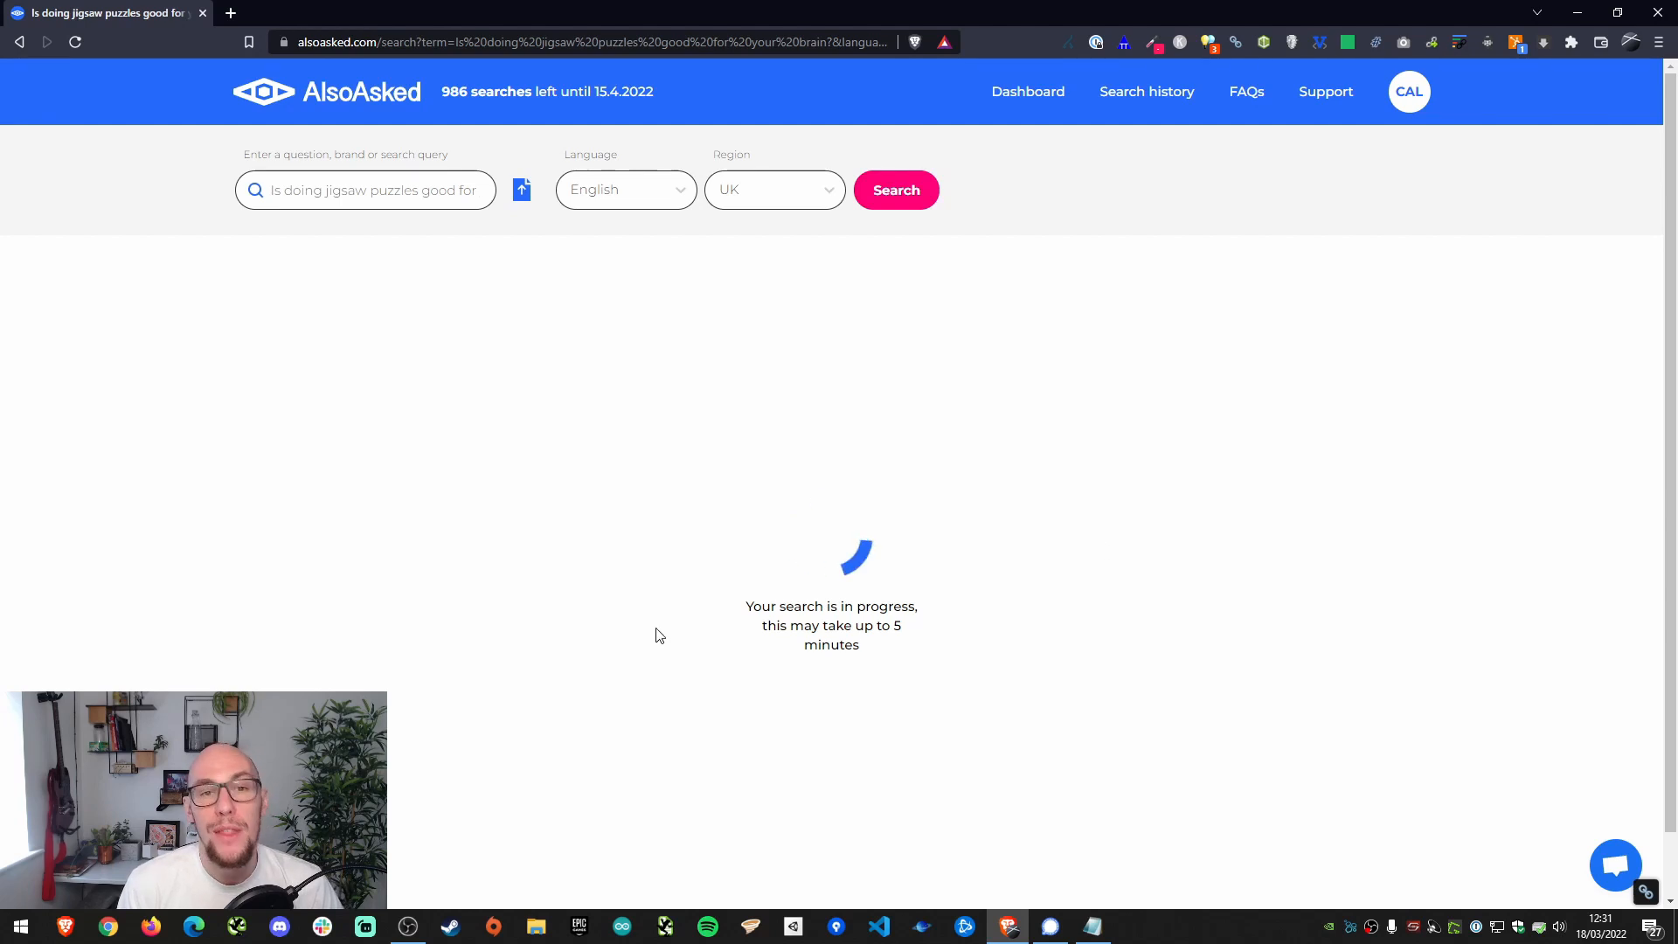
{"action": "mouse_move", "coordinate": [793, 416]}
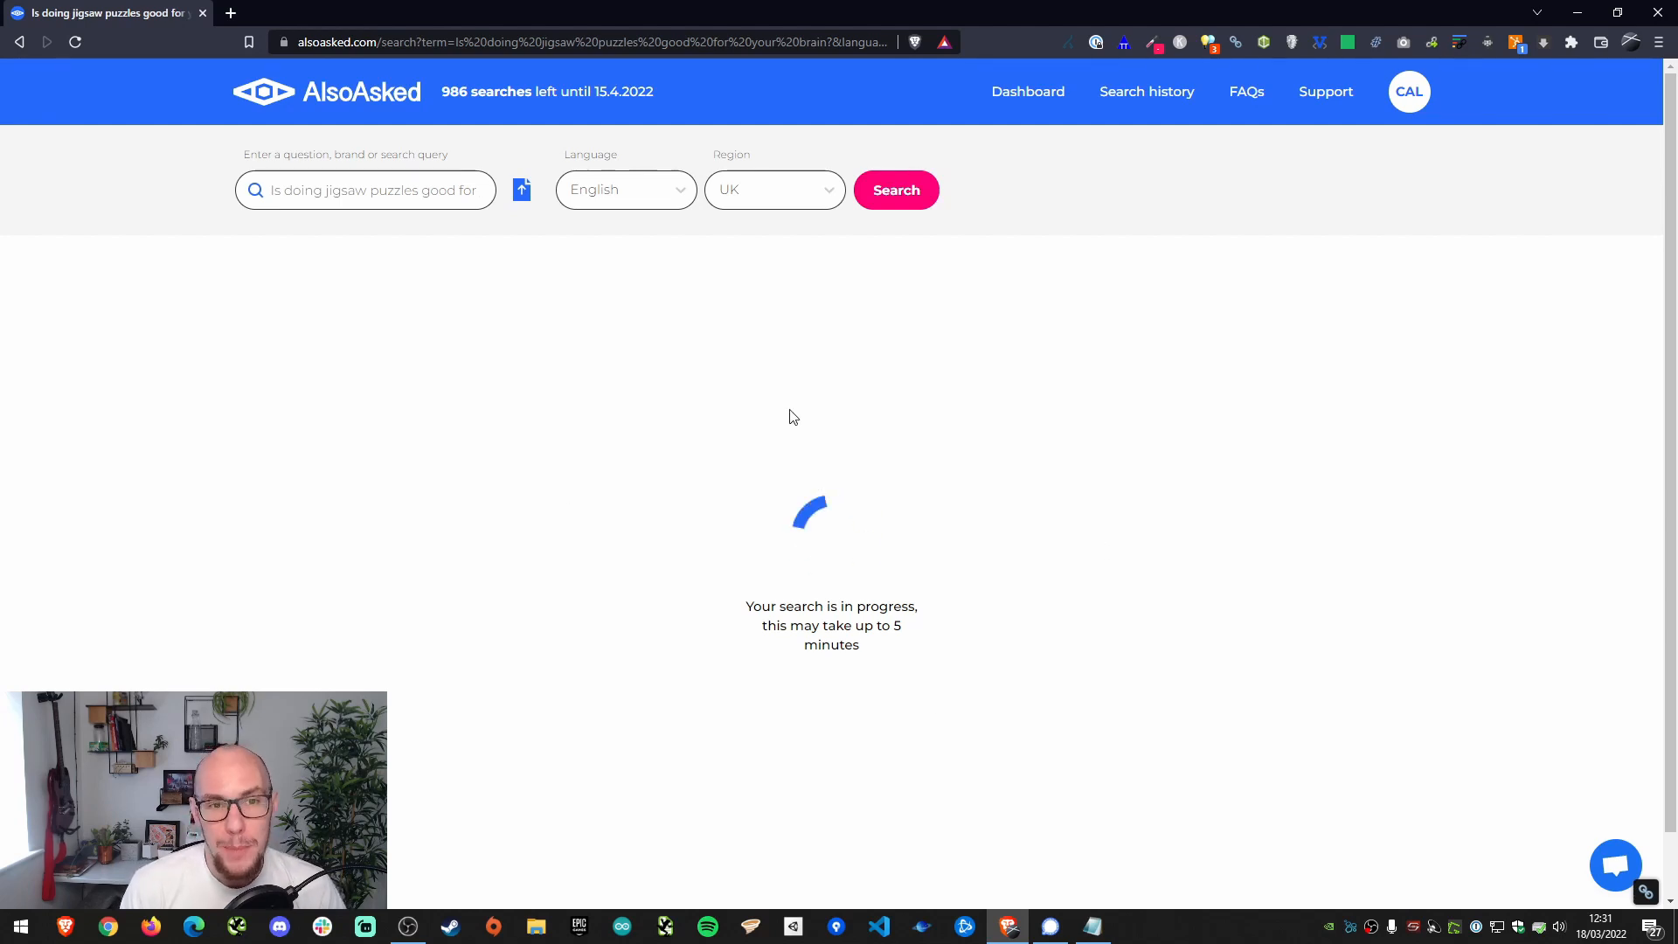
{"action": "mouse_move", "coordinate": [821, 404]}
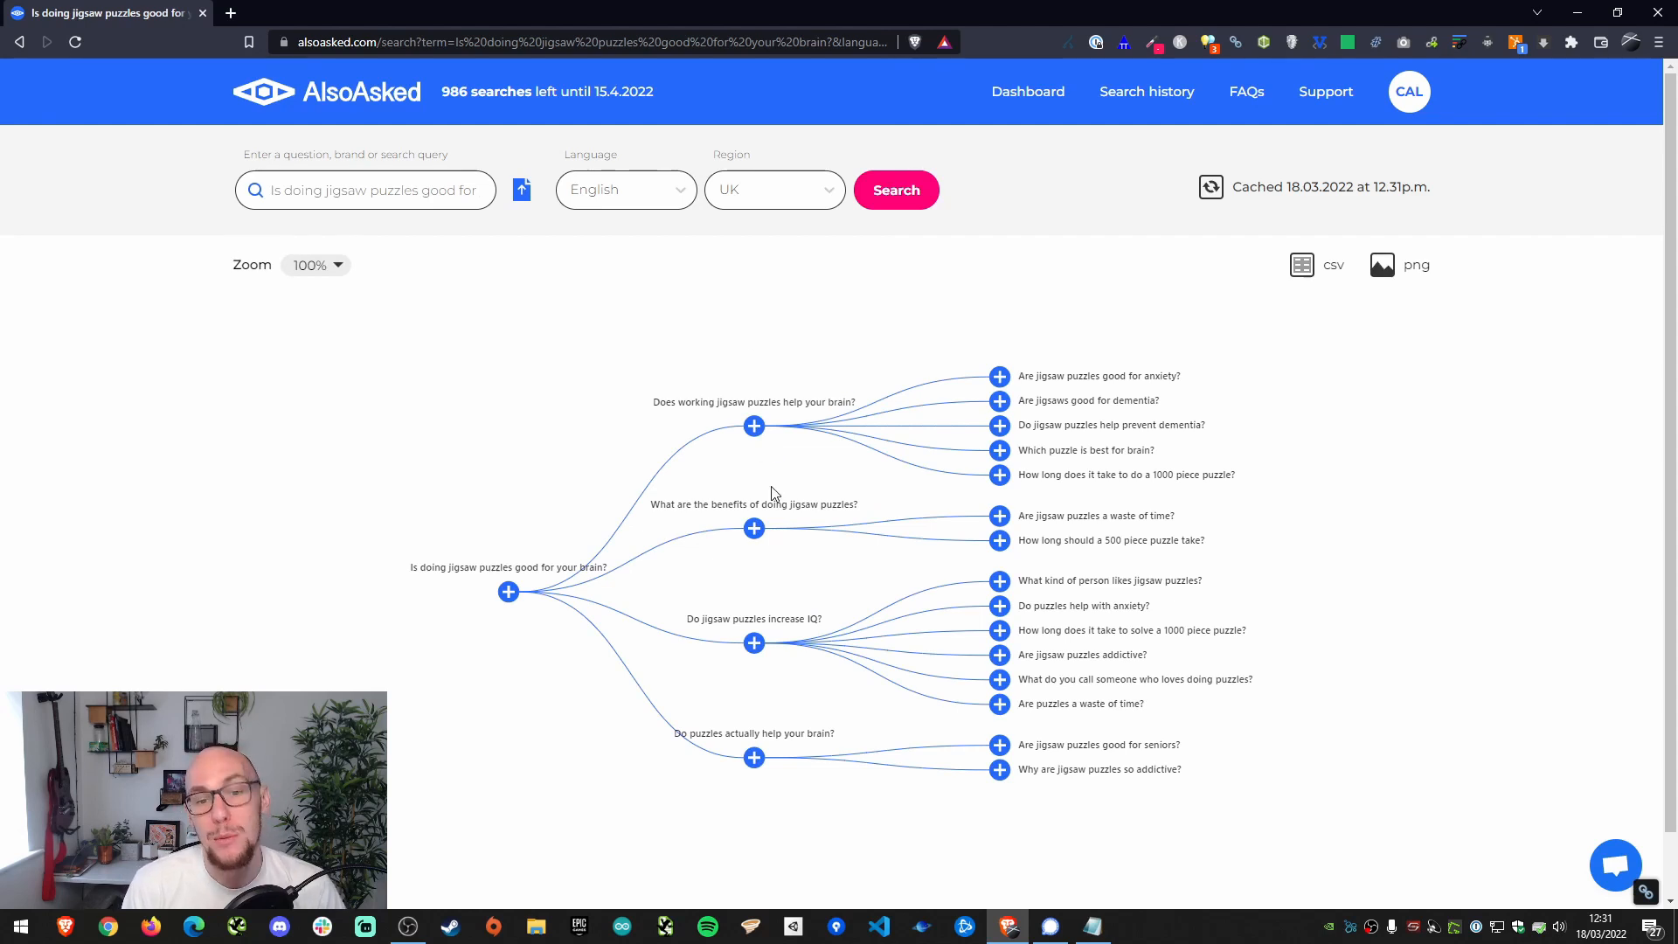
{"action": "mouse_move", "coordinate": [933, 575]}
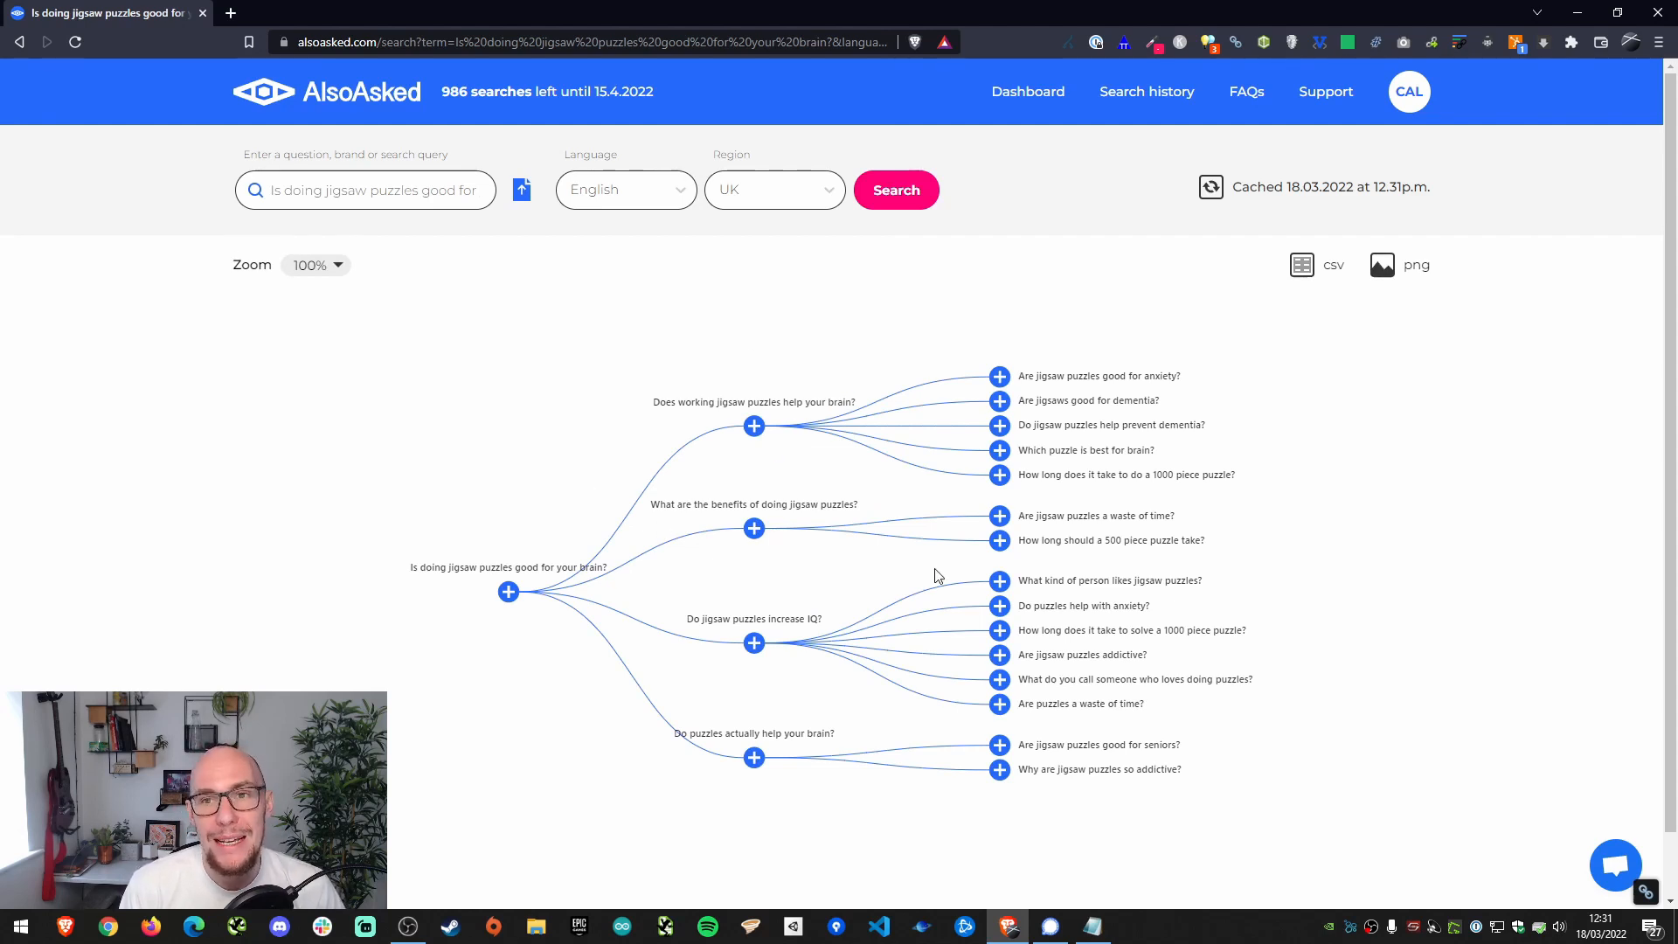
{"action": "mouse_move", "coordinate": [936, 429]}
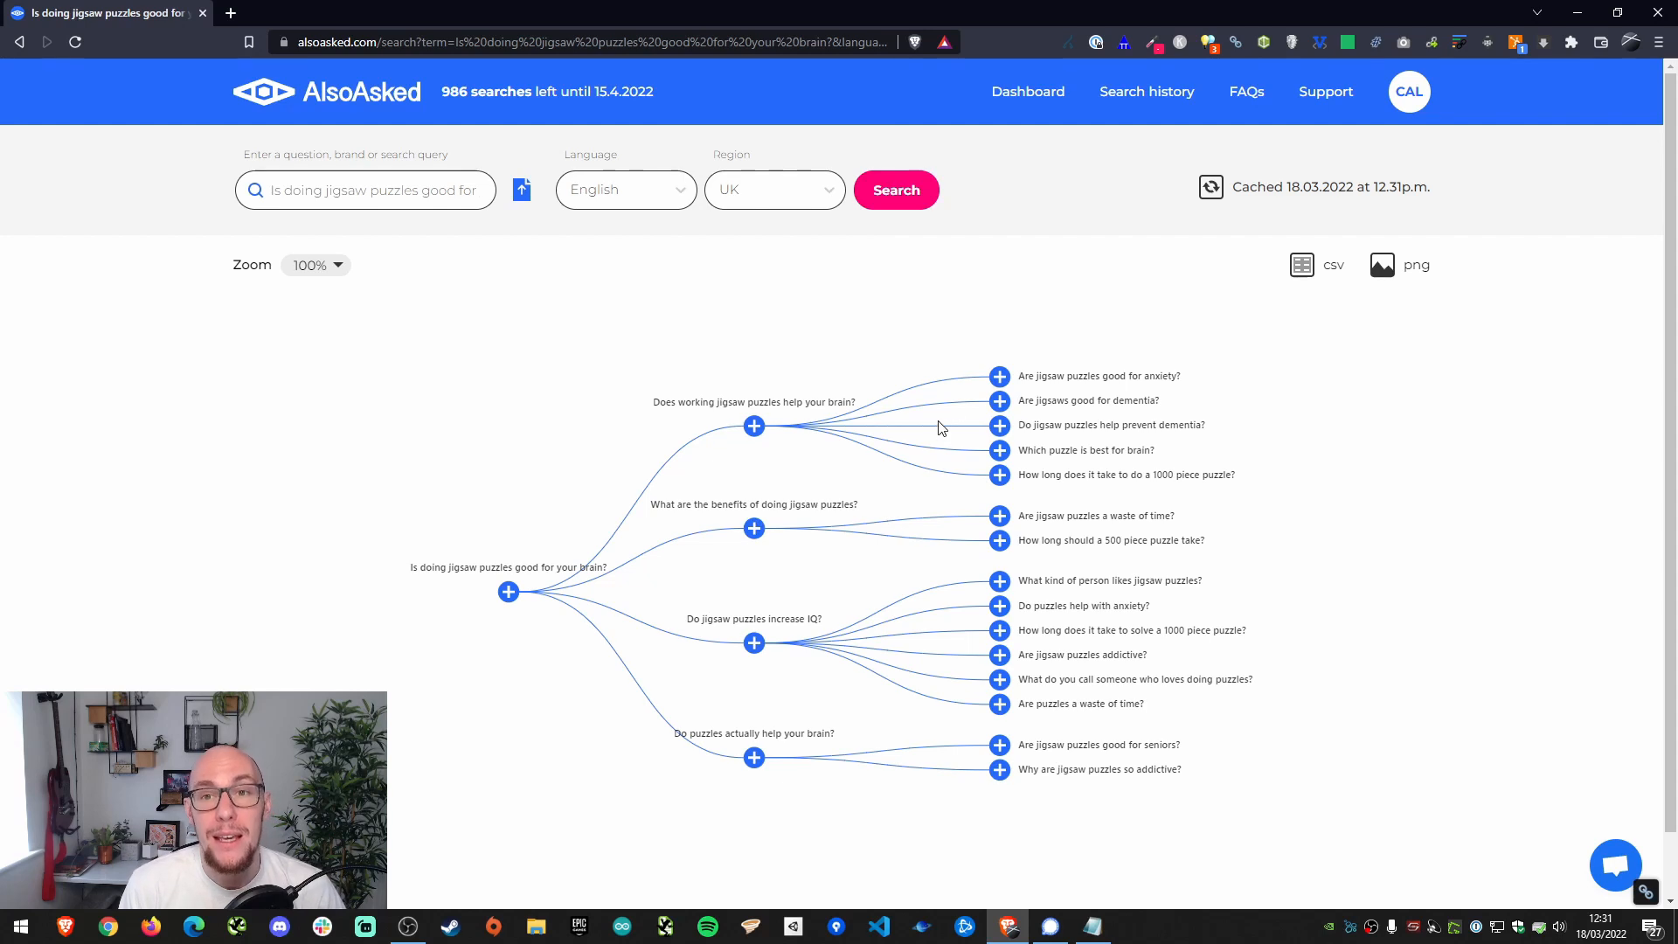
{"action": "mouse_move", "coordinate": [781, 584]}
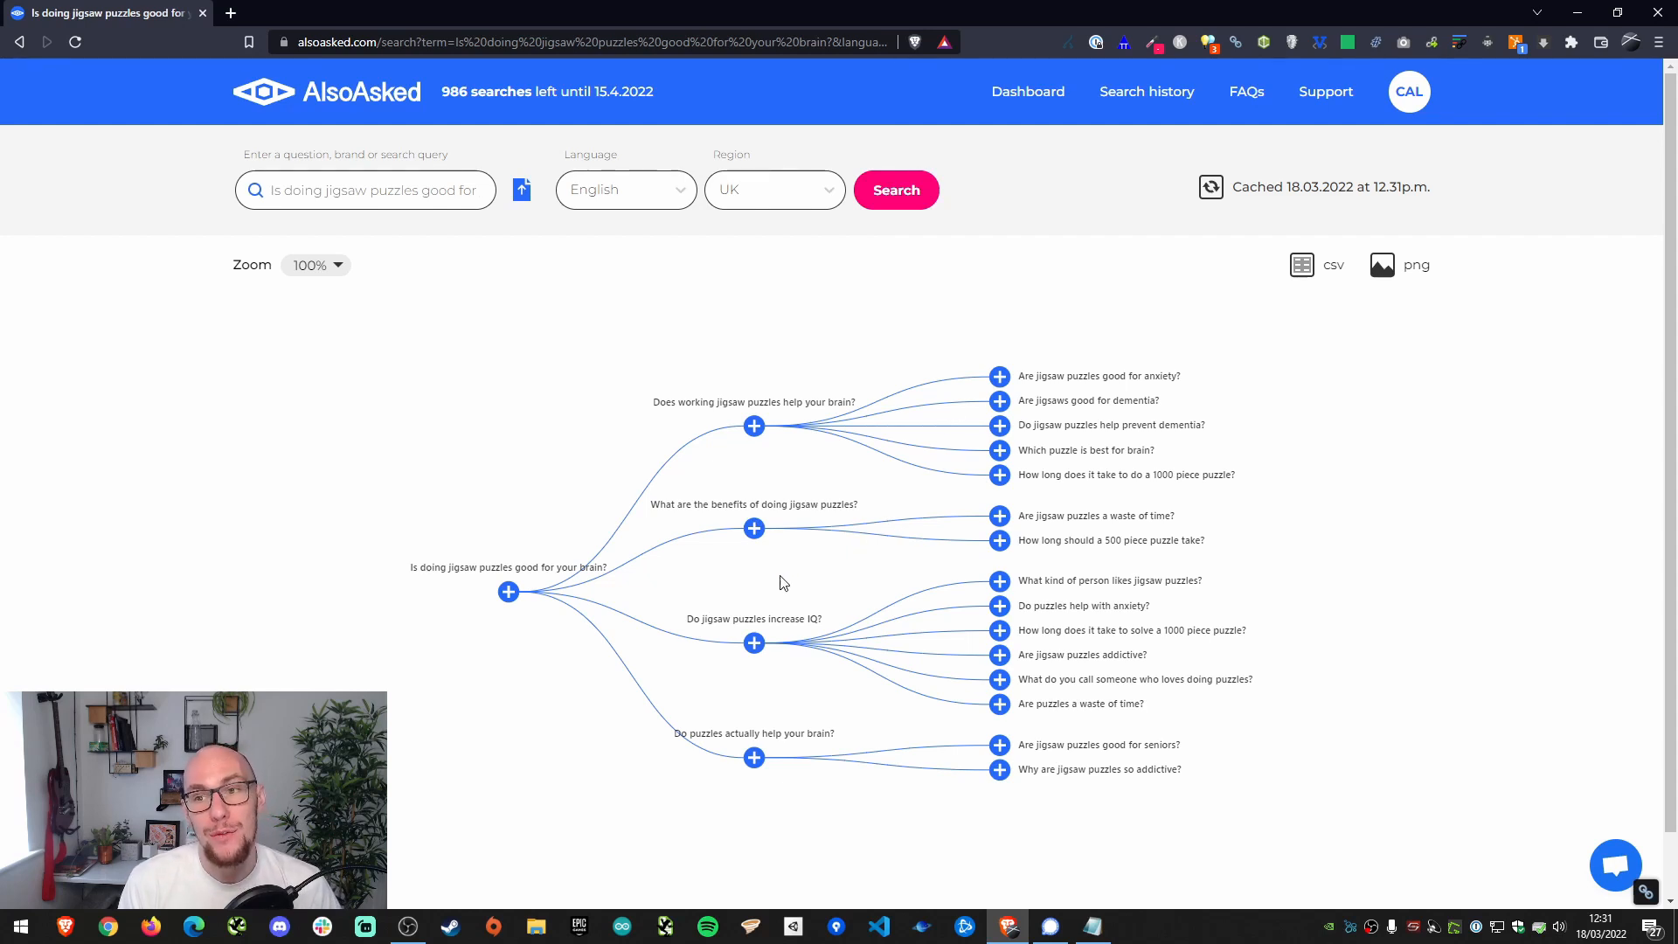
{"action": "mouse_move", "coordinate": [288, 96]}
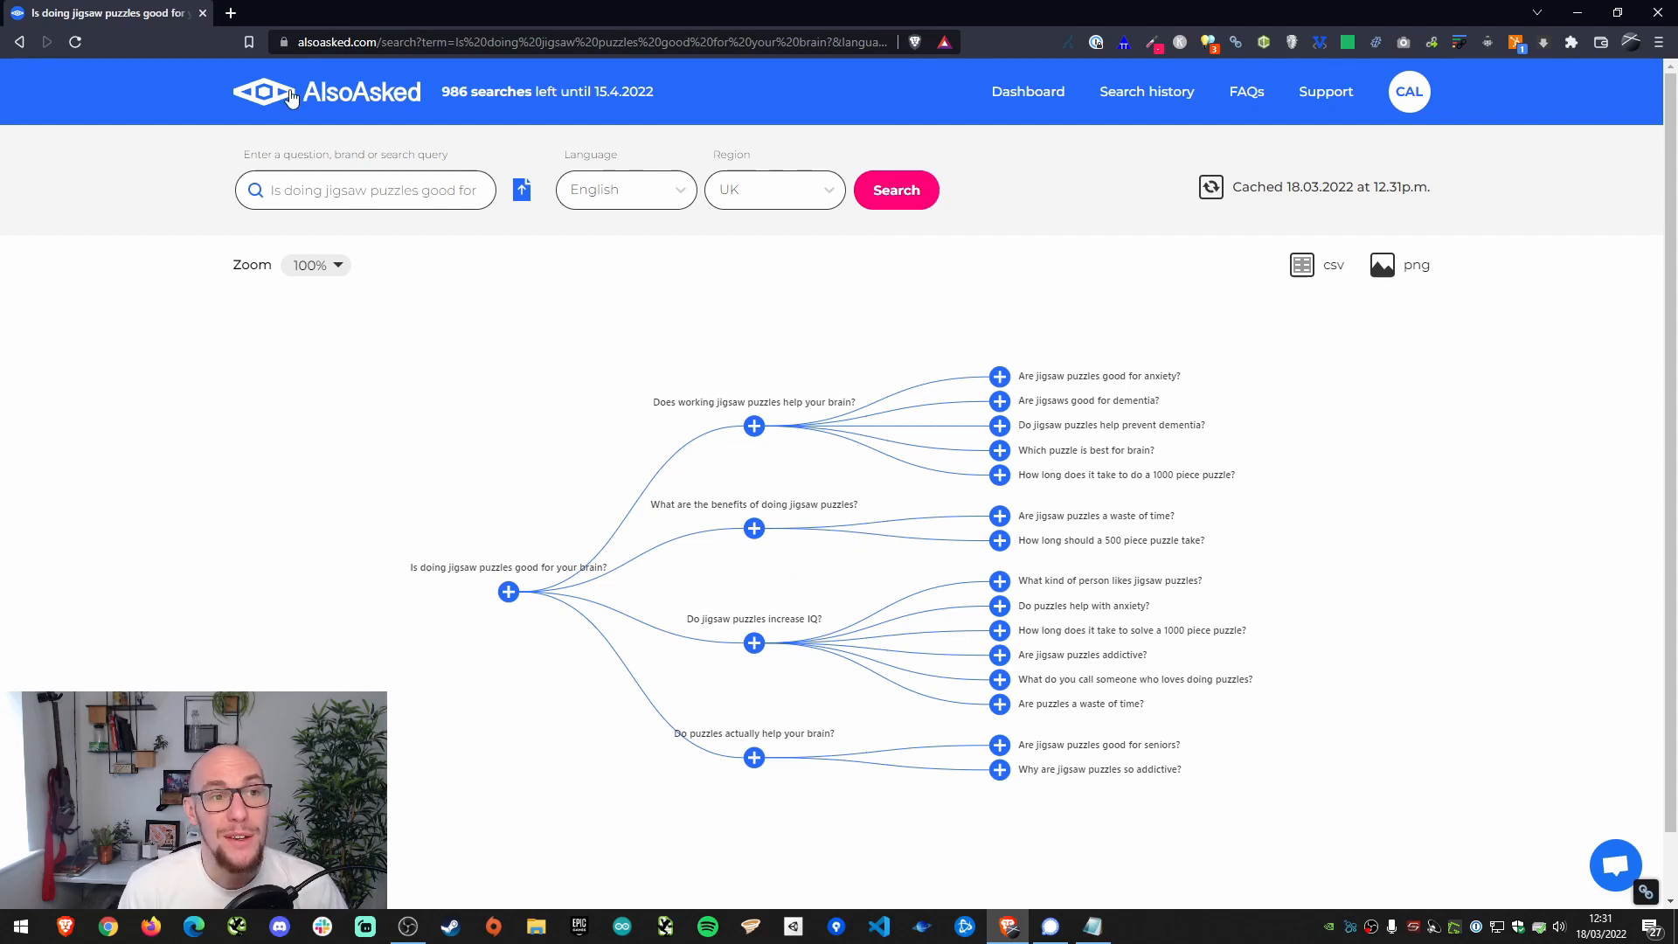
{"action": "mouse_move", "coordinate": [337, 483]}
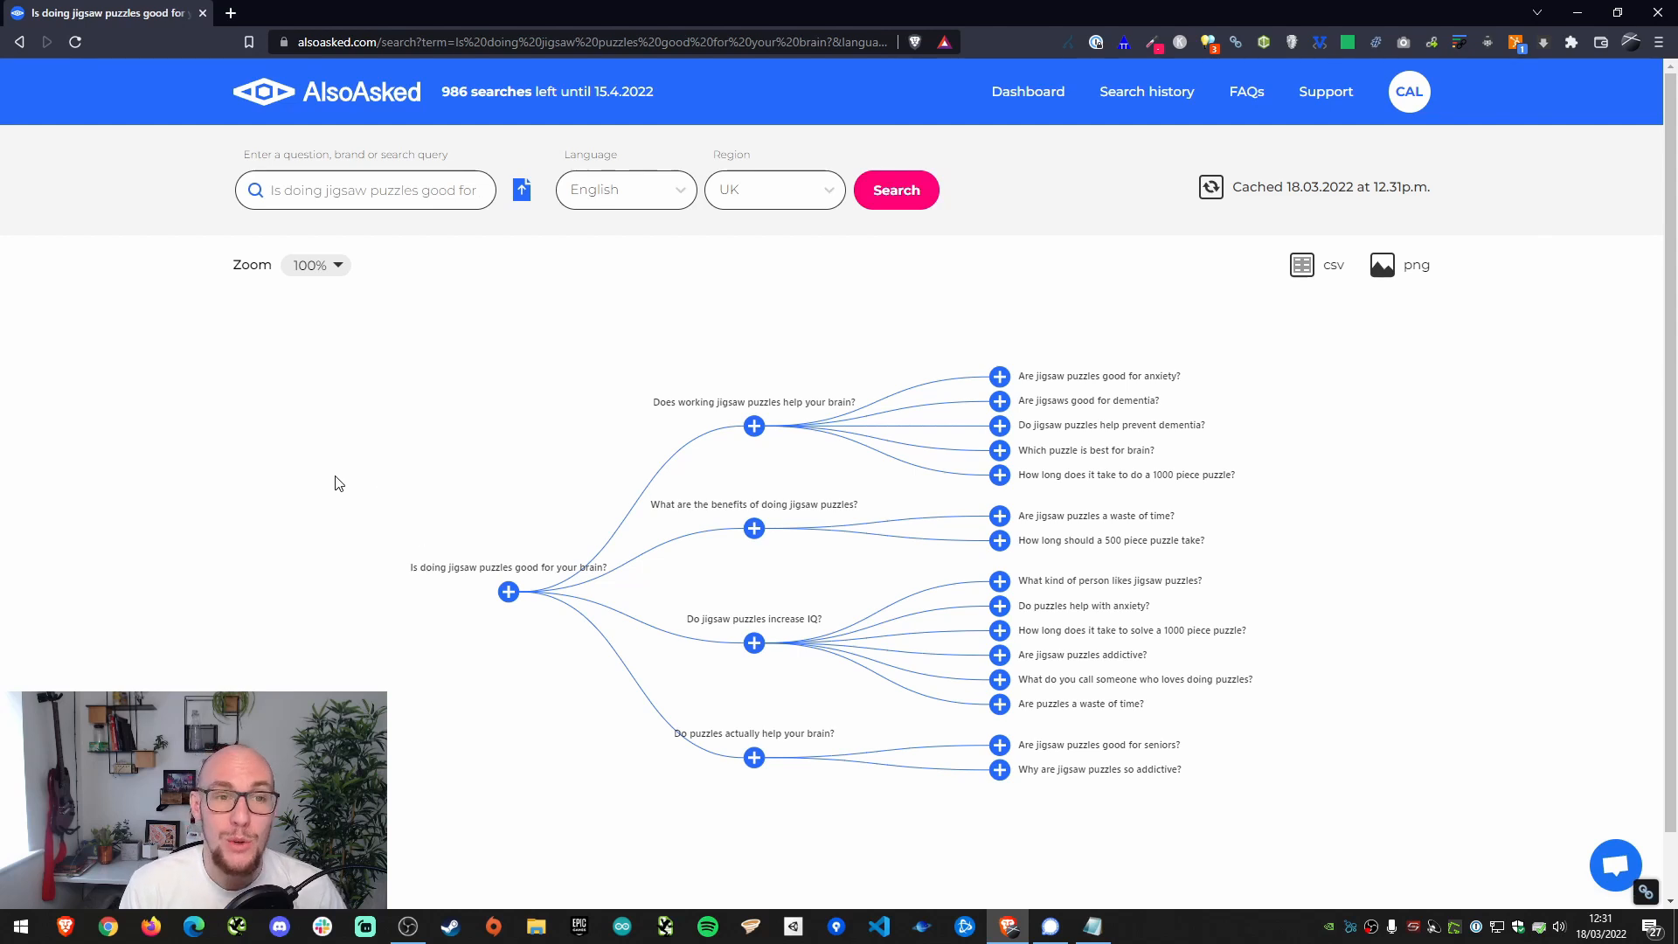
{"action": "mouse_move", "coordinate": [274, 473]}
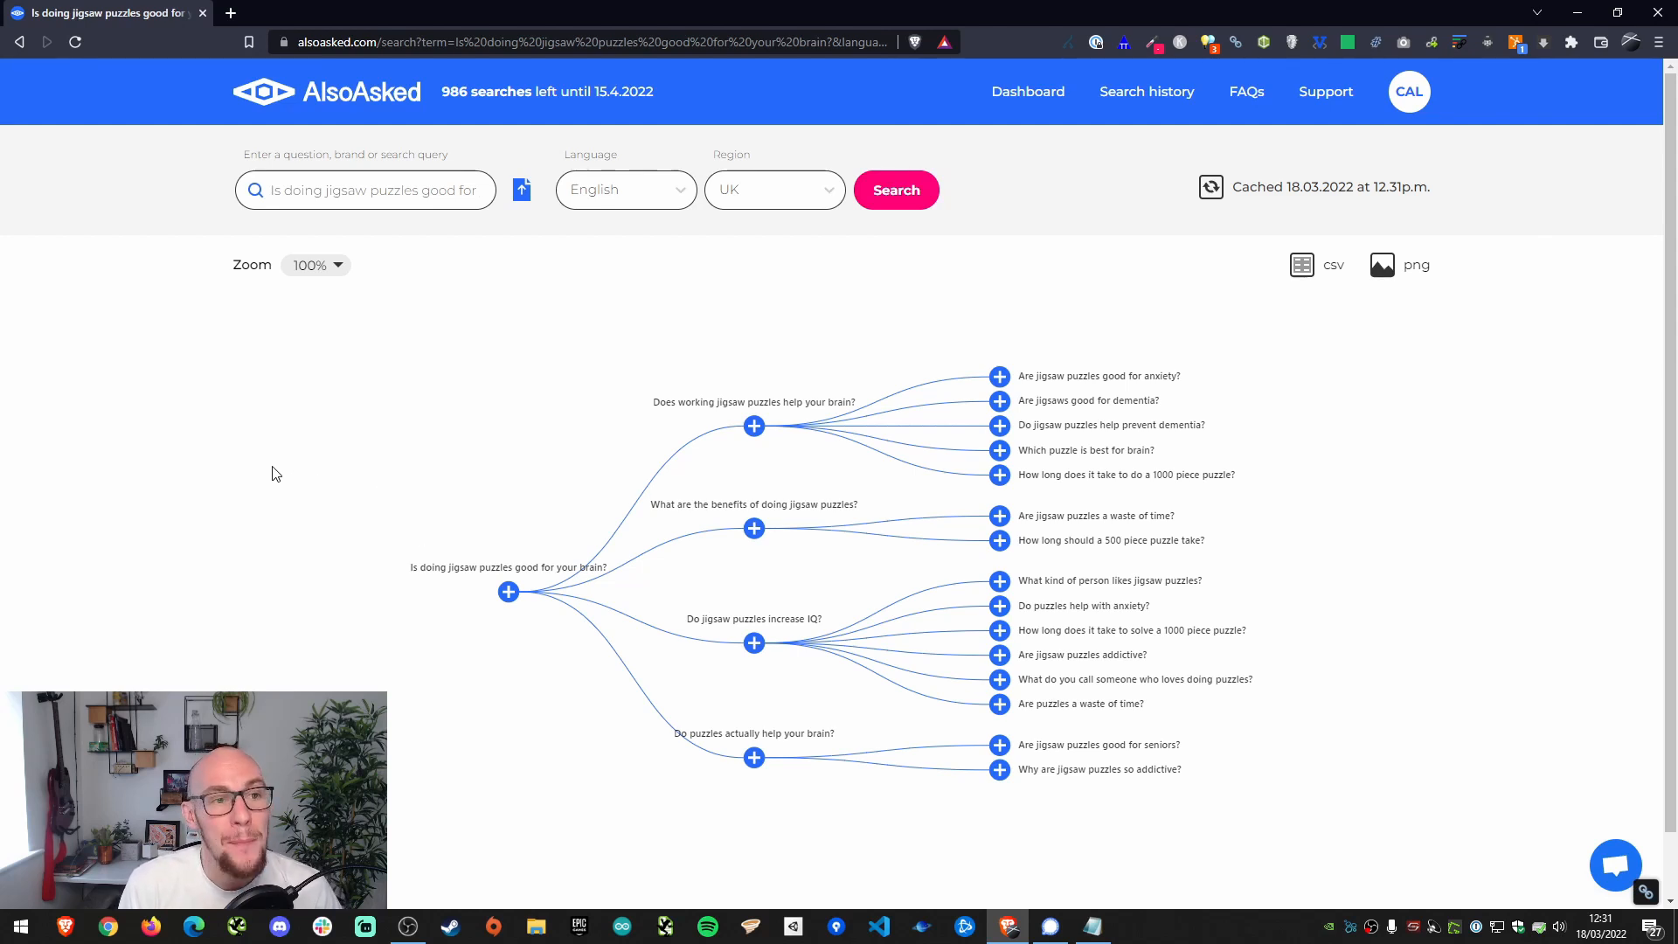
{"action": "mouse_move", "coordinate": [1615, 863]}
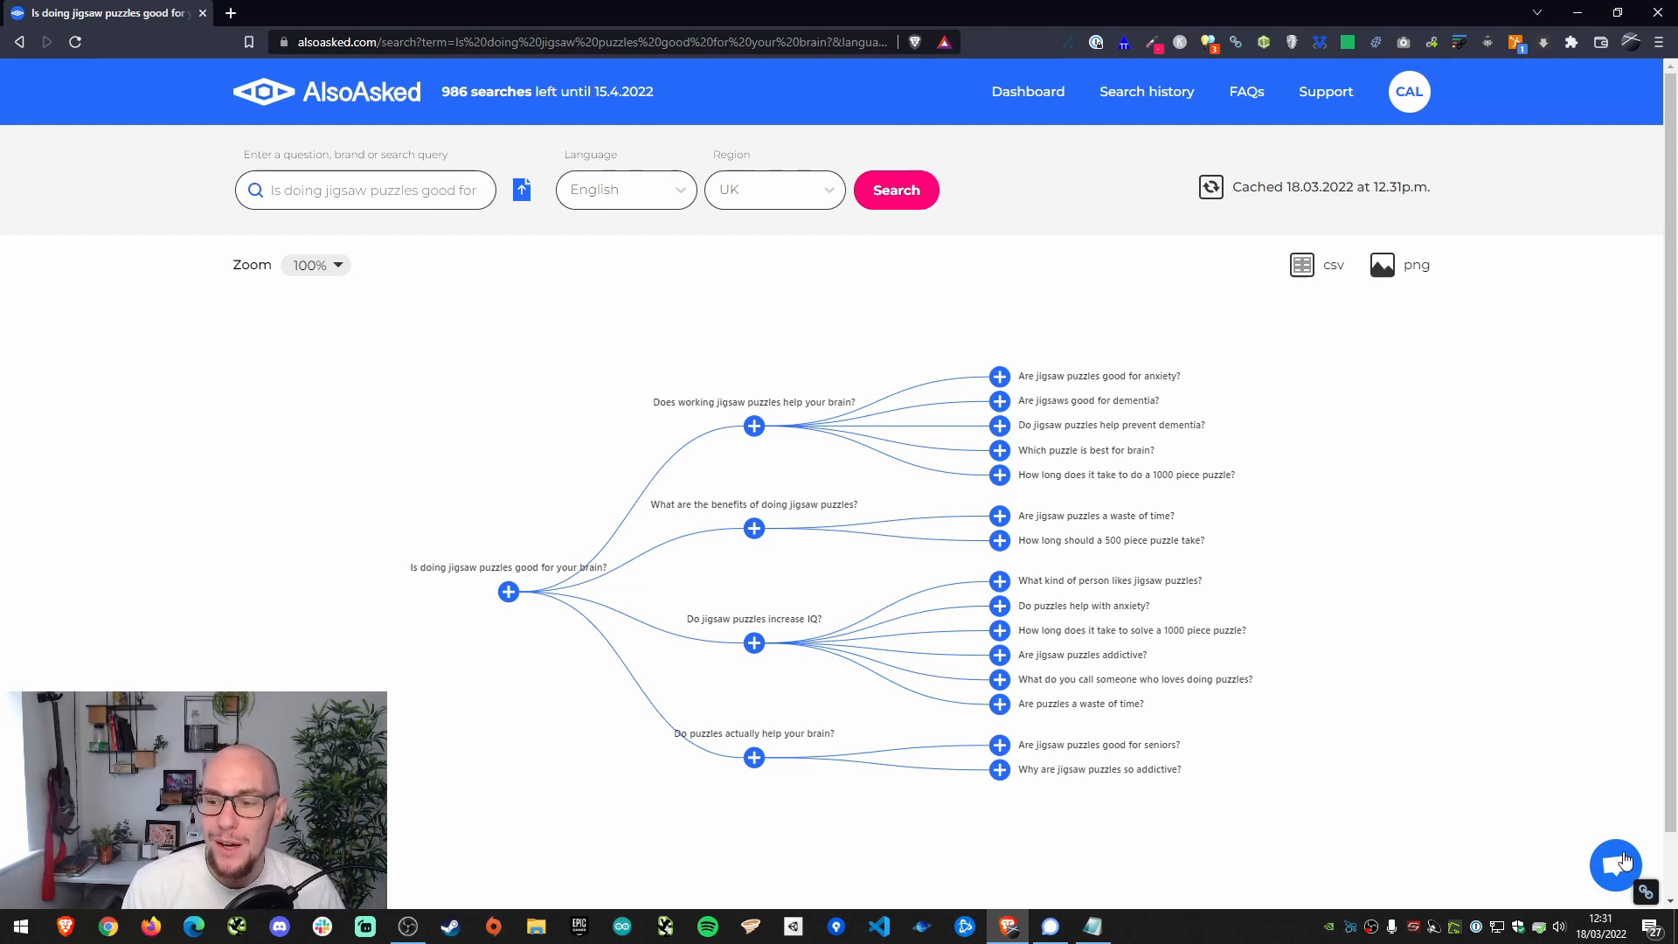
{"action": "mouse_move", "coordinate": [598, 350]}
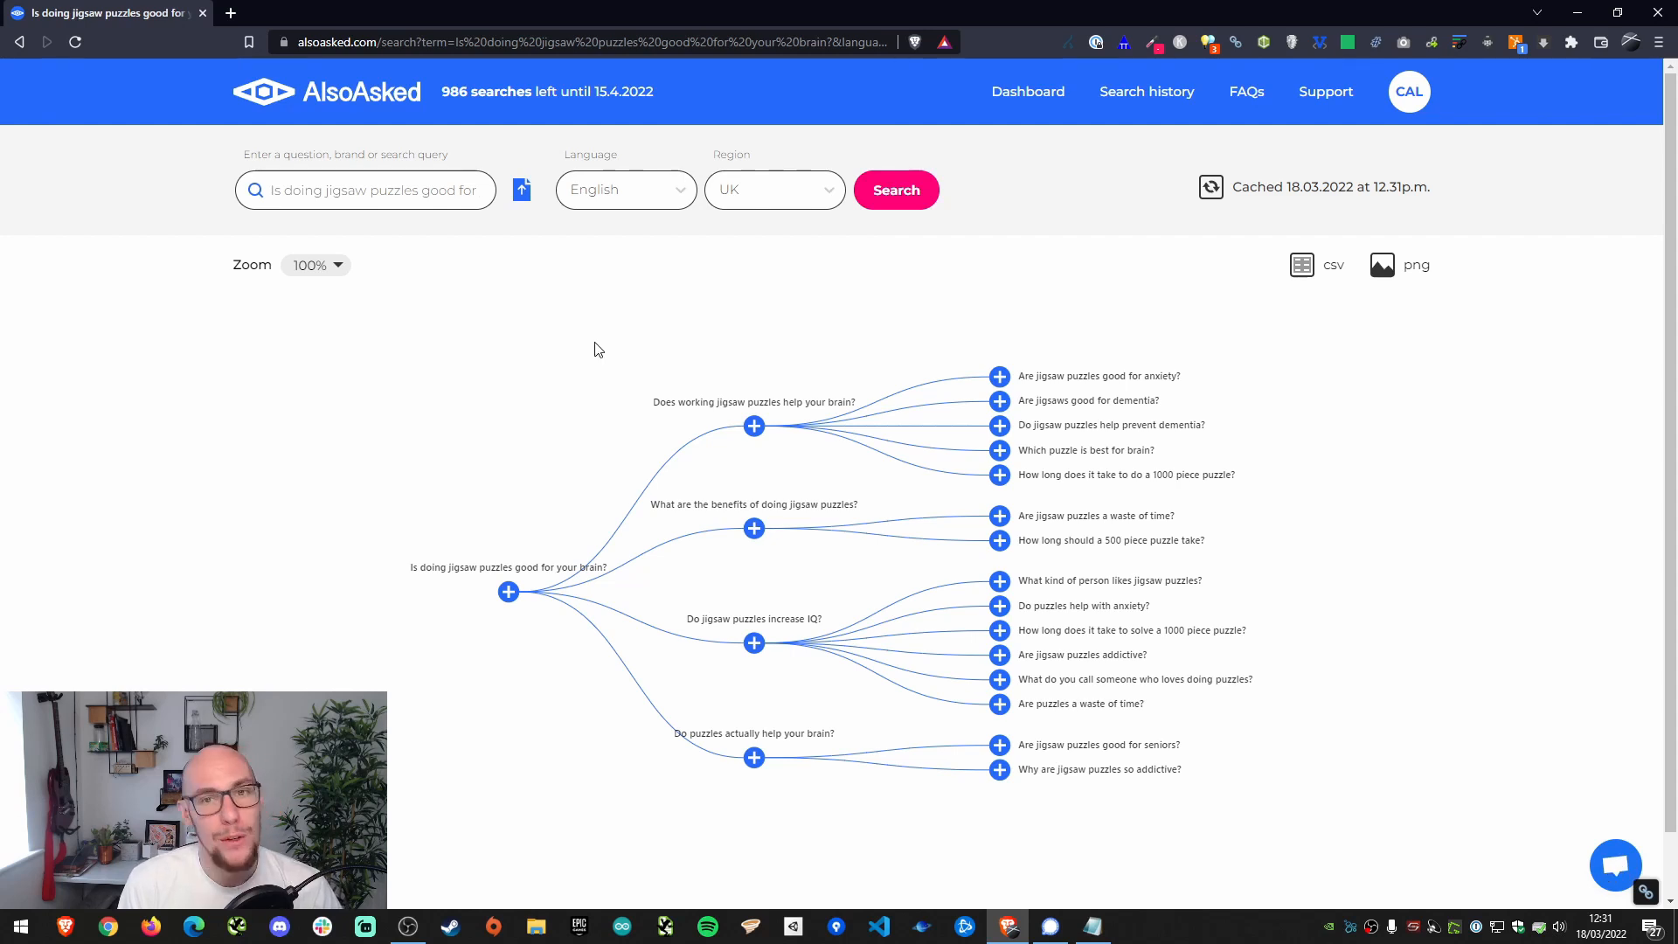
{"action": "mouse_move", "coordinate": [1271, 159]}
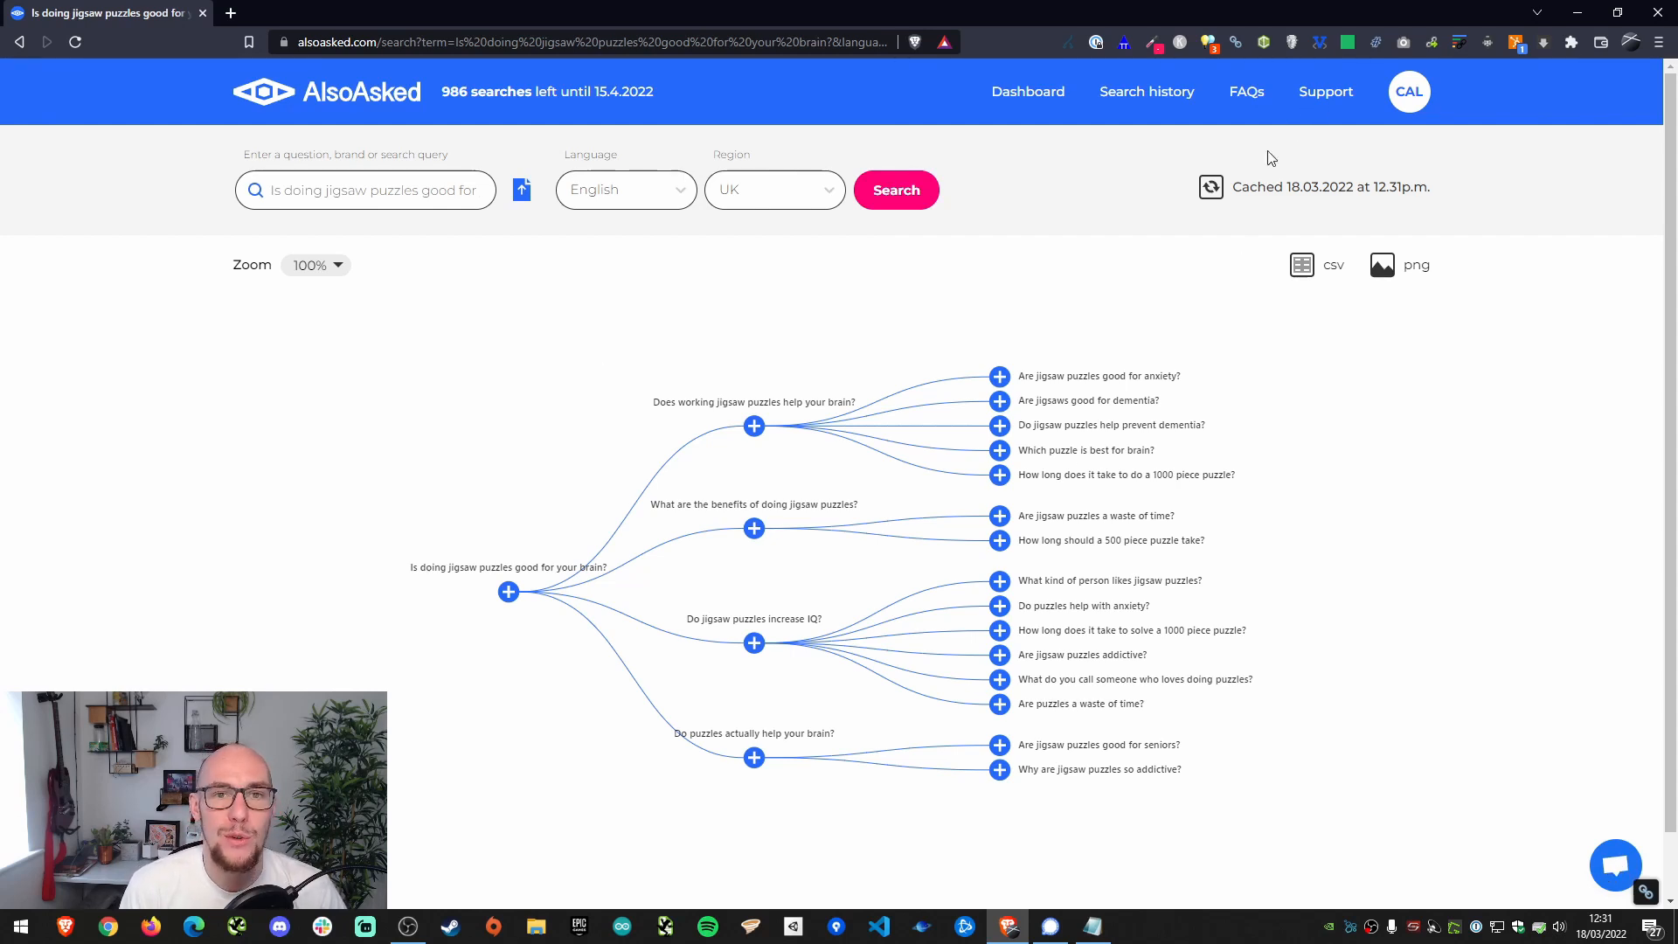